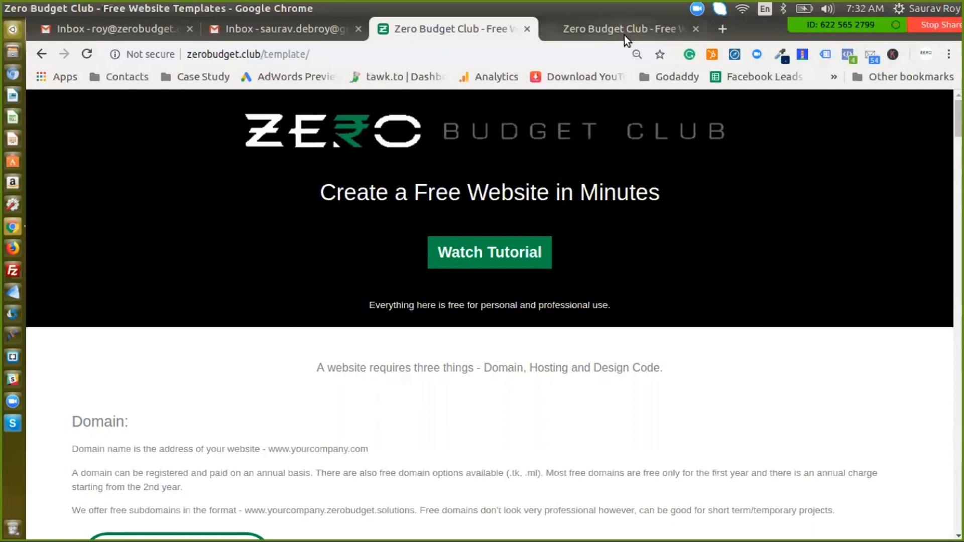
# Fill Name, Email and Phone on the demo contact.html form and send it
pyautogui.click(621, 28)
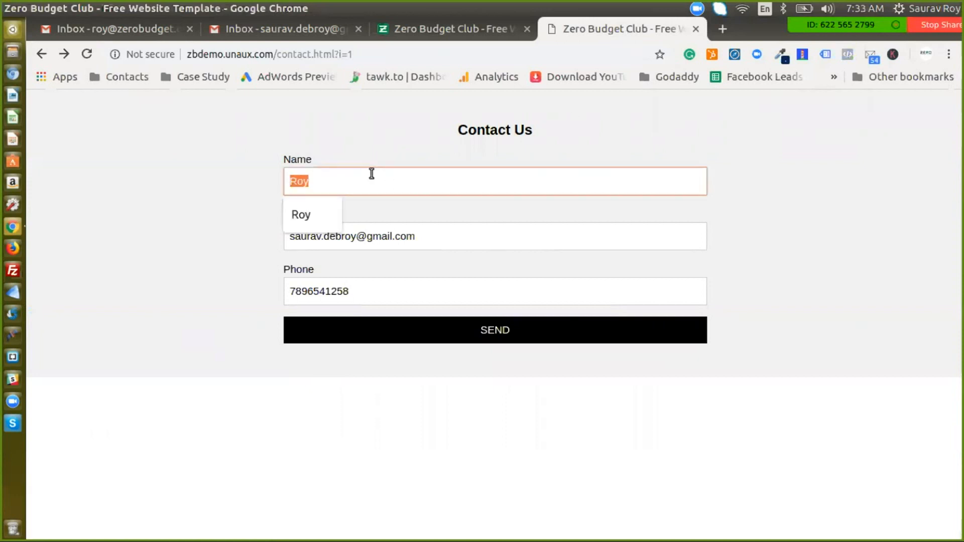
pyautogui.click(494, 236)
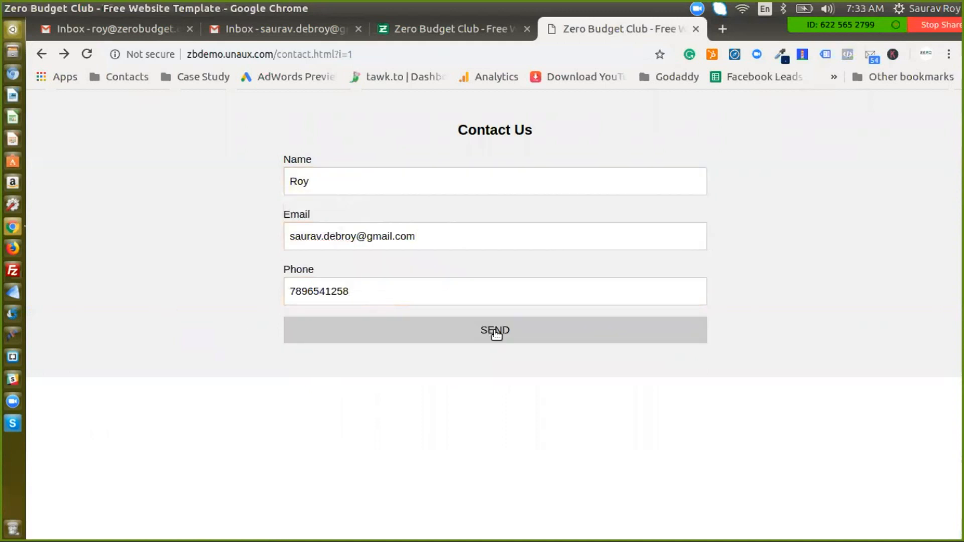
pyautogui.click(494, 330)
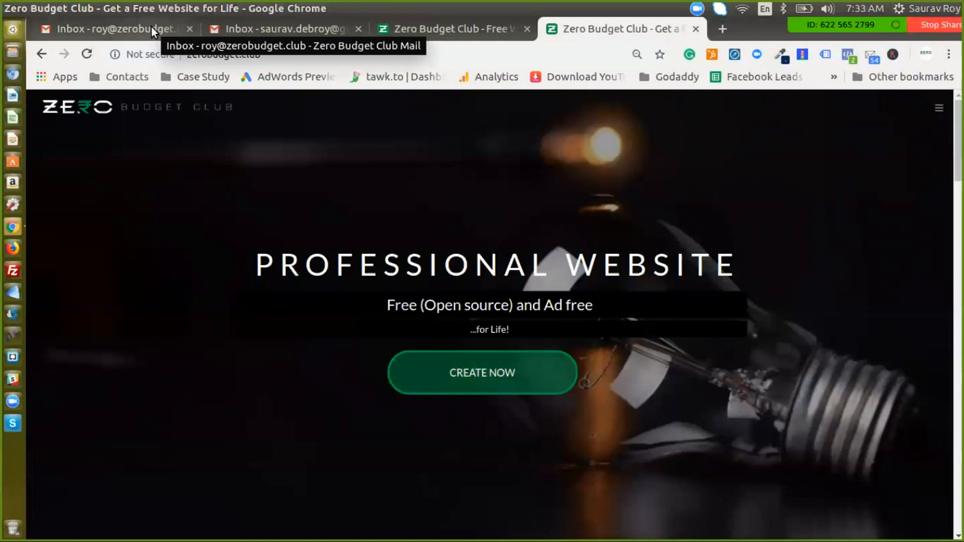
# View the new Form Submitted notification in the site owner's Gmail inbox
pyautogui.click(116, 28)
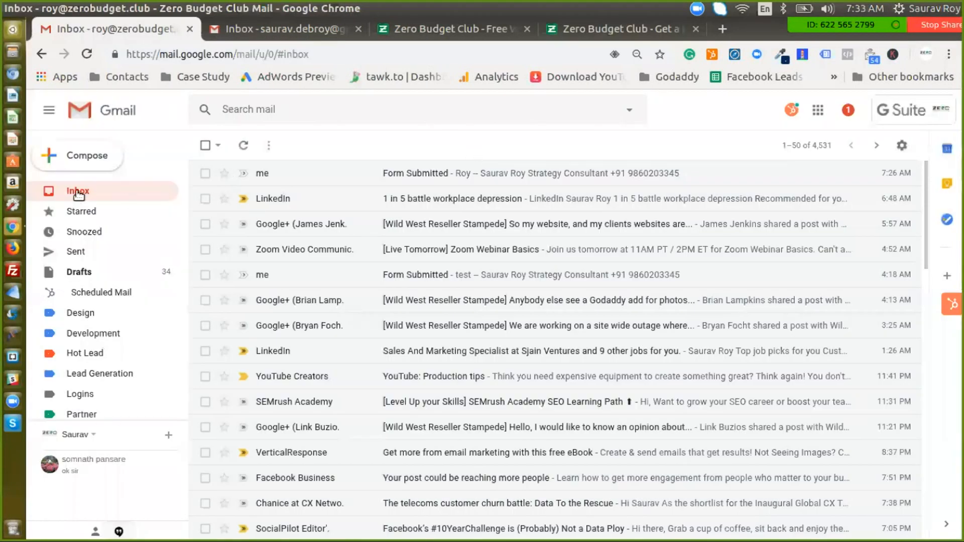
pyautogui.click(77, 191)
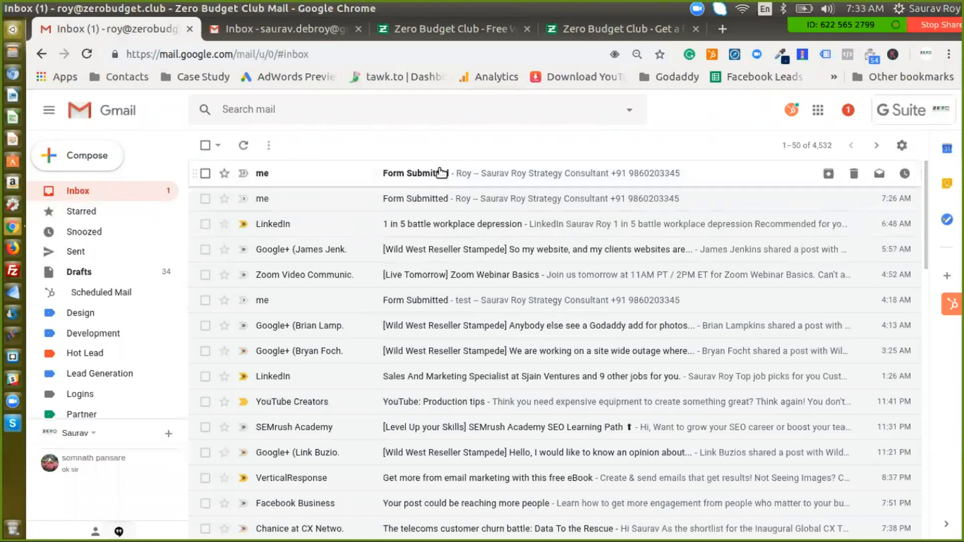
pyautogui.click(415, 173)
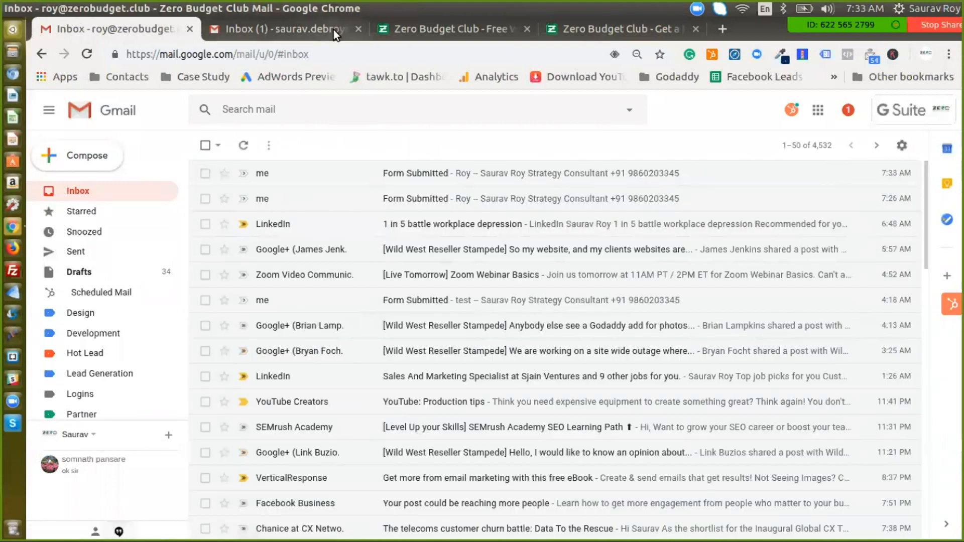
# Read the 'Thank you, Roy' auto-reply in the submitter's mailbox and return to the owner's
pyautogui.click(277, 29)
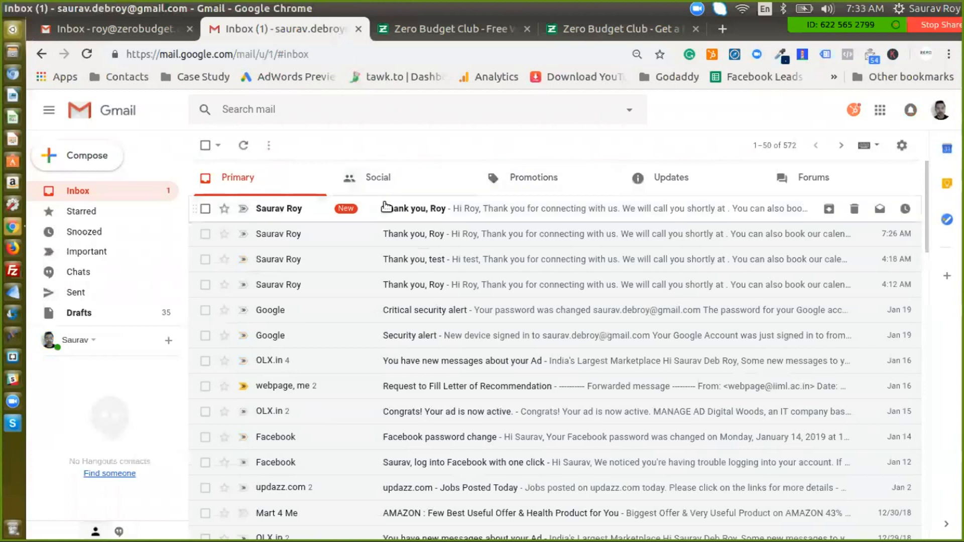
pyautogui.click(414, 208)
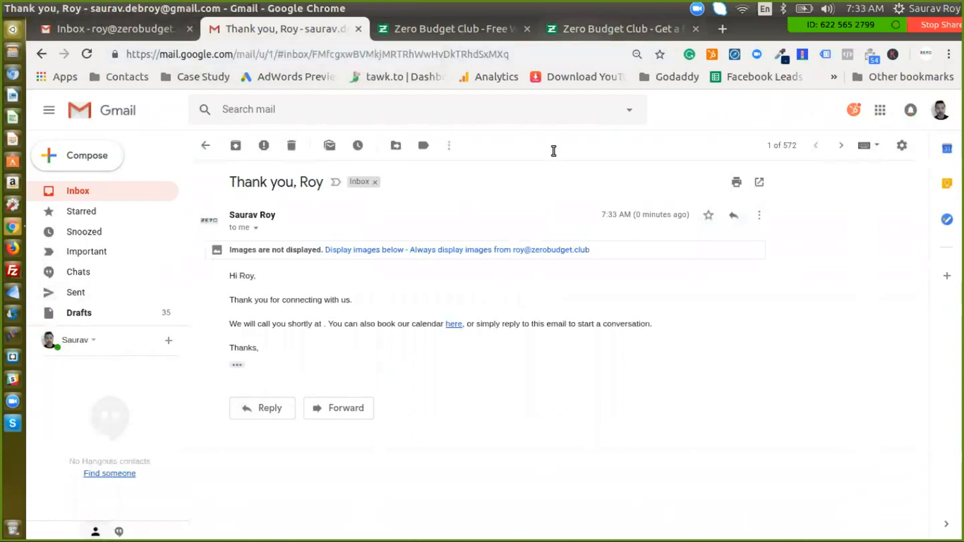
pyautogui.click(113, 29)
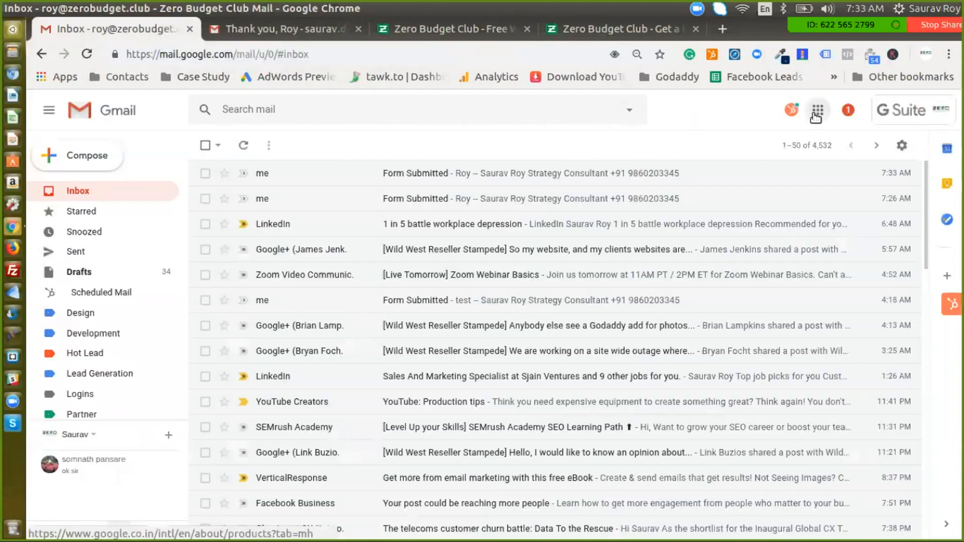
# Launch Google Sheets and then Google Forms in new tabs from the Gmail apps grid
pyautogui.click(818, 111)
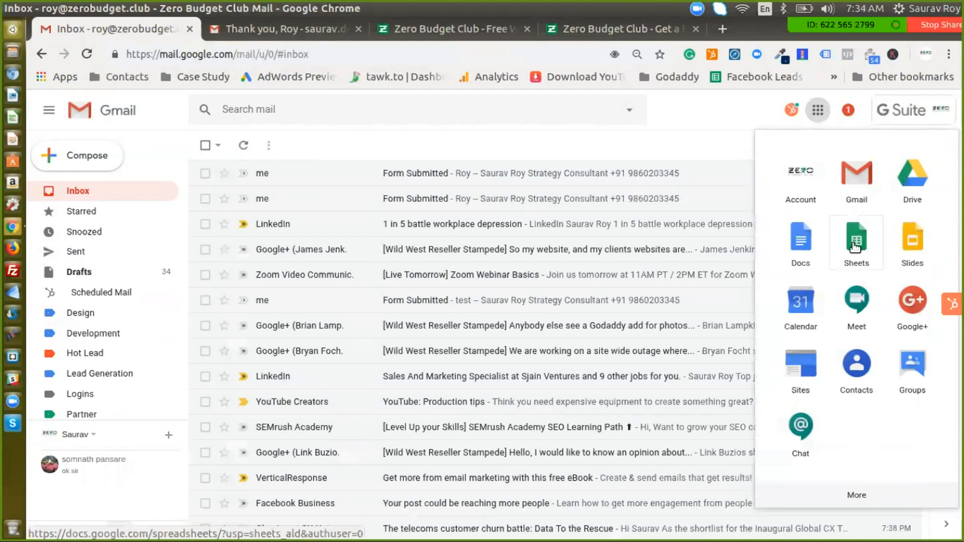
pyautogui.click(856, 240)
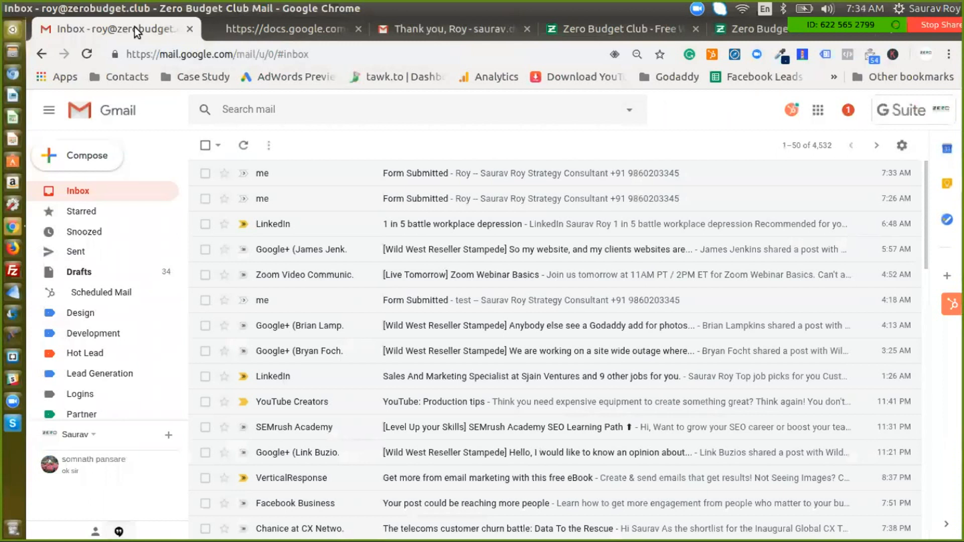
pyautogui.click(818, 110)
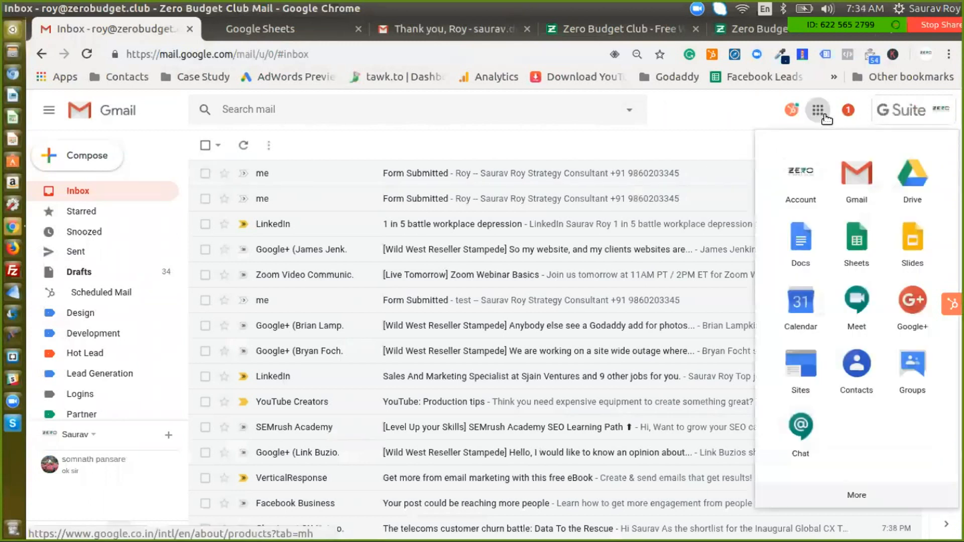
pyautogui.scroll(-3)
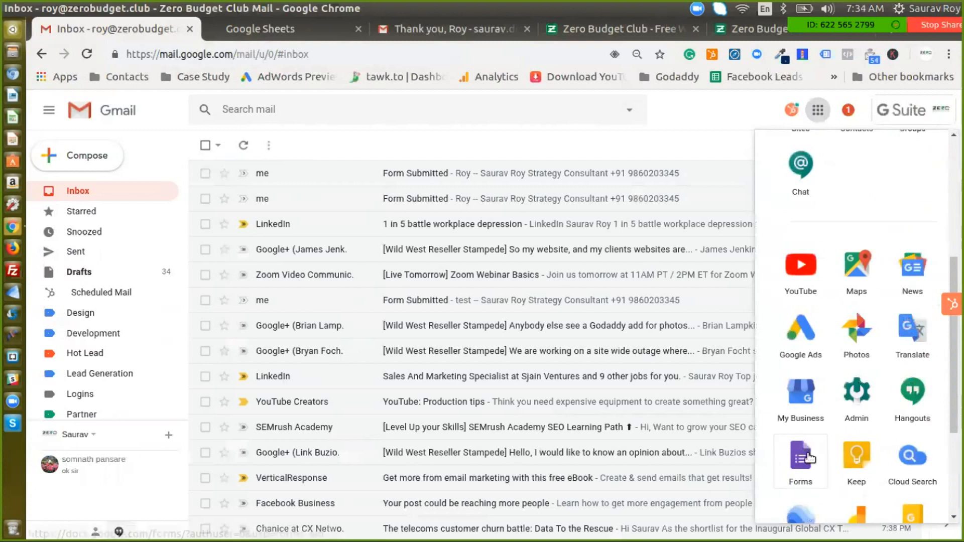
pyautogui.click(801, 461)
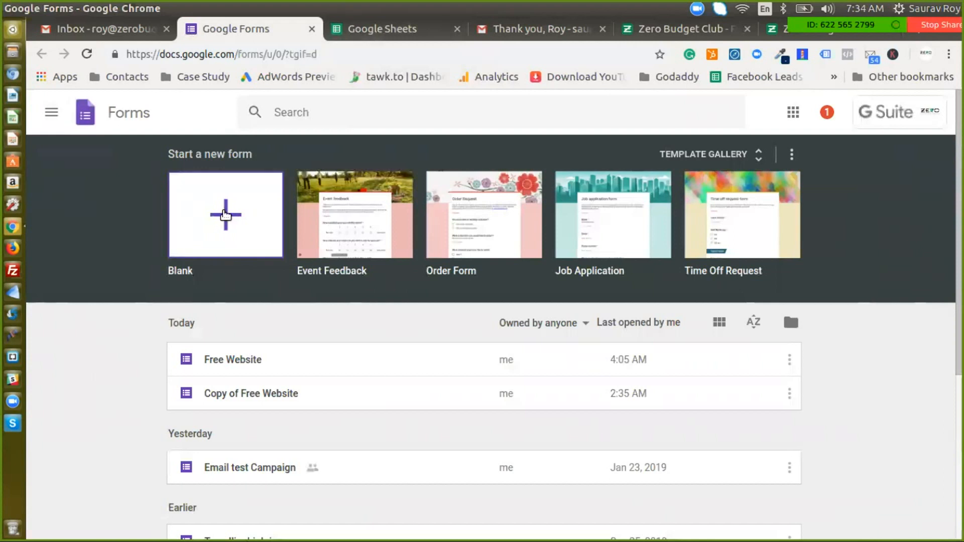
# Start a blank form and name it 'Contact Demo'
pyautogui.click(225, 214)
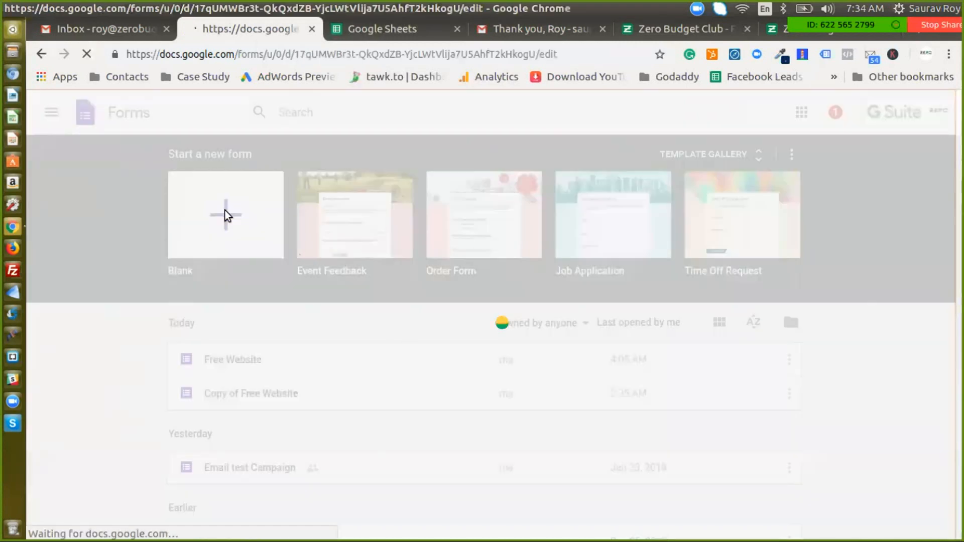
pyautogui.click(226, 214)
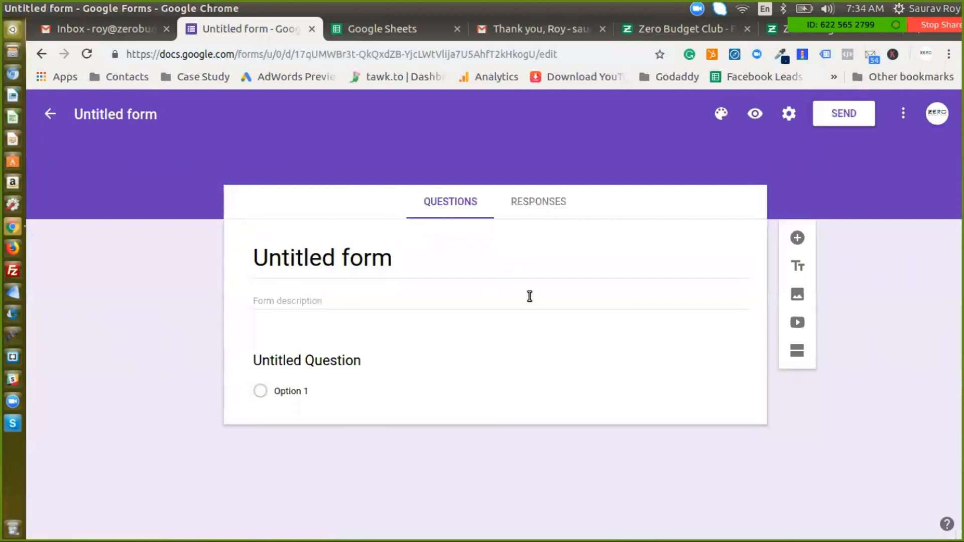
pyautogui.doubleClick(306, 361)
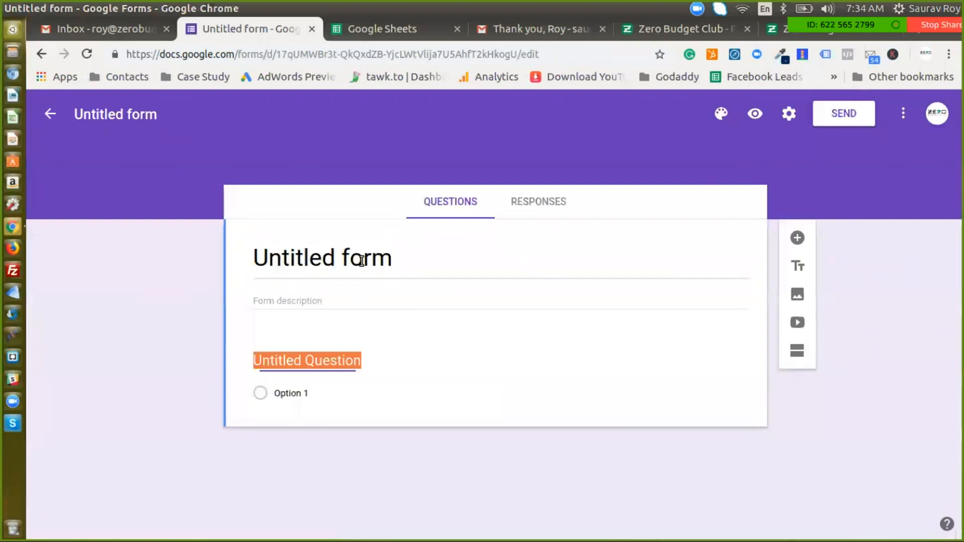
pyautogui.click(115, 114)
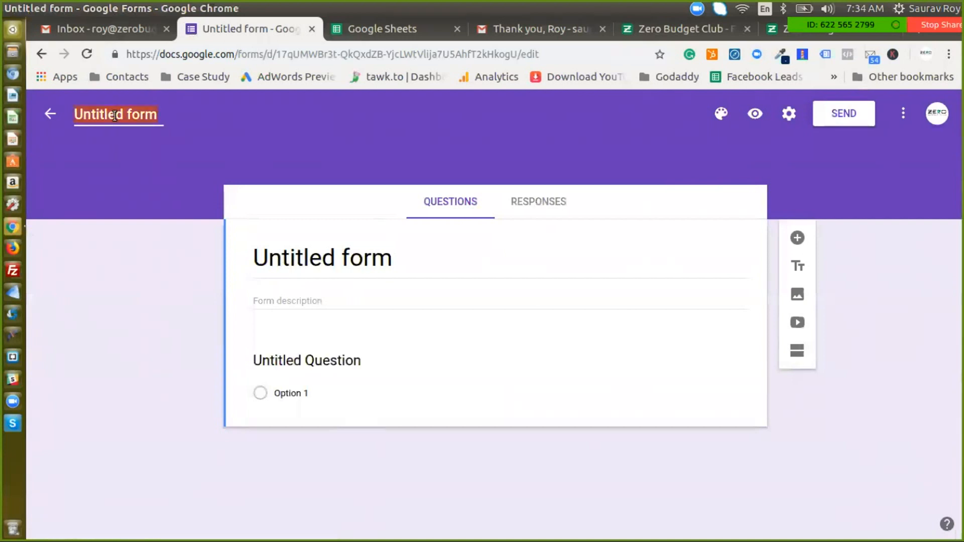
pyautogui.write('Contact')
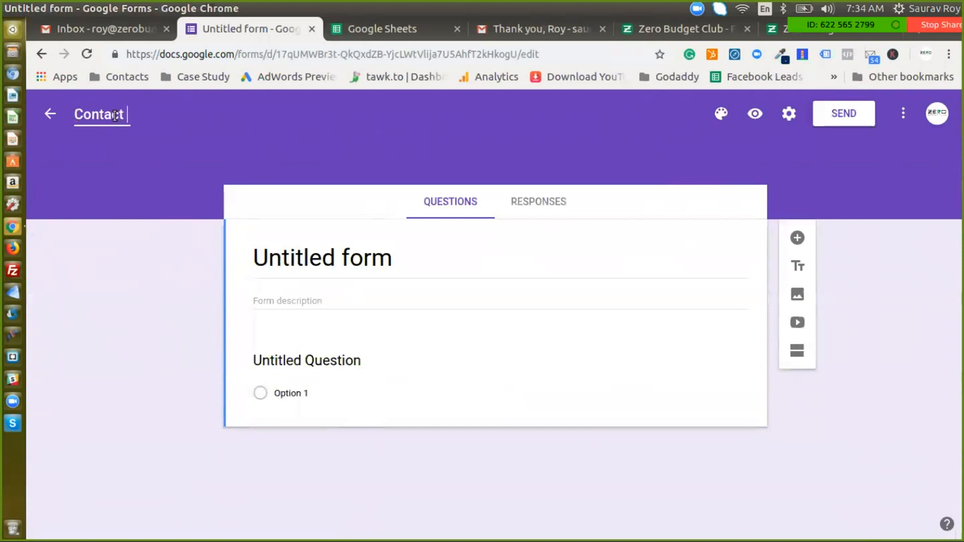
pyautogui.write('Demo')
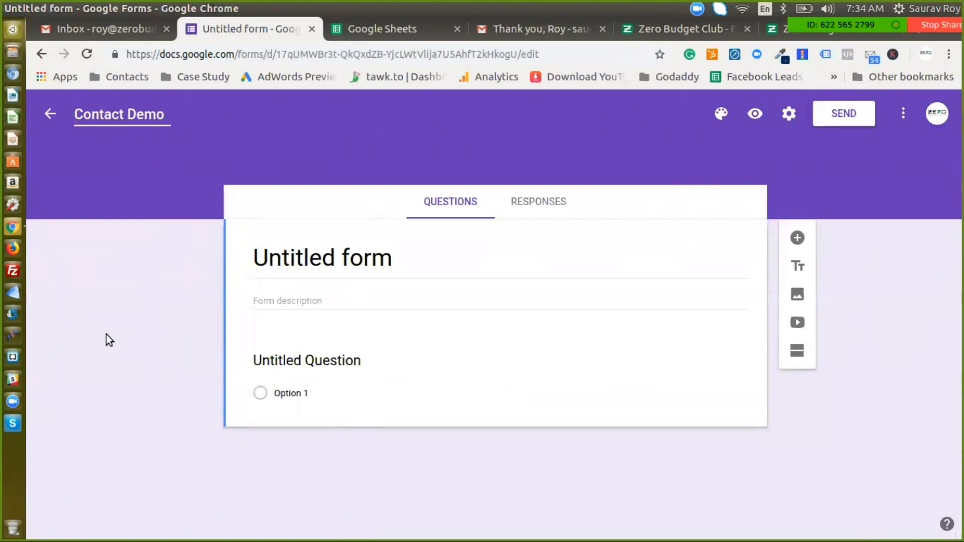
pyautogui.write('Contact Demo')
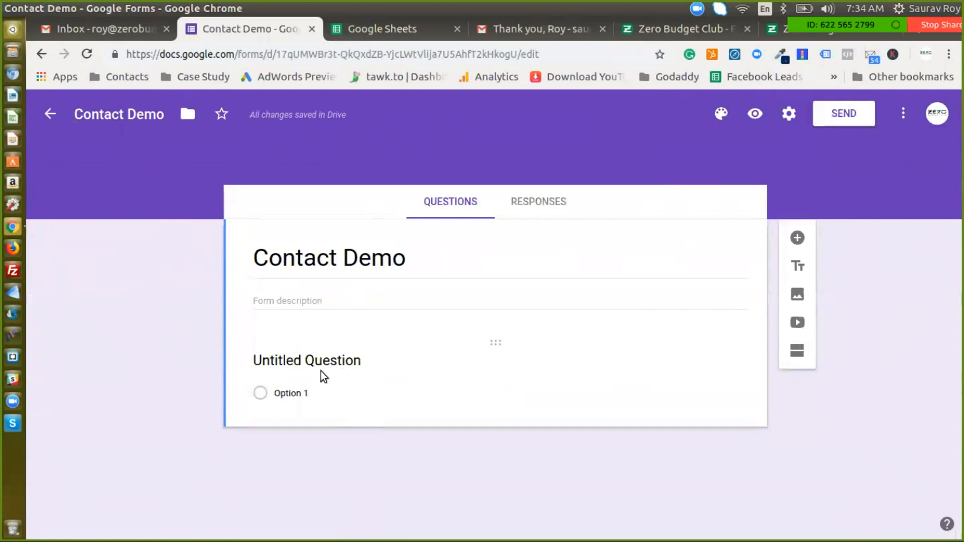
# Add Name, Email and Phone as short-answer questions
pyautogui.click(307, 361)
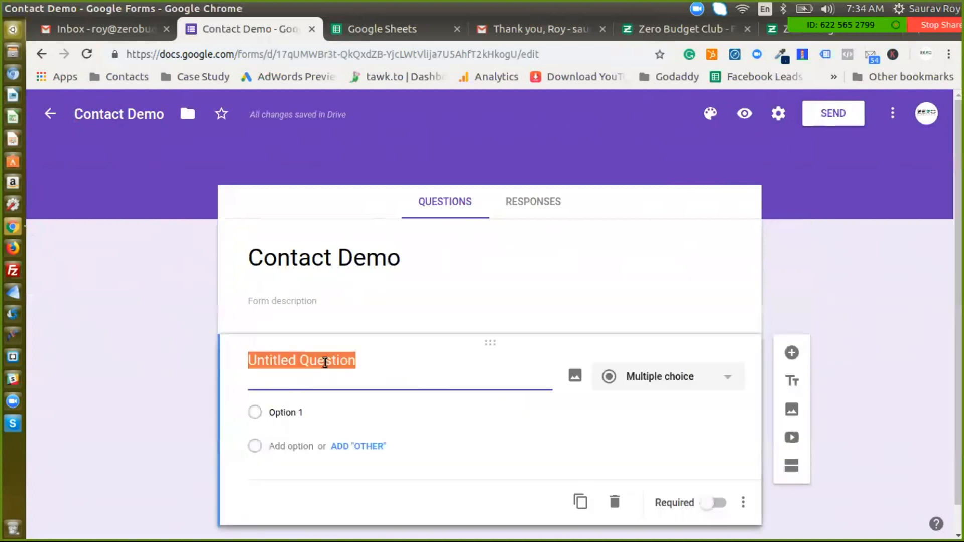
pyautogui.write('Name')
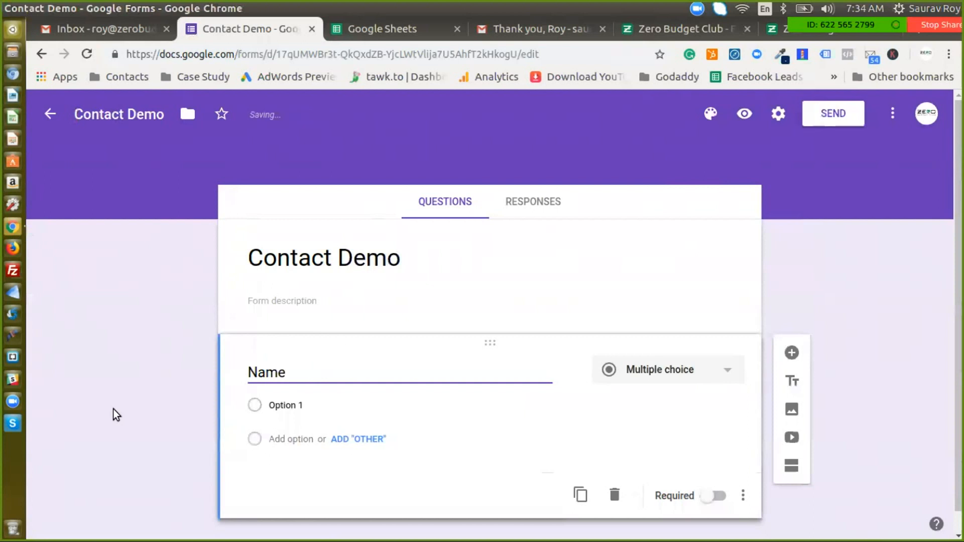
pyautogui.click(667, 369)
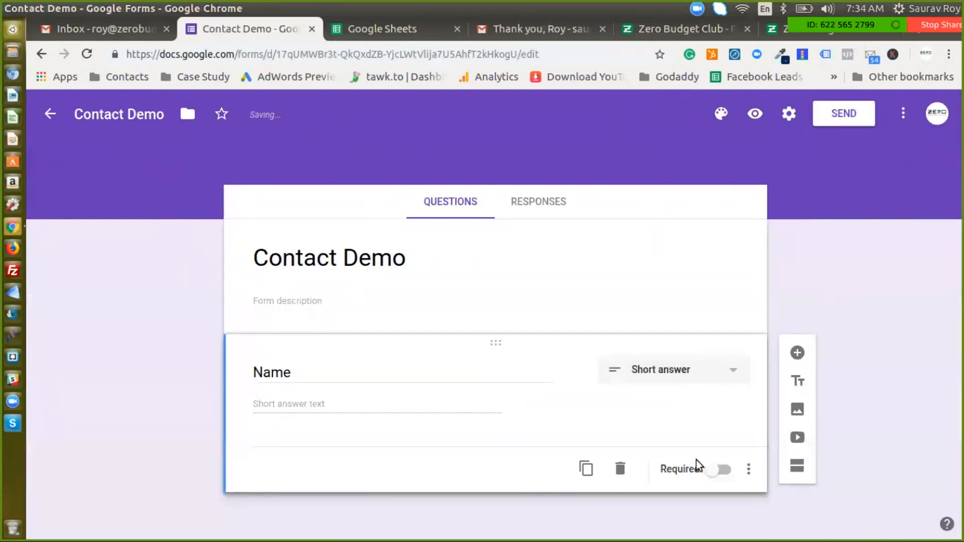
pyautogui.click(797, 352)
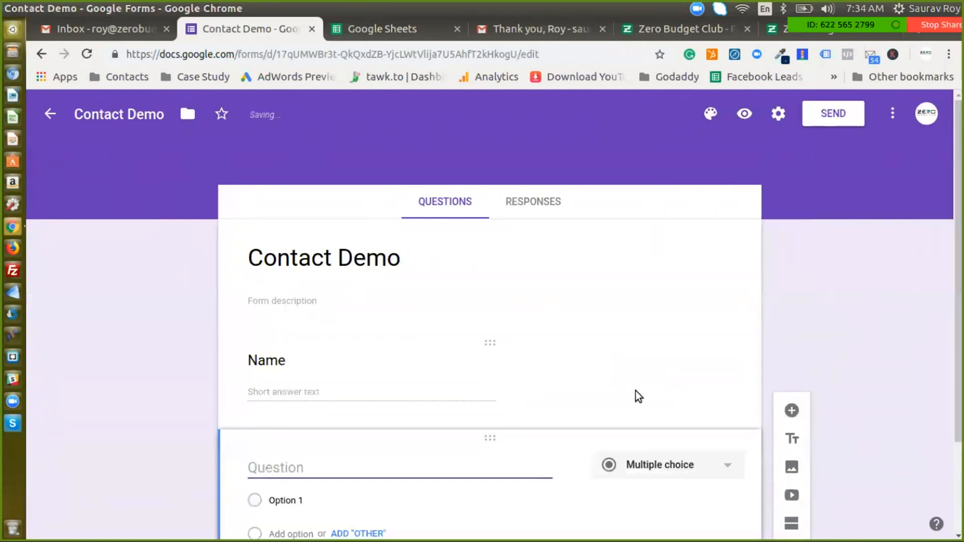
pyautogui.write('Email')
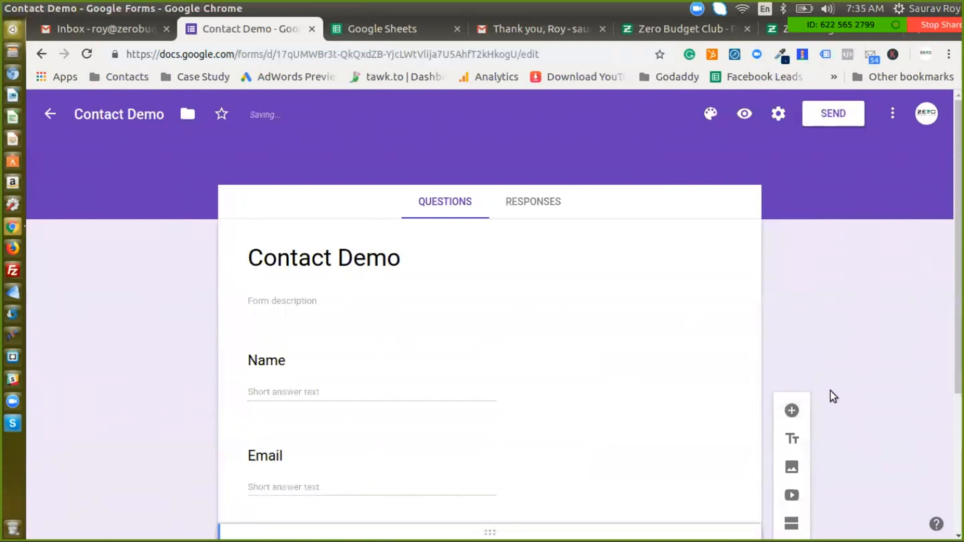
pyautogui.click(791, 411)
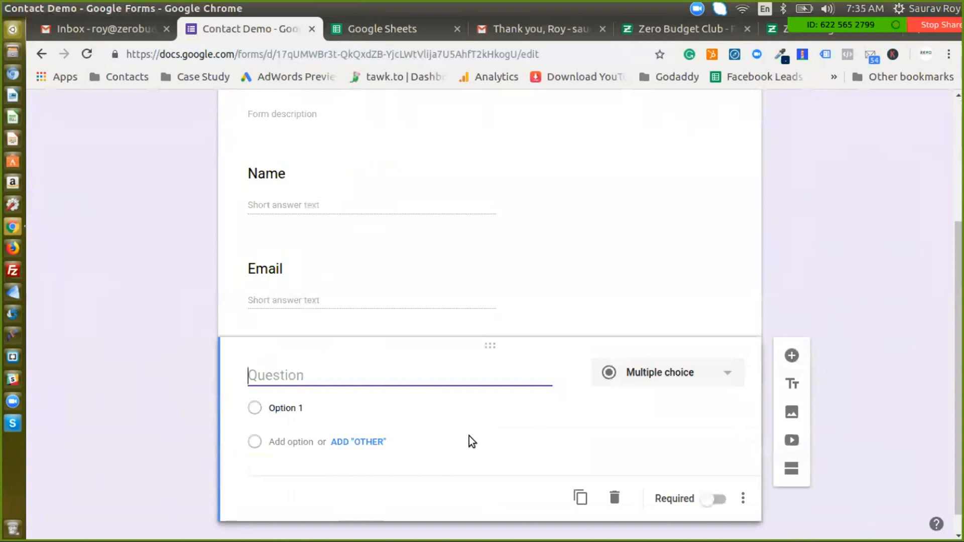
pyautogui.write('Phone')
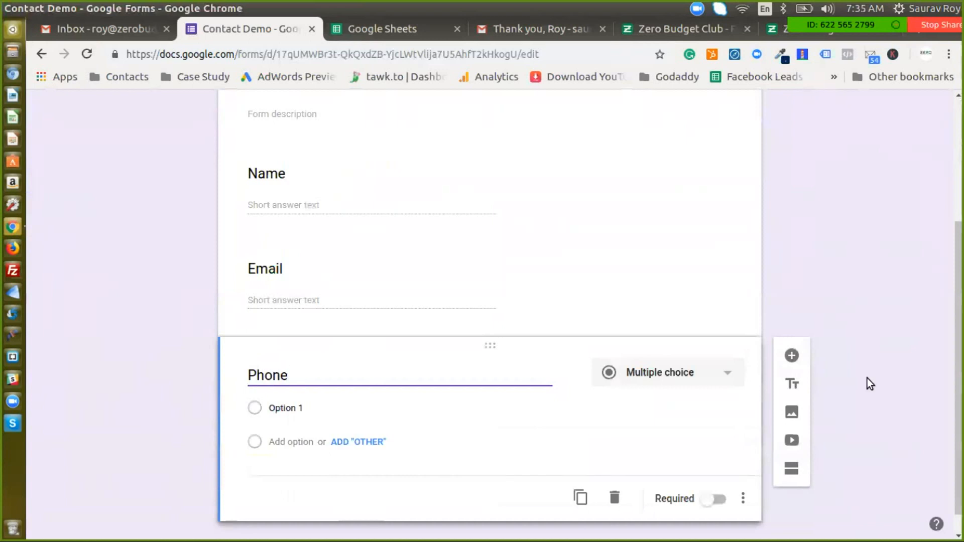
pyautogui.click(660, 372)
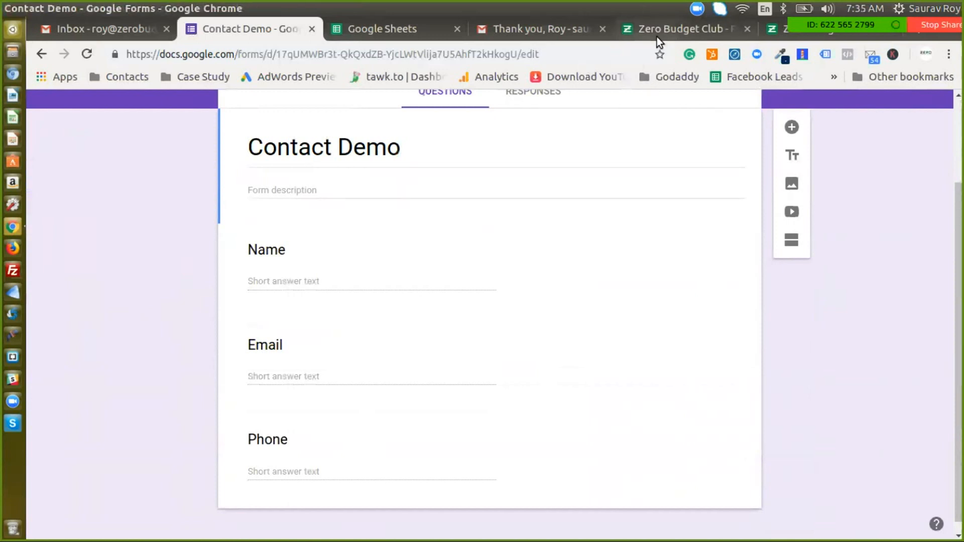
# Locate the Contact Form template on the Zero Budget Club page and open it in the Tryit Editor
pyautogui.click(680, 28)
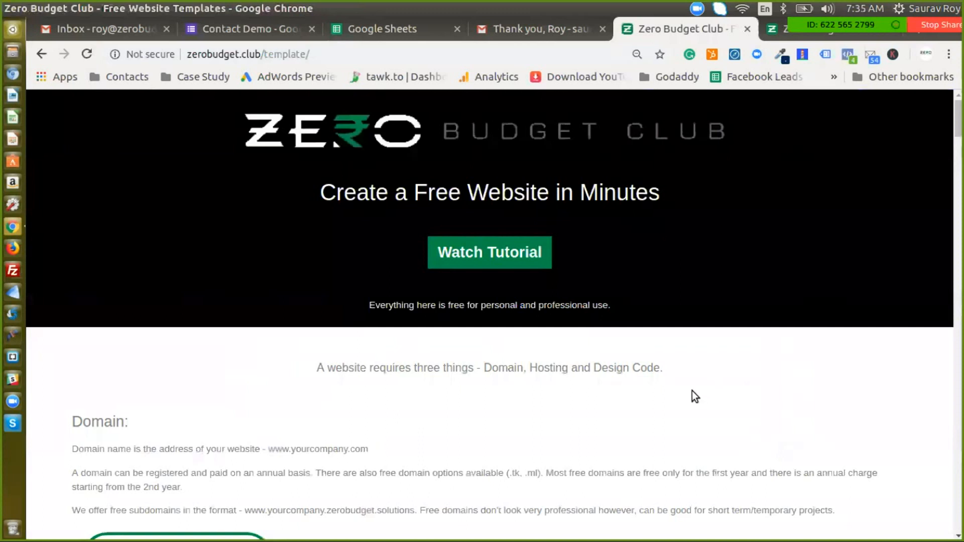
pyautogui.scroll(-3)
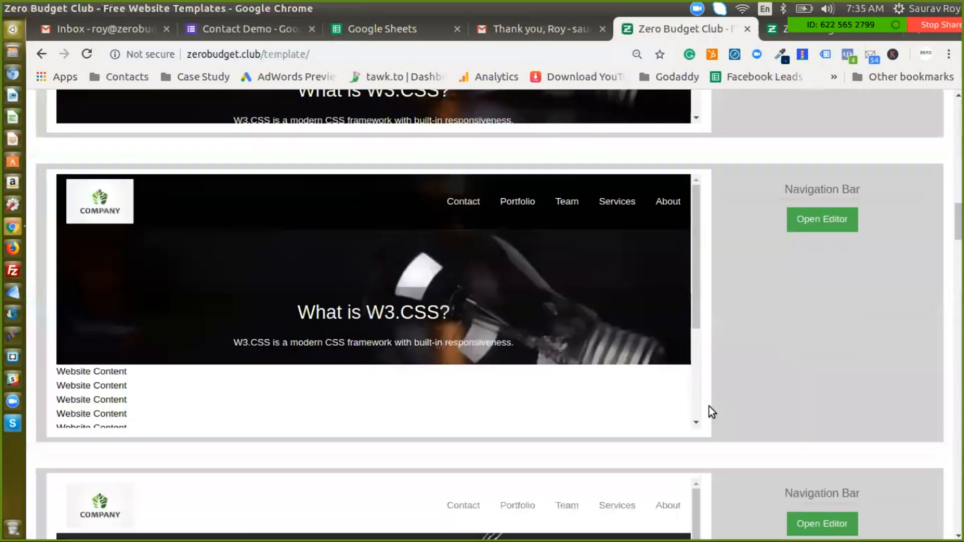
pyautogui.scroll(-3)
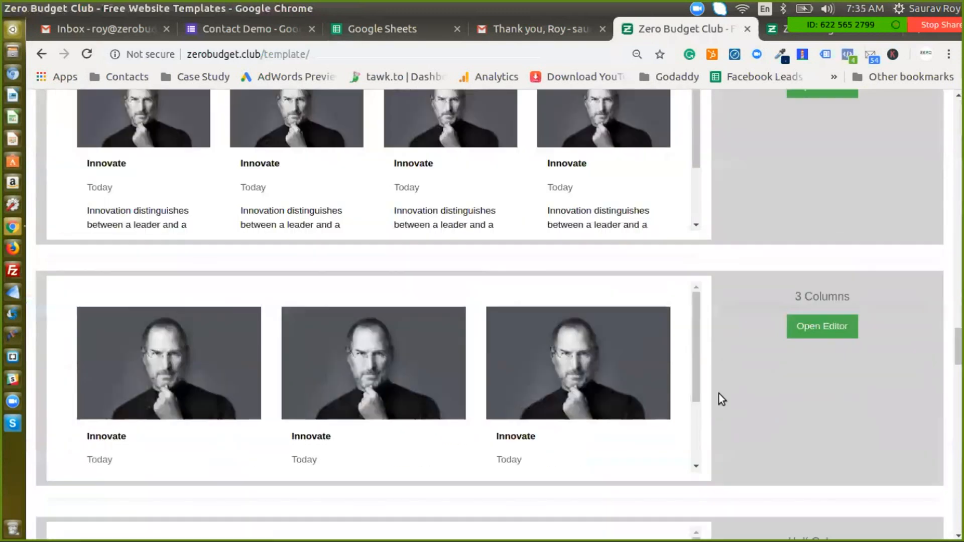
pyautogui.scroll(-3)
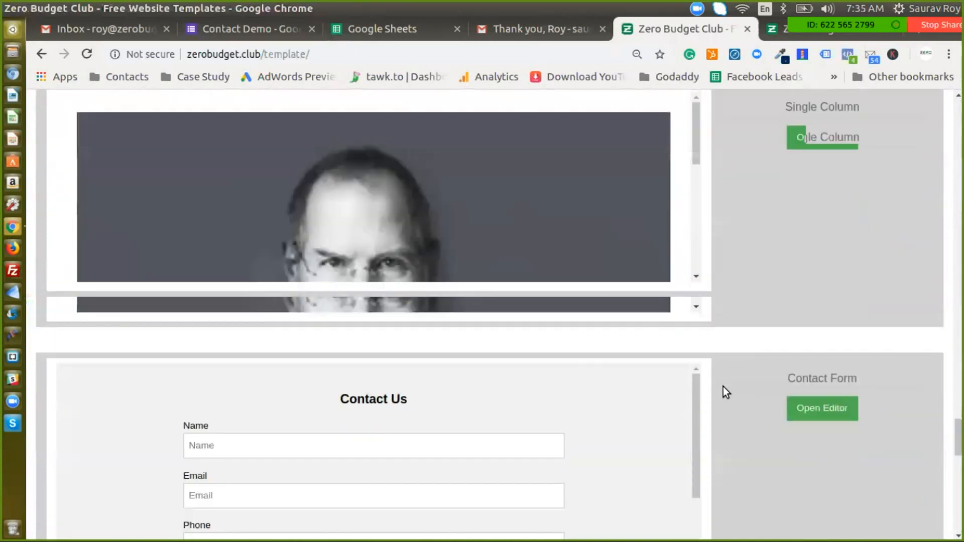
pyautogui.scroll(-3)
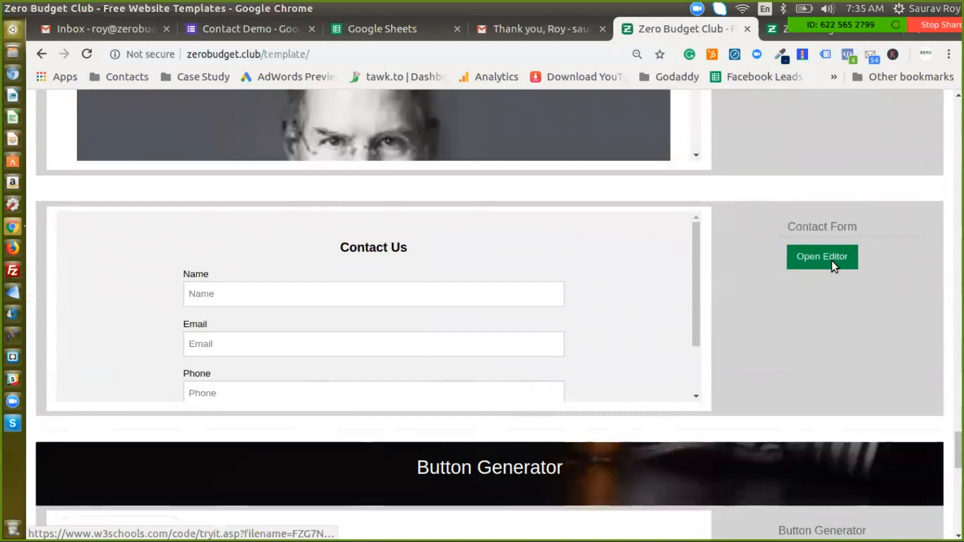
pyautogui.click(822, 256)
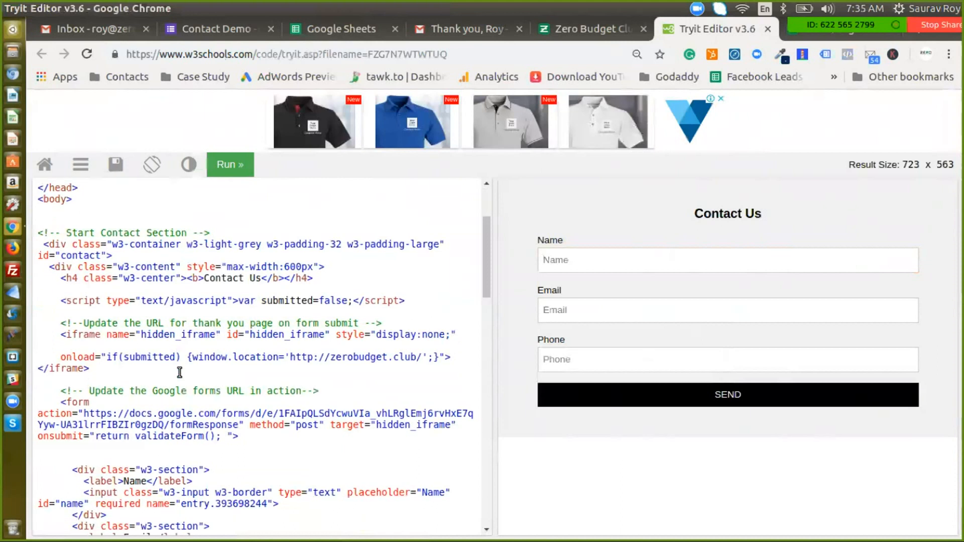
pyautogui.scroll(-3)
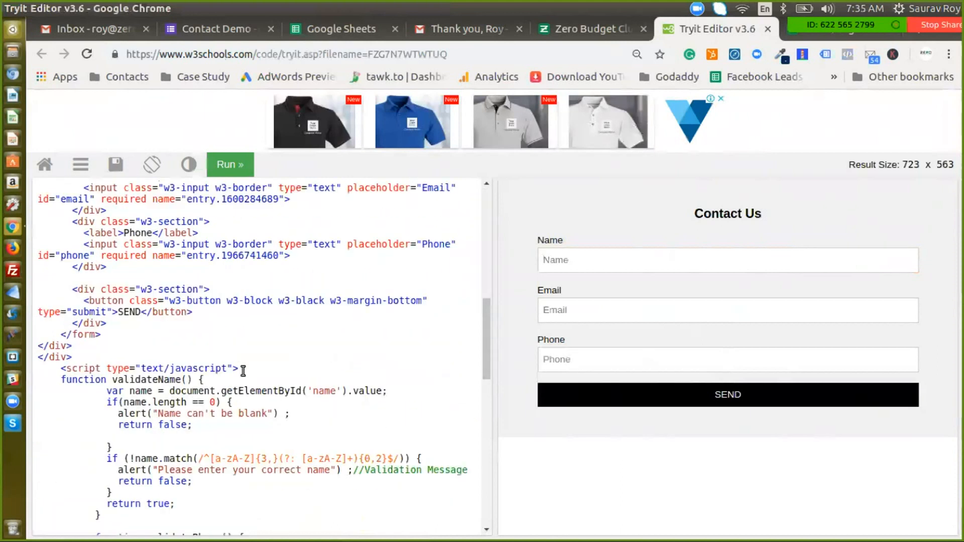
pyautogui.scroll(-3)
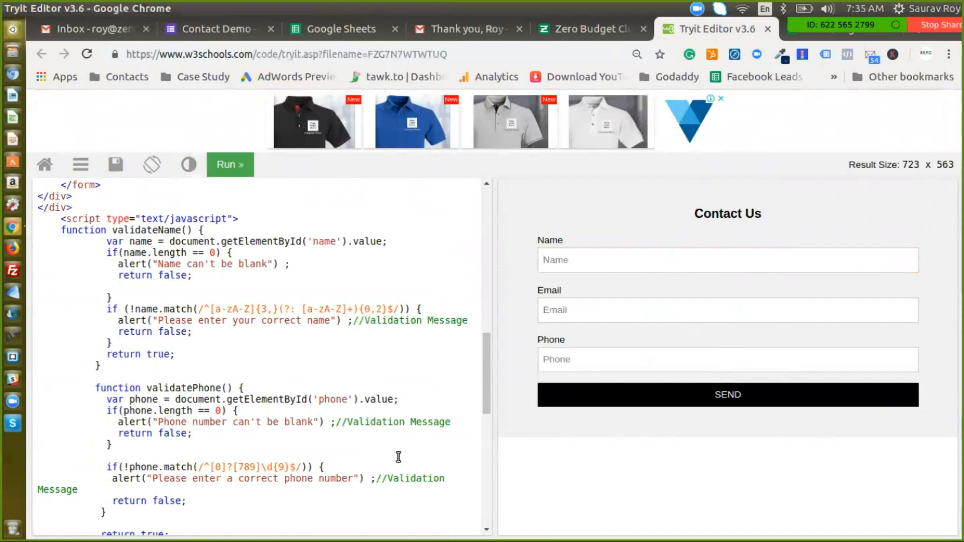
pyautogui.scroll(-3)
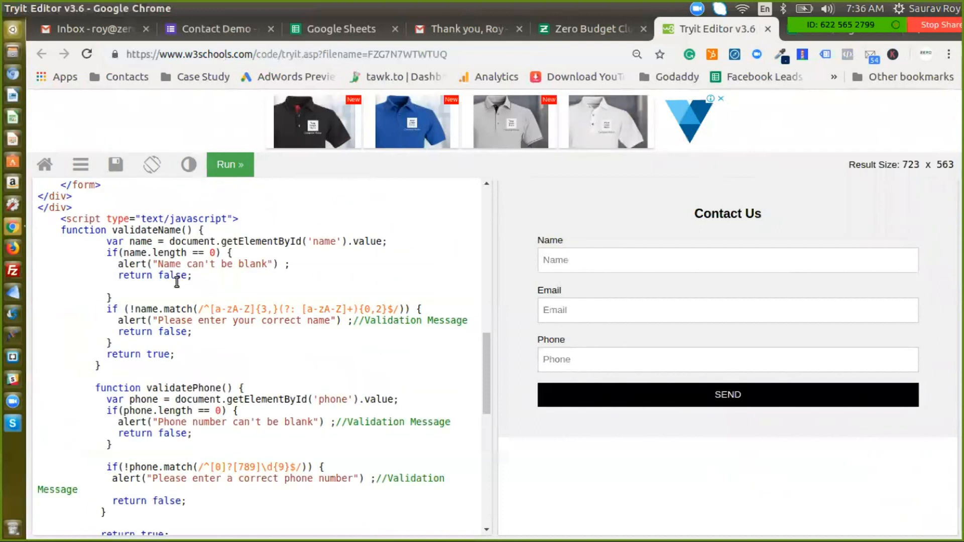
pyautogui.scroll(-3)
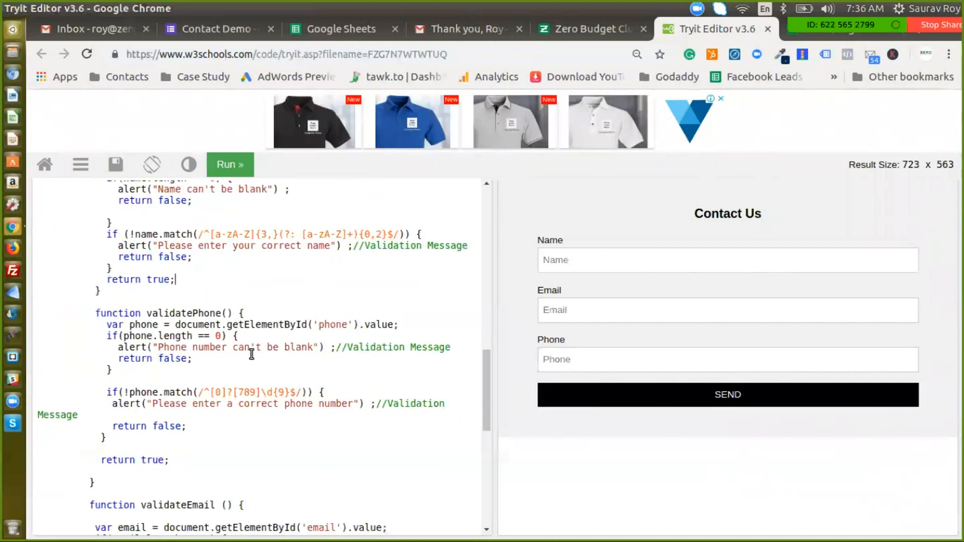
pyautogui.scroll(-3)
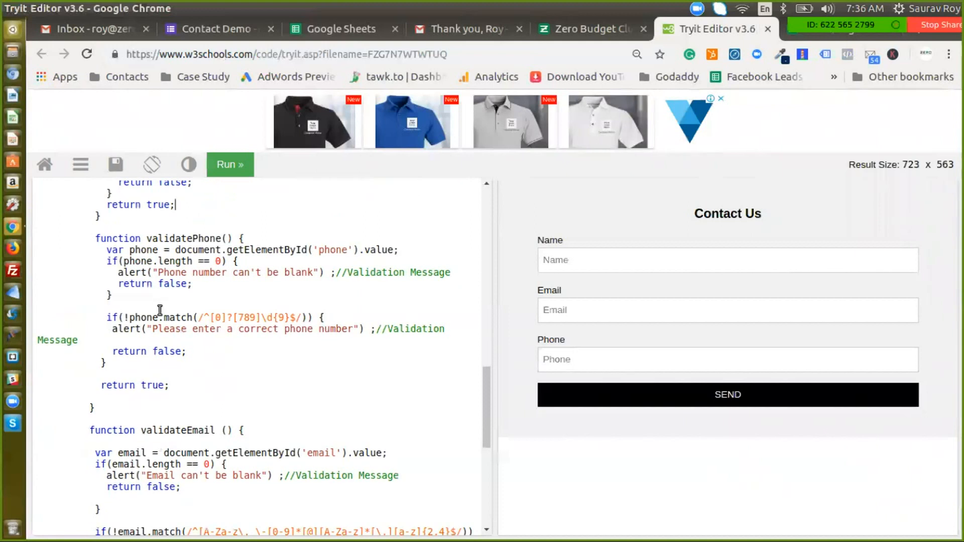
pyautogui.moveTo(153, 330)
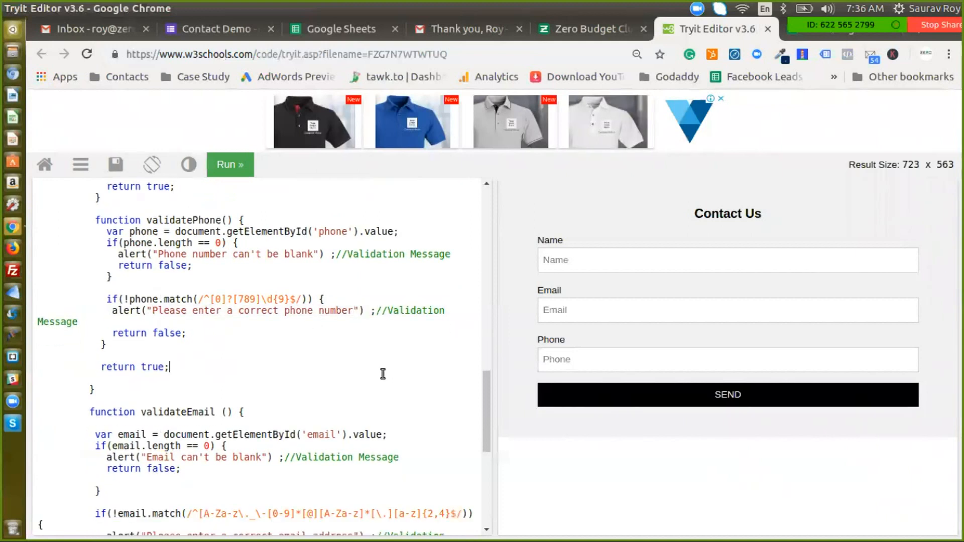
pyautogui.scroll(-3)
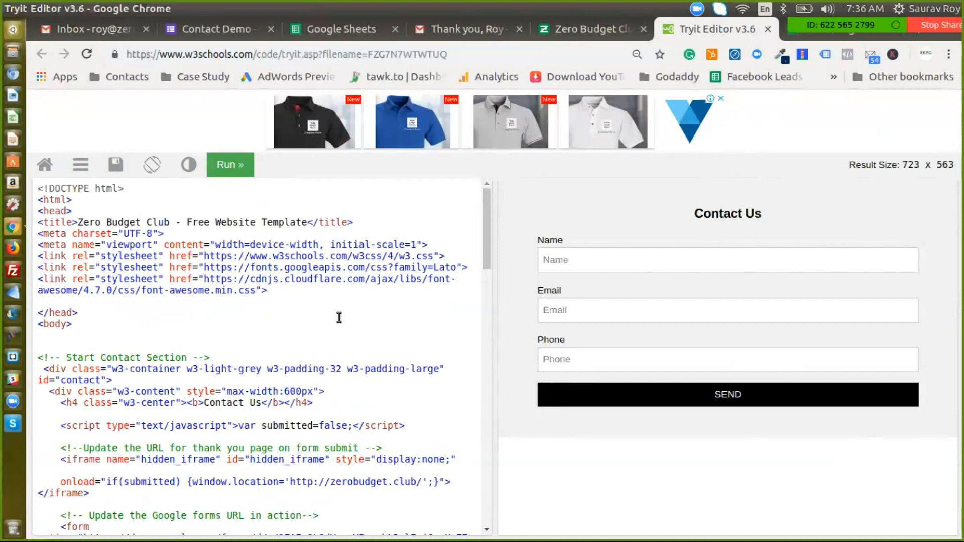
pyautogui.scroll(-3)
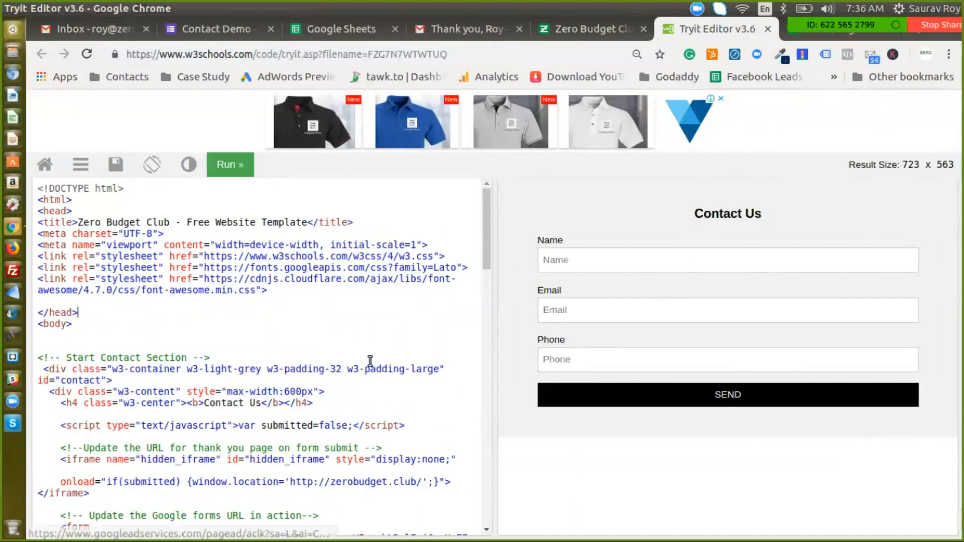
pyautogui.scroll(-3)
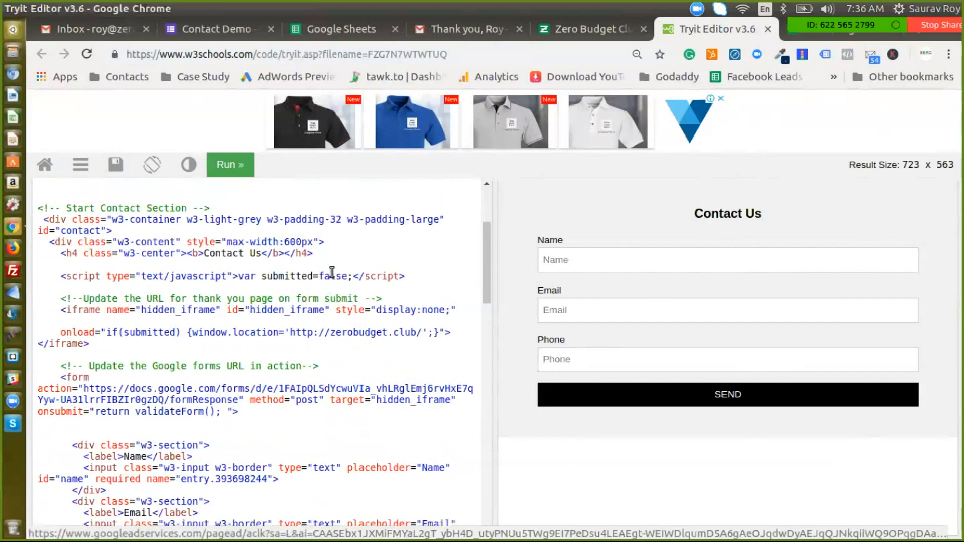
pyautogui.click(215, 29)
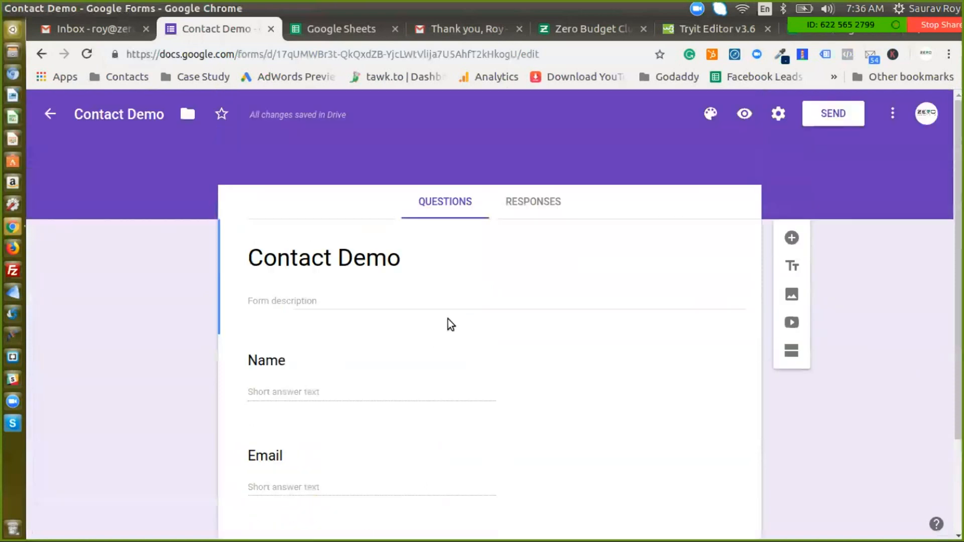
pyautogui.scroll(-3)
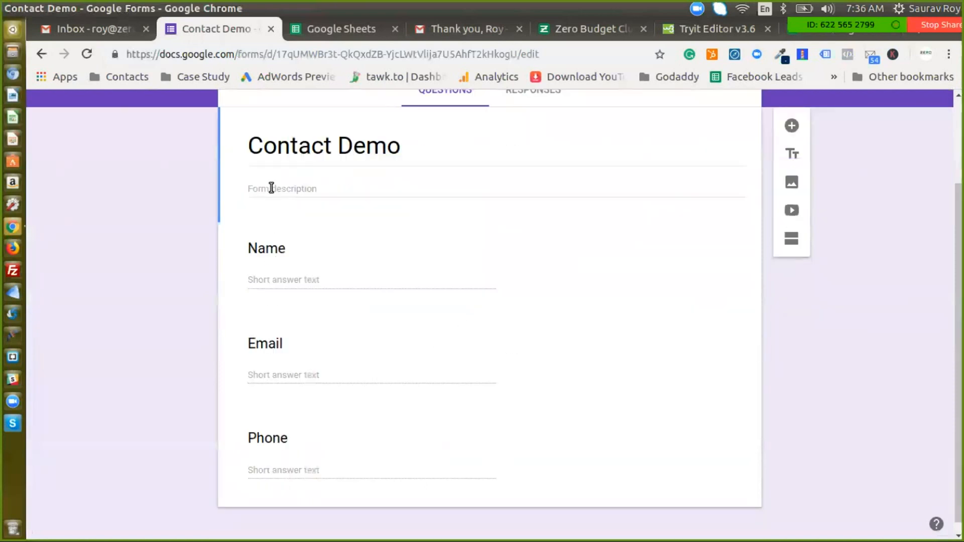
pyautogui.moveTo(657, 35)
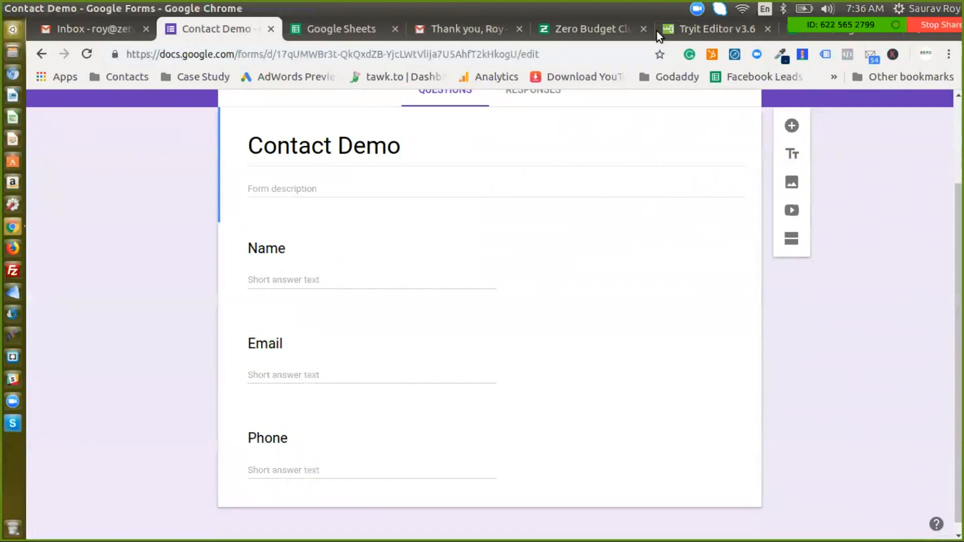
pyautogui.moveTo(663, 78)
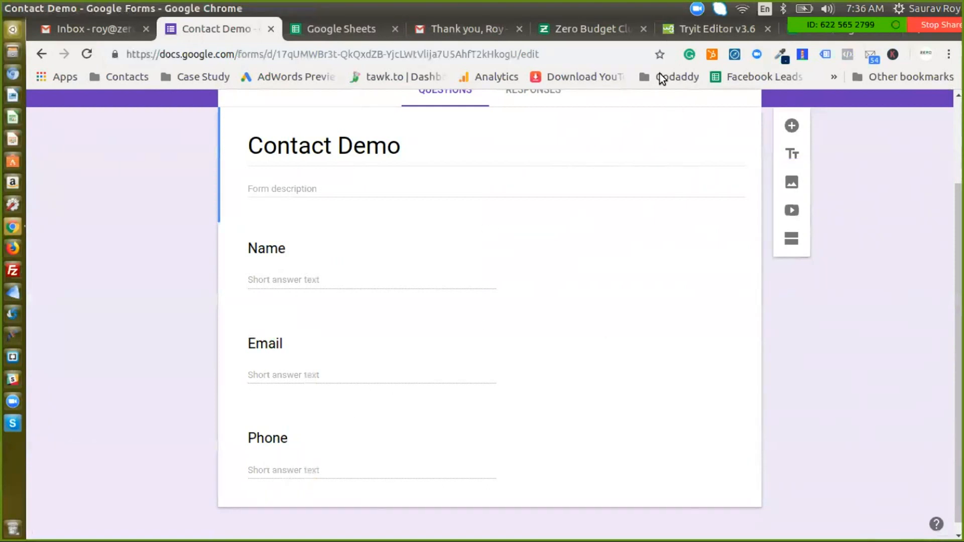
pyautogui.click(714, 29)
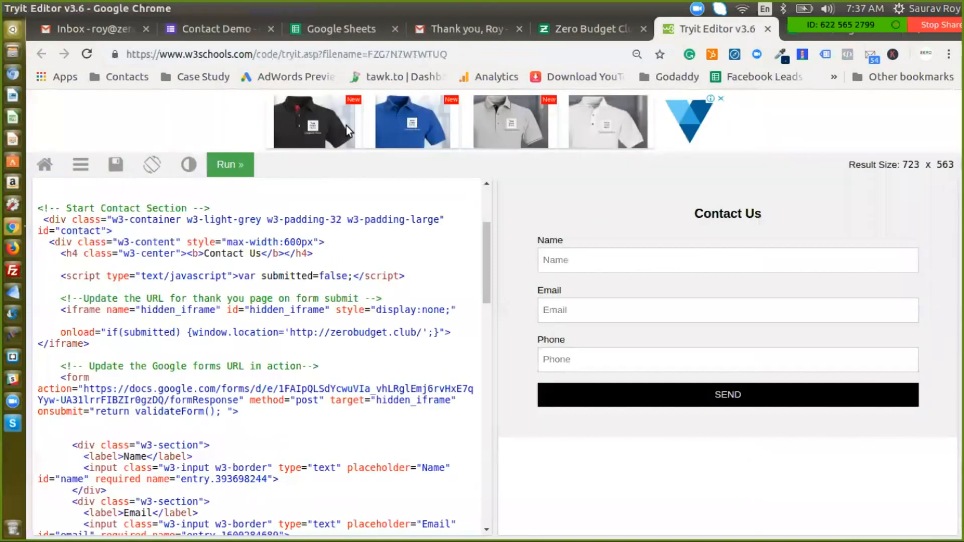
# Uncheck 'Restrict to users in Zero Budget Club and trusted domains' in the form settings and save
pyautogui.click(215, 29)
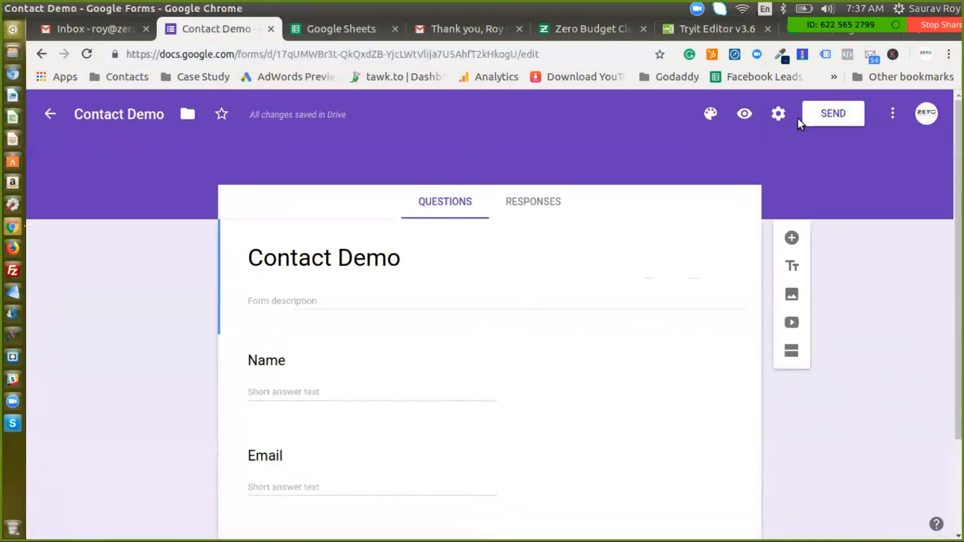
pyautogui.click(778, 114)
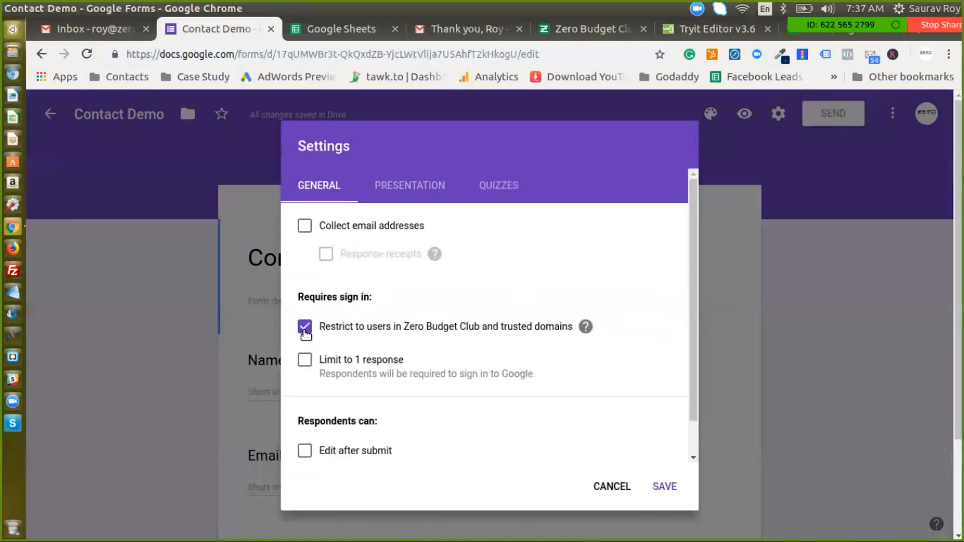
pyautogui.click(305, 327)
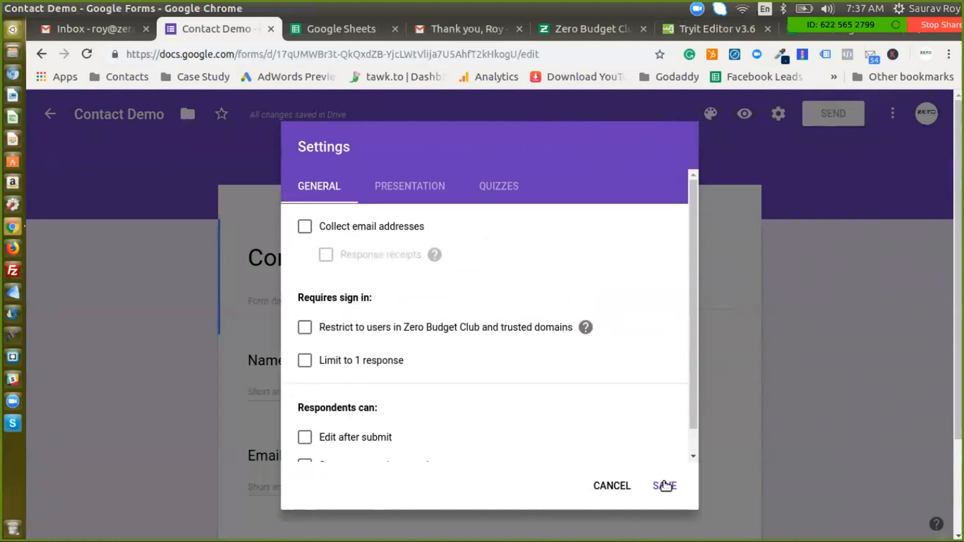
pyautogui.click(664, 487)
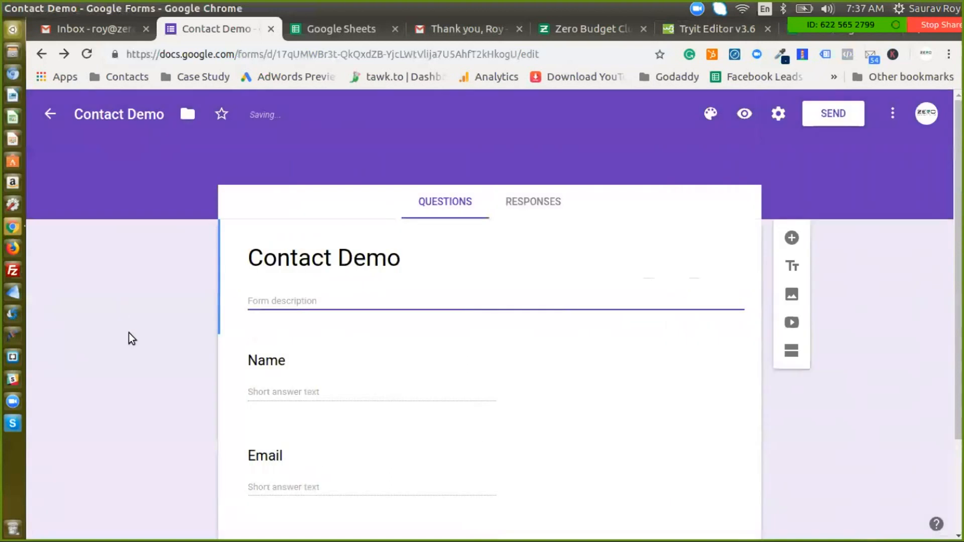
pyautogui.scroll(-3)
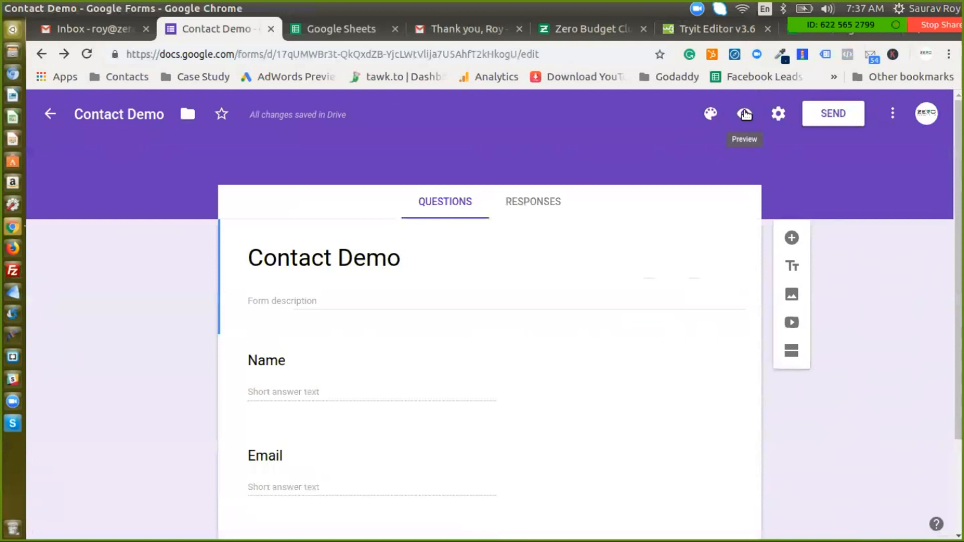
# View the live form's page source, search 'form action' and select the formResponse URL
pyautogui.click(744, 114)
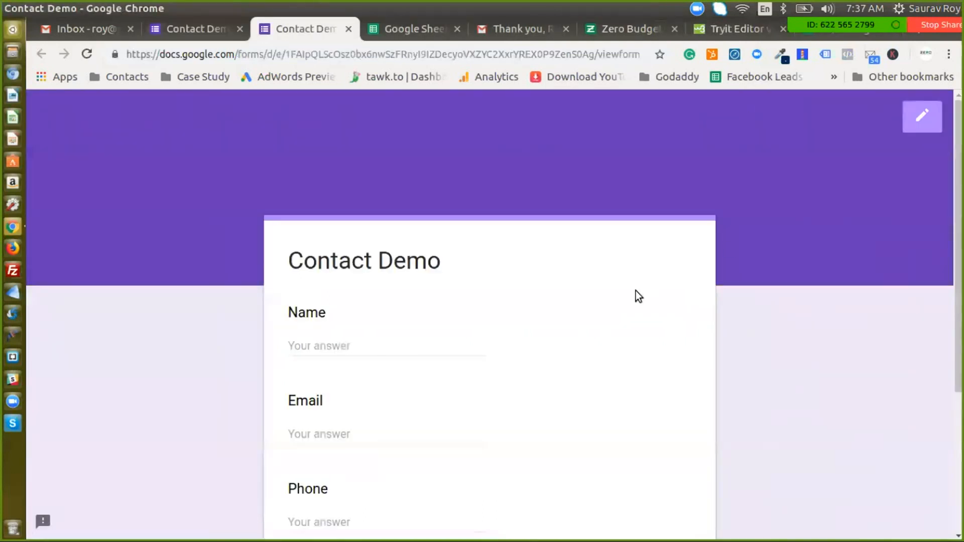
pyautogui.rightClick(637, 295)
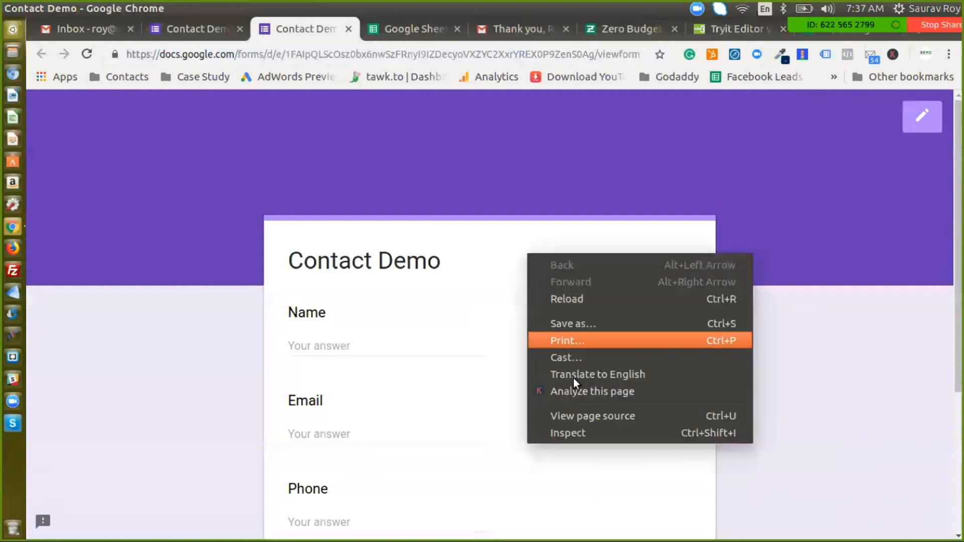
pyautogui.click(592, 416)
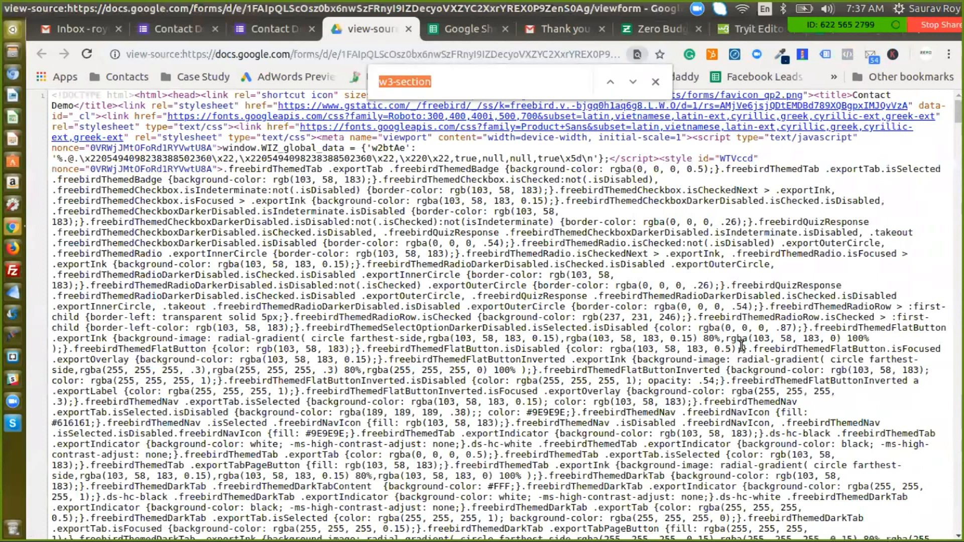
pyautogui.write('form a')
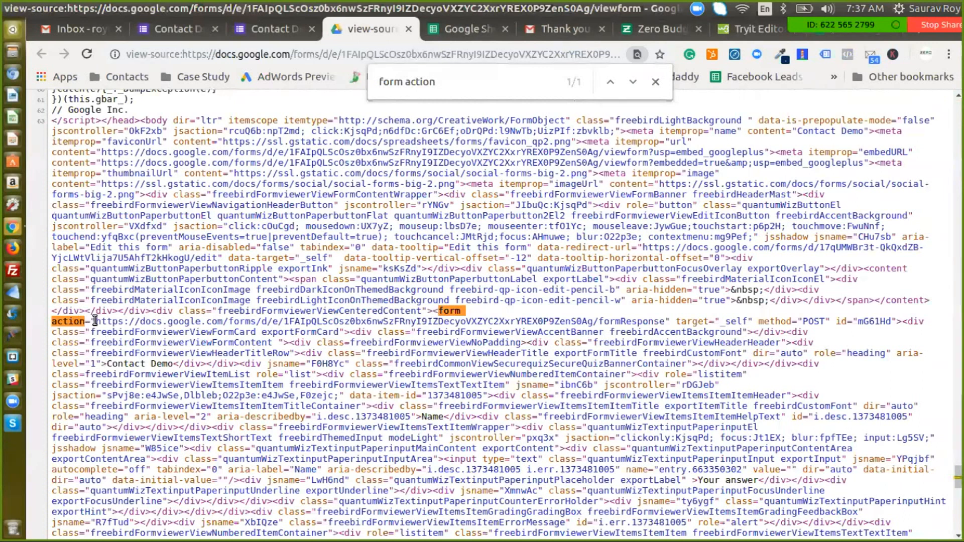
pyautogui.moveTo(95, 322); pyautogui.dragTo(228, 322)
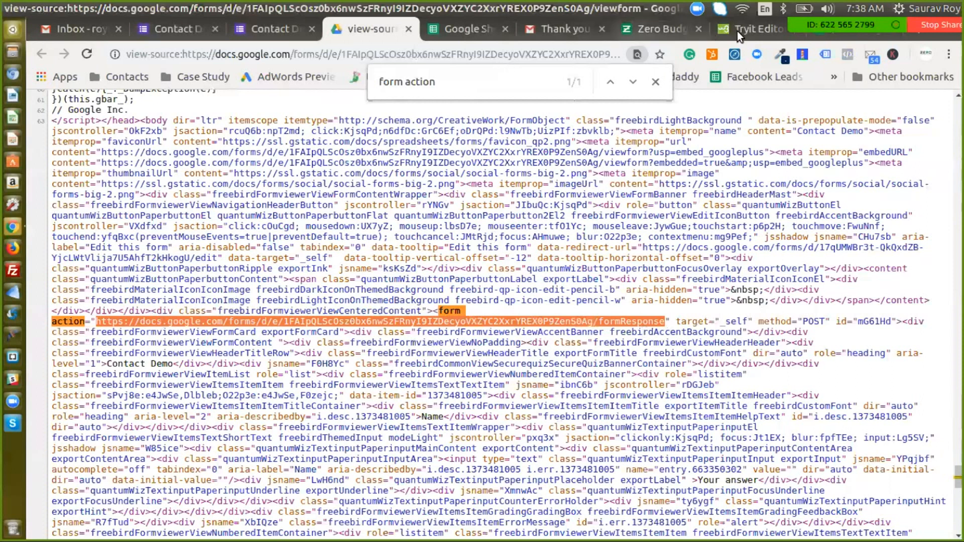
pyautogui.moveTo(734, 42)
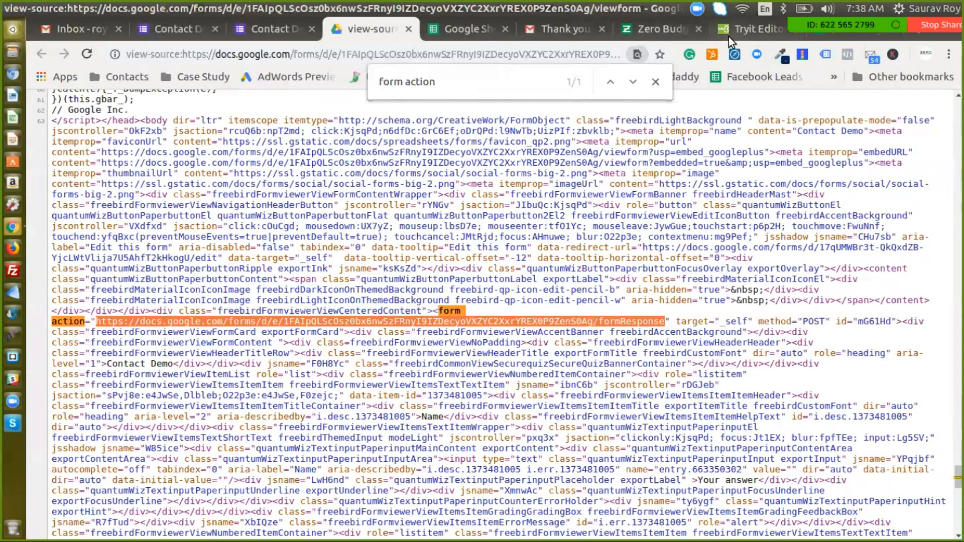
# Put the formResponse URL in the Tryit Editor form's action and select the Name field's entry id
pyautogui.click(751, 29)
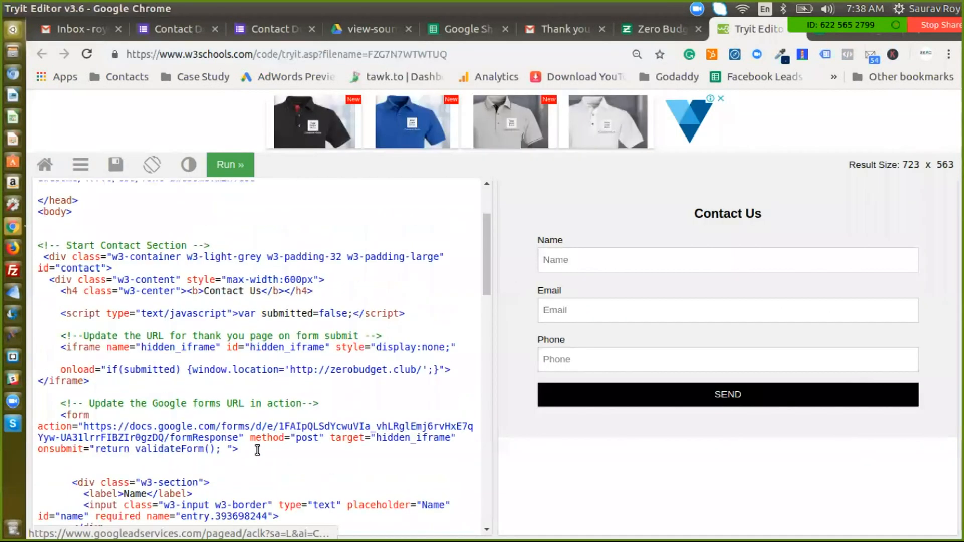
pyautogui.scroll(-3)
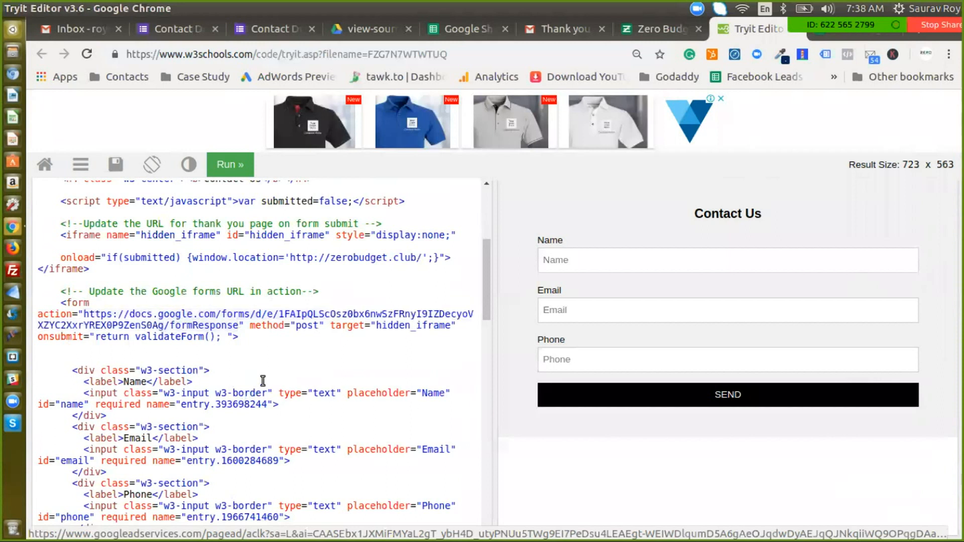
pyautogui.moveTo(279, 347)
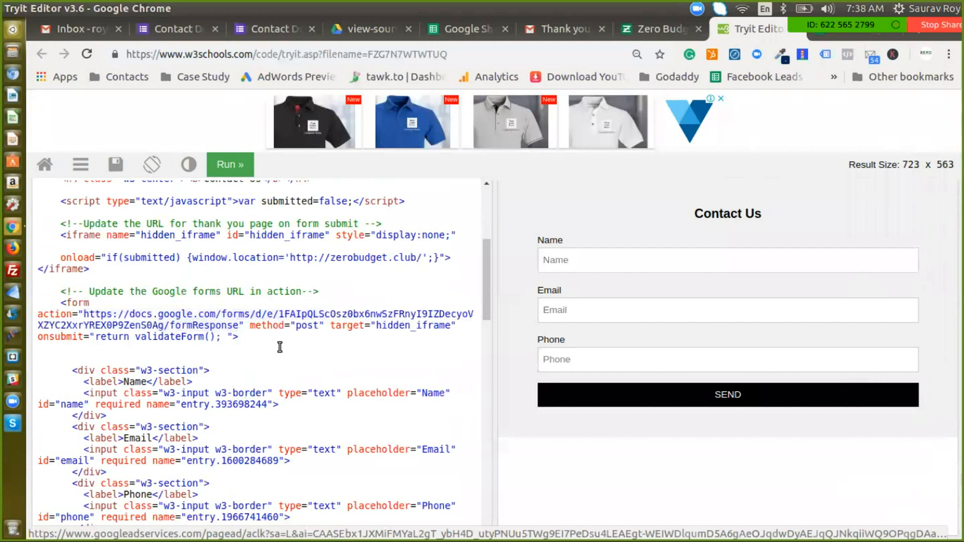
pyautogui.scroll(-3)
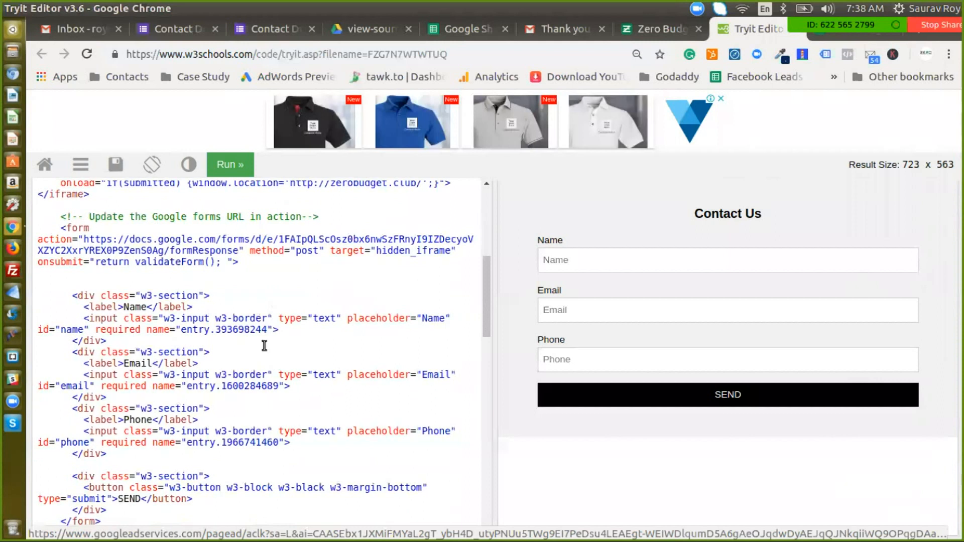
pyautogui.scroll(-3)
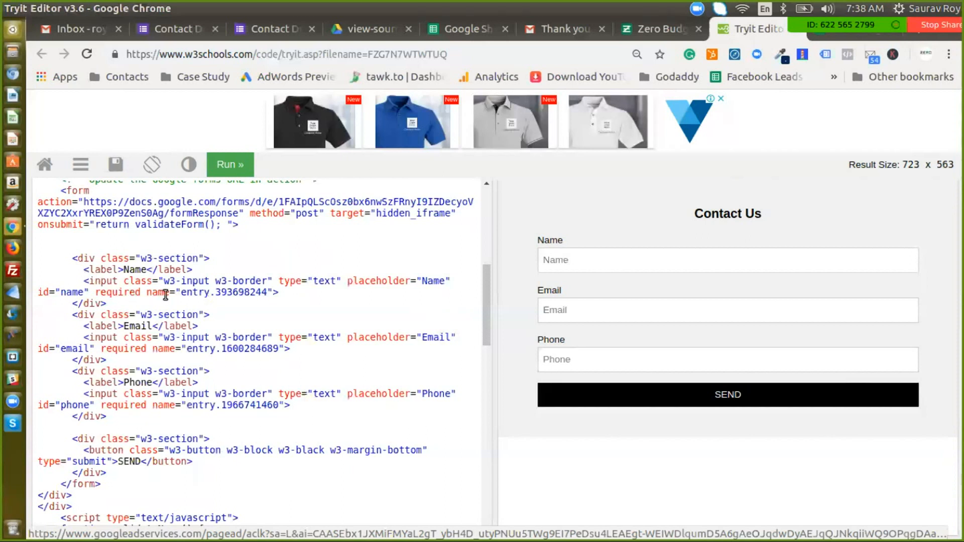
pyautogui.moveTo(239, 300)
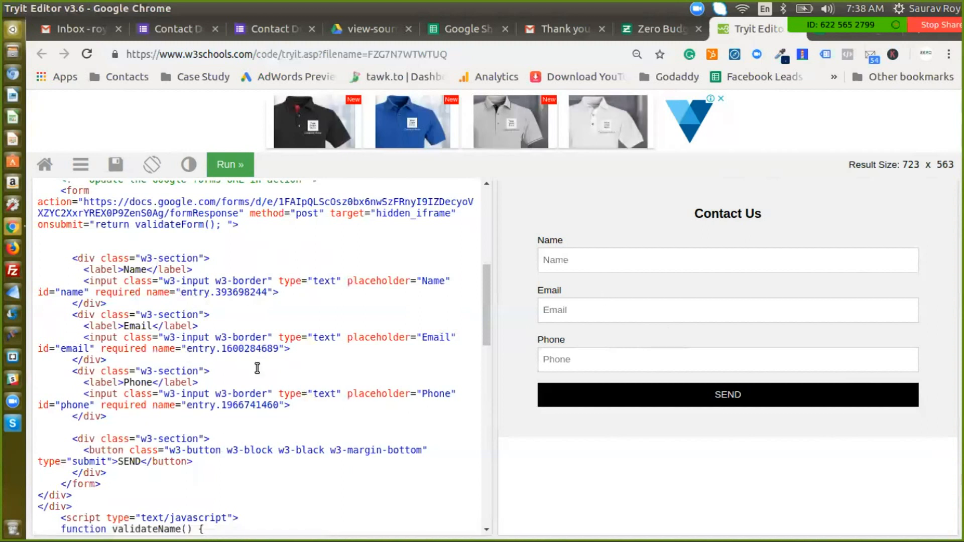
pyautogui.moveTo(179, 293)
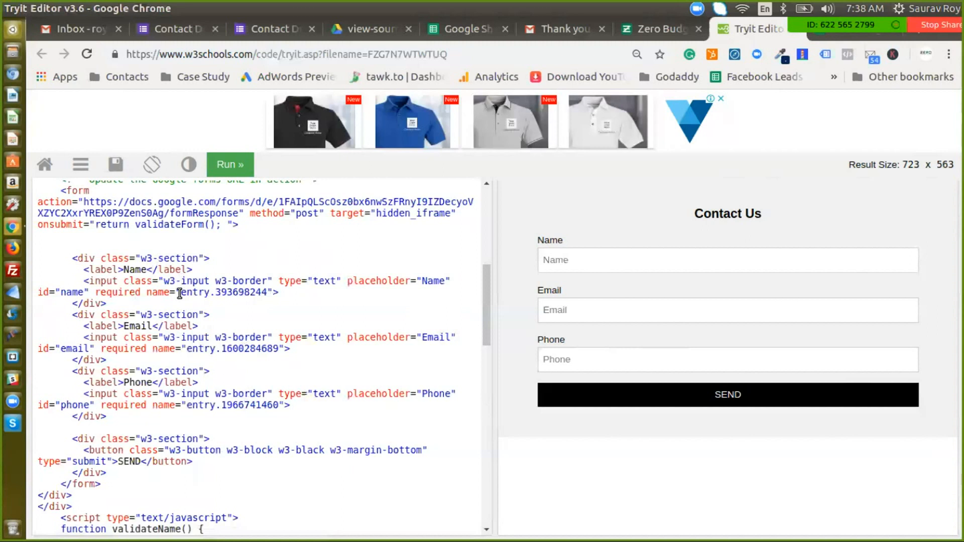
pyautogui.doubleClick(221, 292)
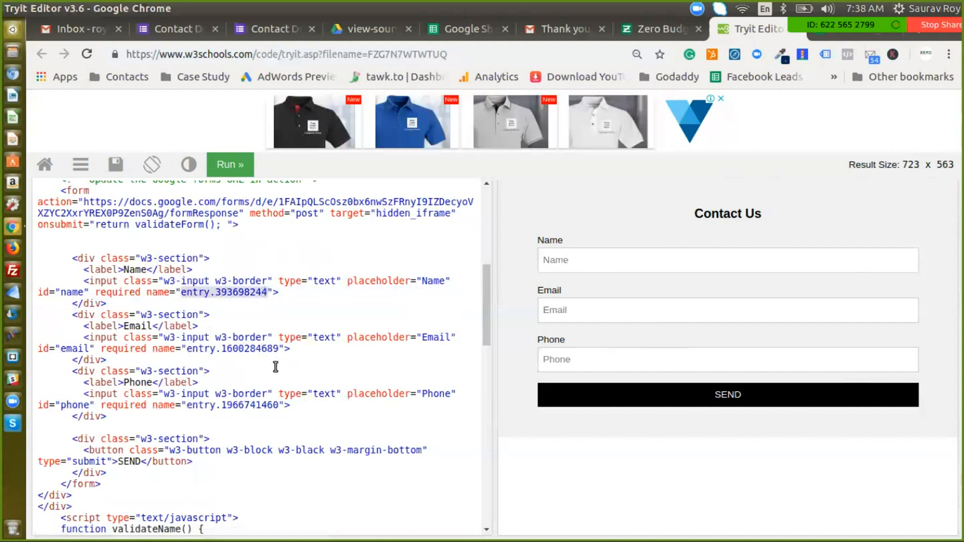
pyautogui.moveTo(271, 364)
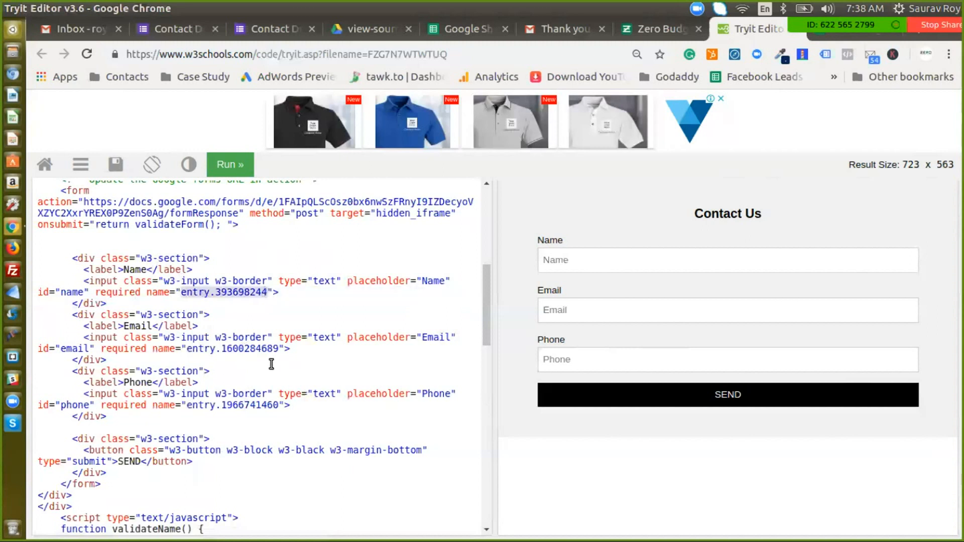
pyautogui.moveTo(369, 29)
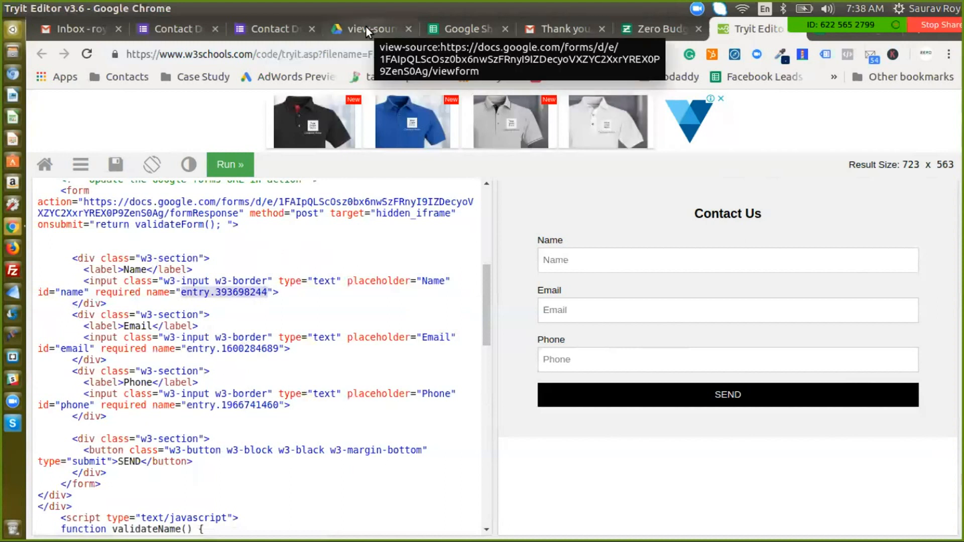
pyautogui.click(365, 29)
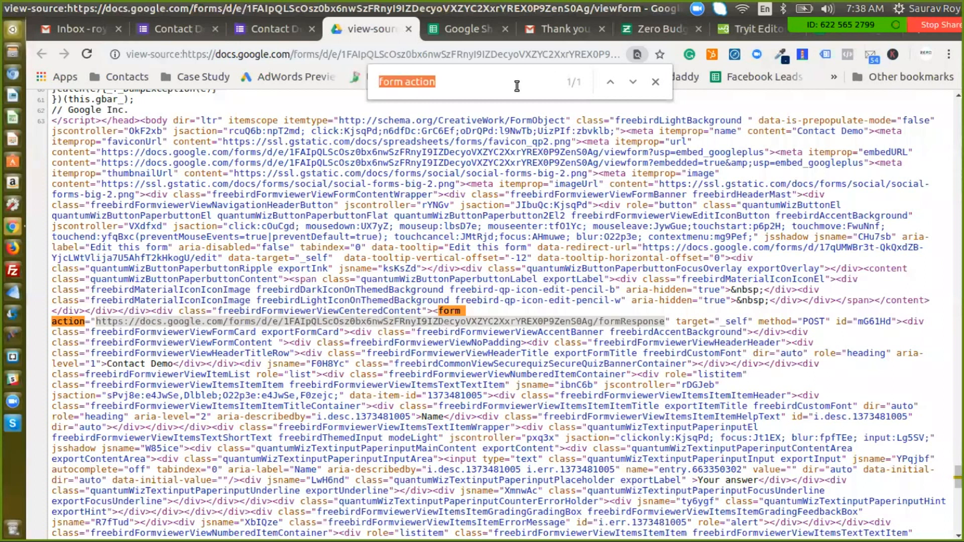
pyautogui.write('entry')
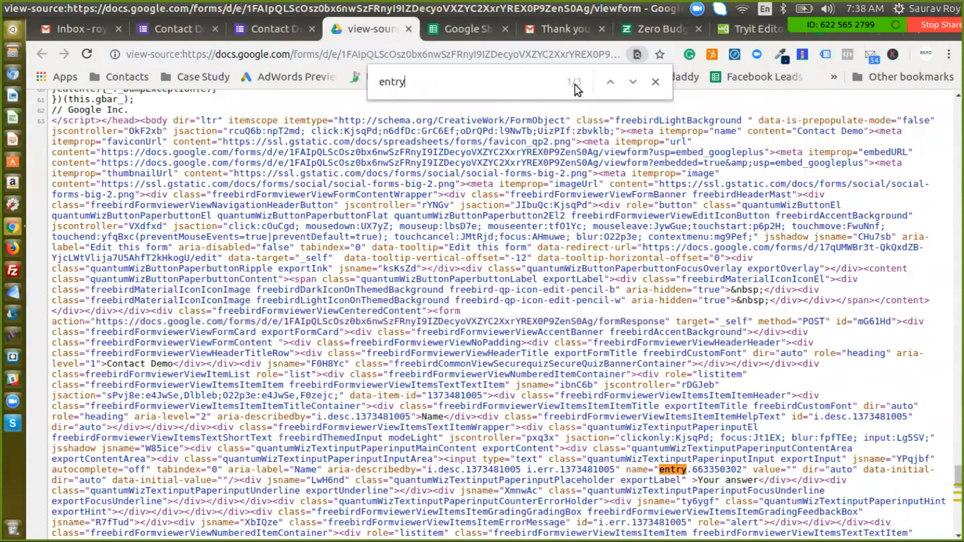
pyautogui.scroll(-3)
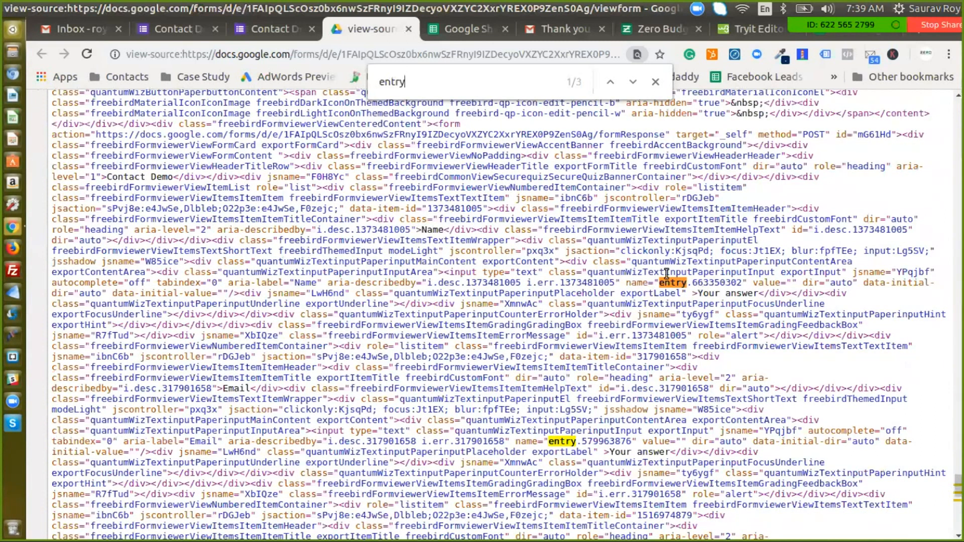
pyautogui.moveTo(635, 321)
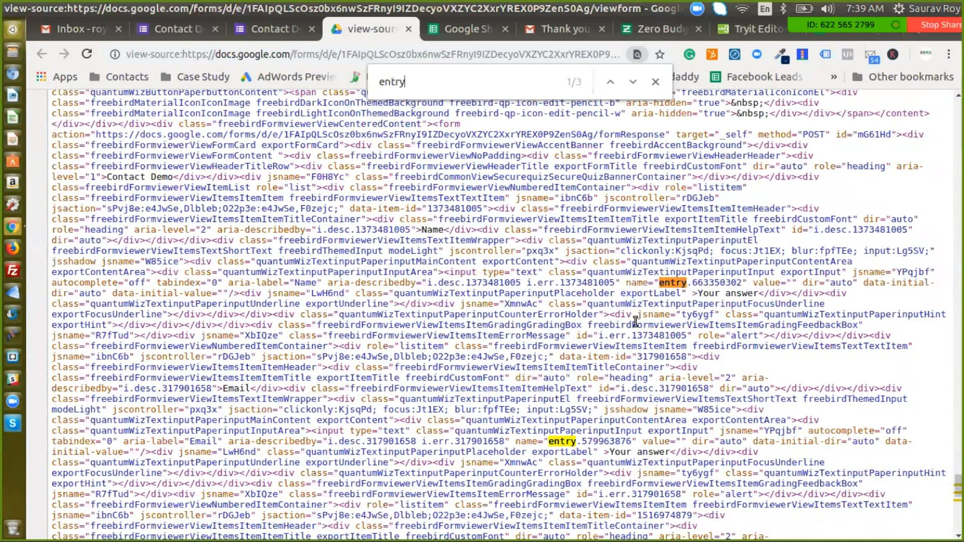
pyautogui.scroll(-3)
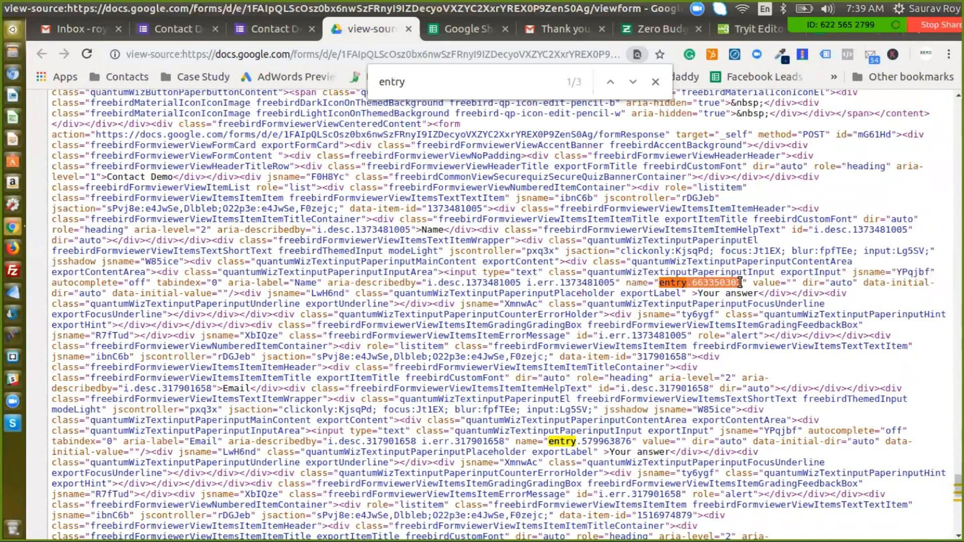
pyautogui.moveTo(615, 319)
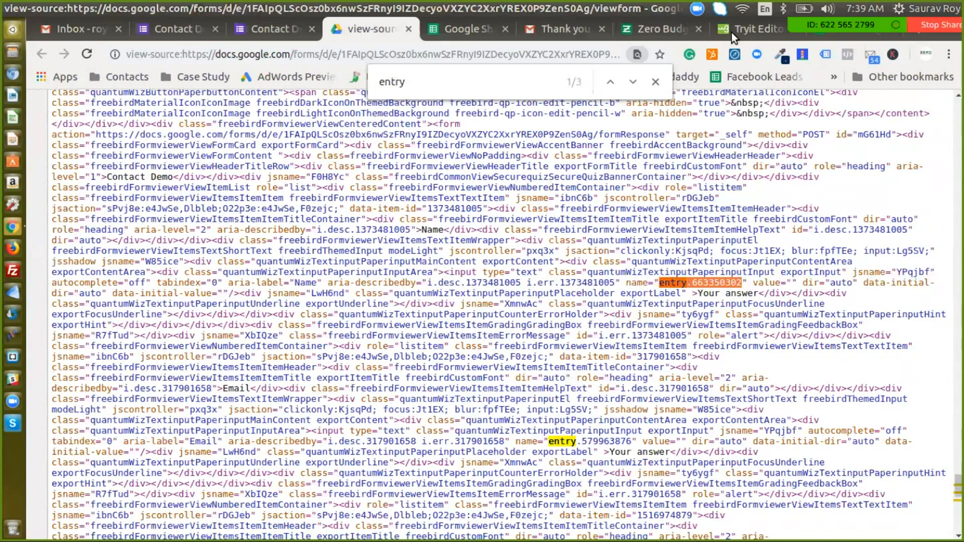
pyautogui.click(749, 29)
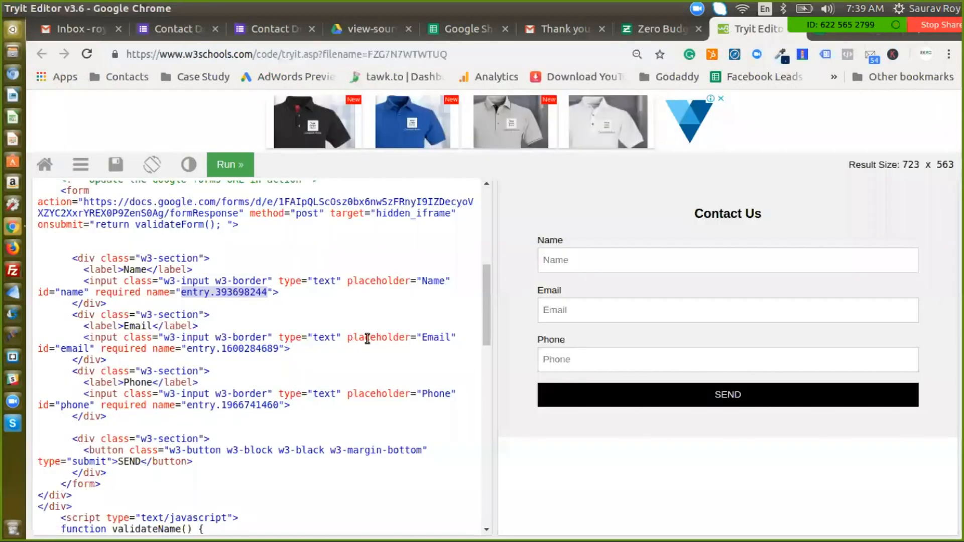
pyautogui.rightClick(224, 293)
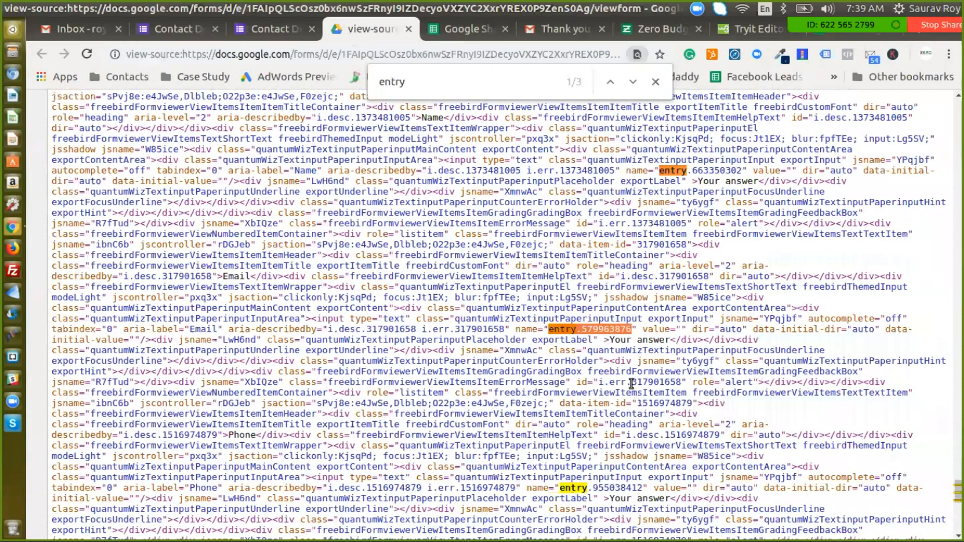
pyautogui.click(751, 28)
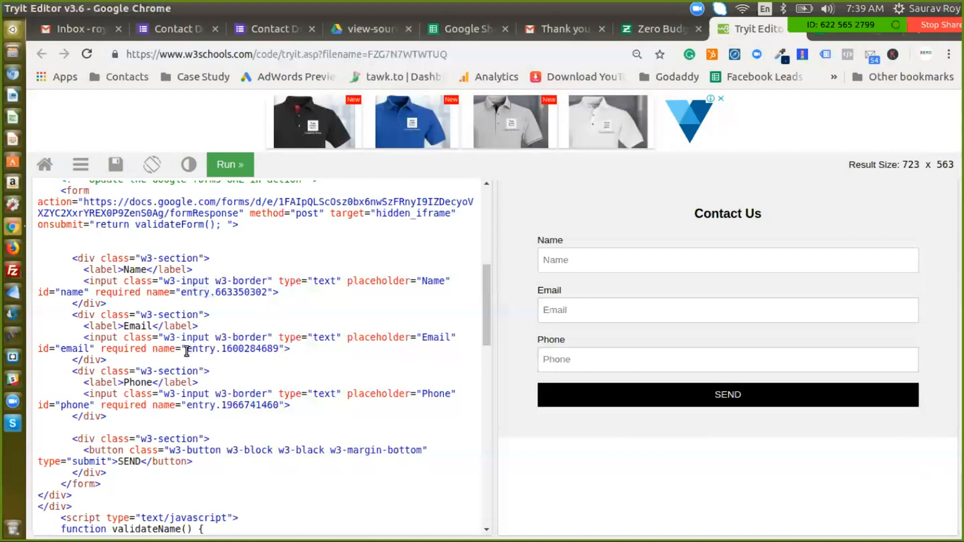
pyautogui.doubleClick(232, 348)
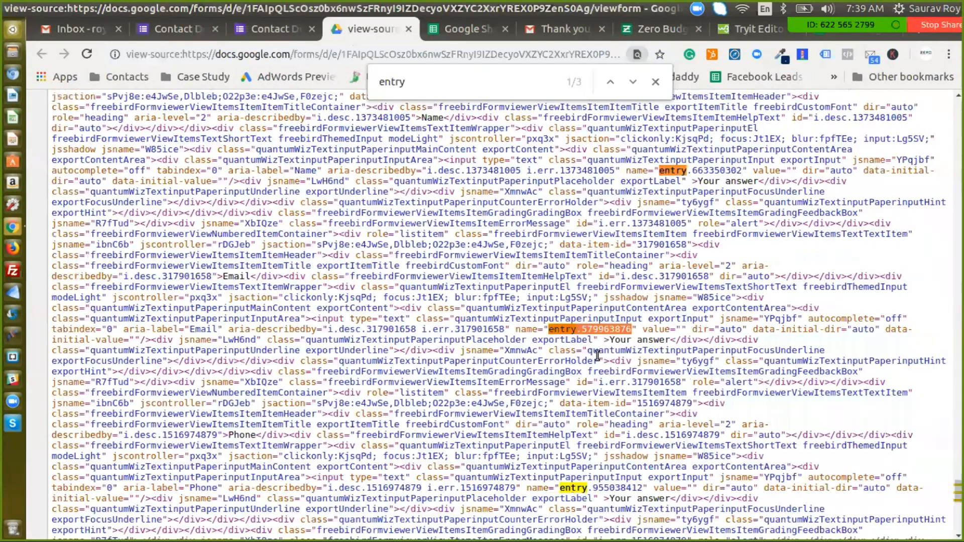
pyautogui.scroll(-3)
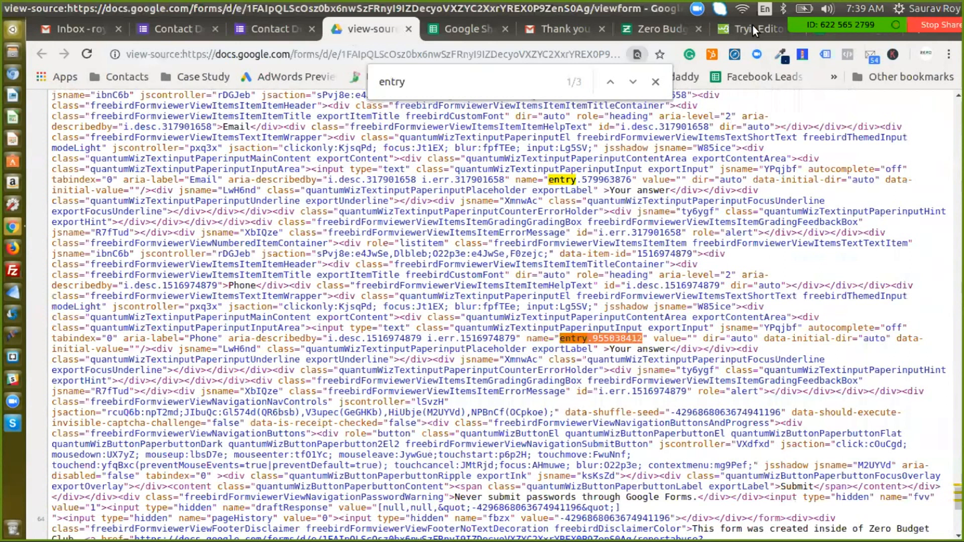
pyautogui.moveTo(725, 35)
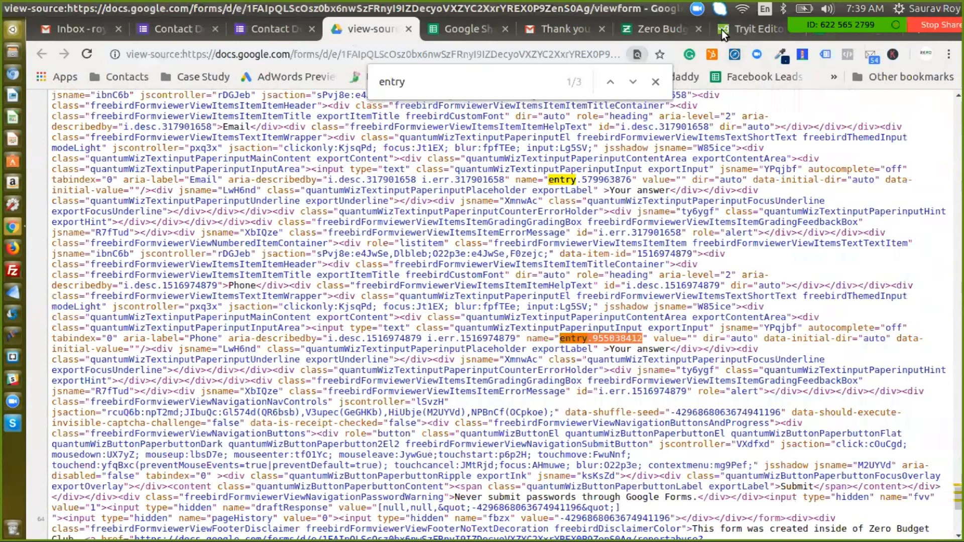
pyautogui.click(749, 28)
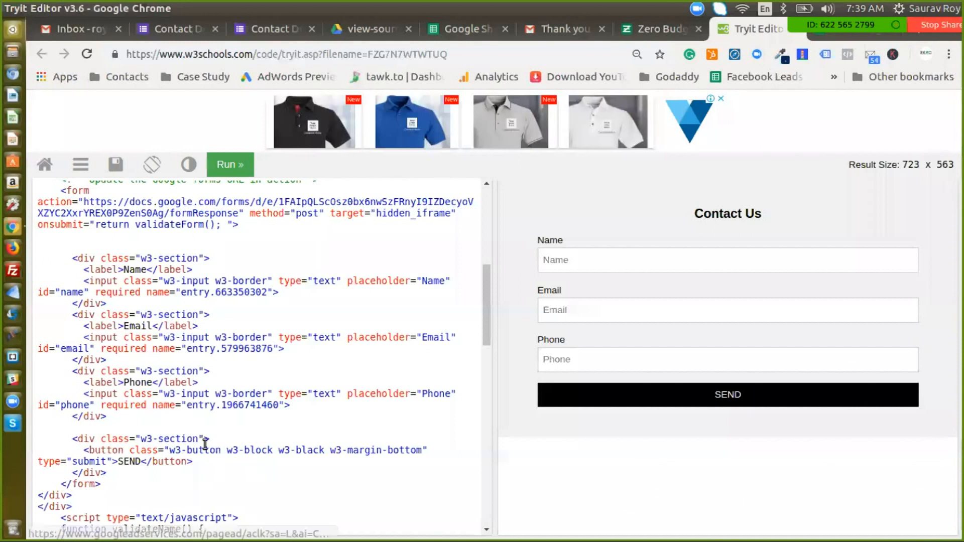
pyautogui.scroll(-3)
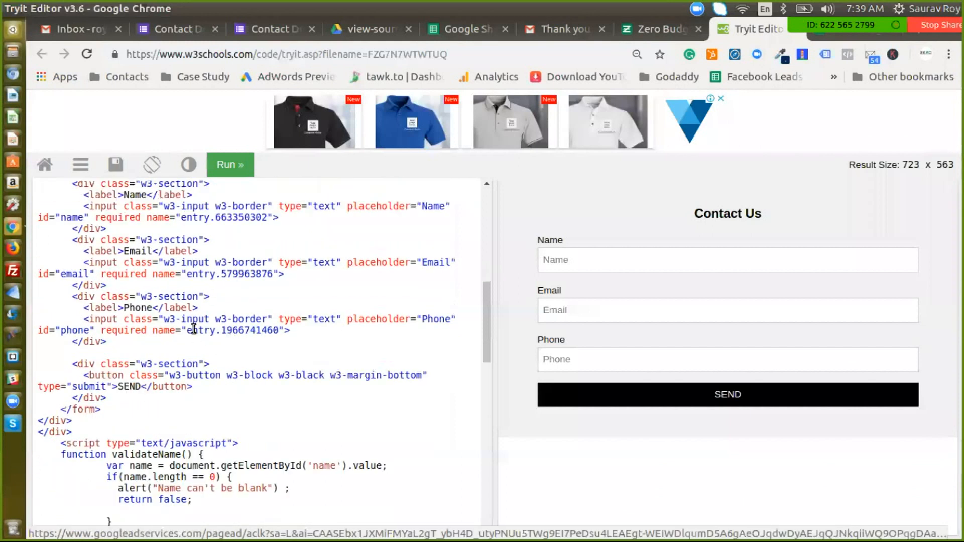
pyautogui.doubleClick(221, 330)
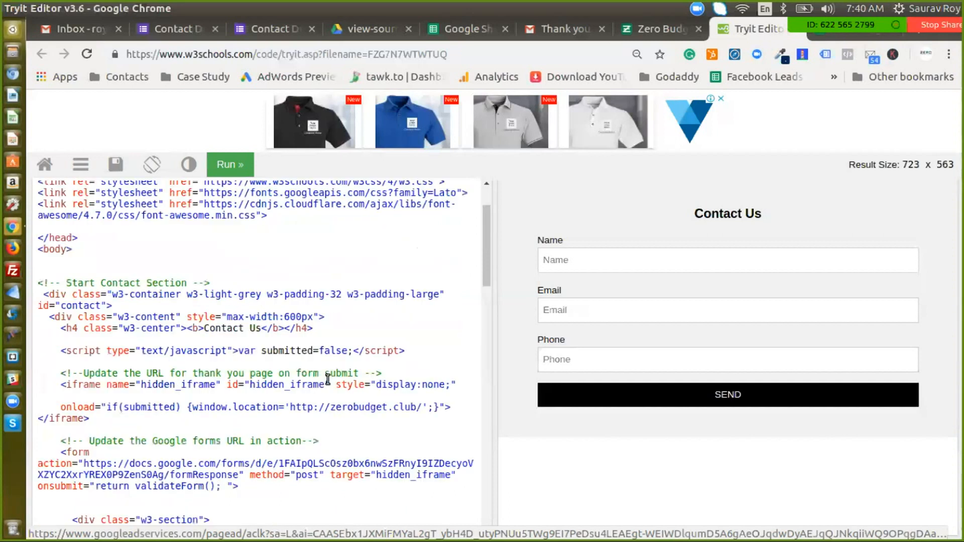
pyautogui.moveTo(300, 398)
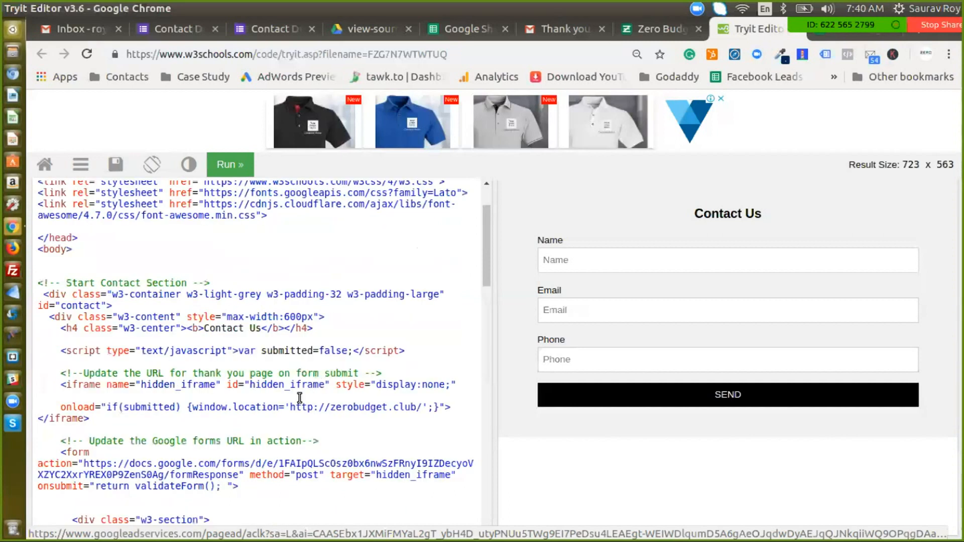
pyautogui.moveTo(681, 251)
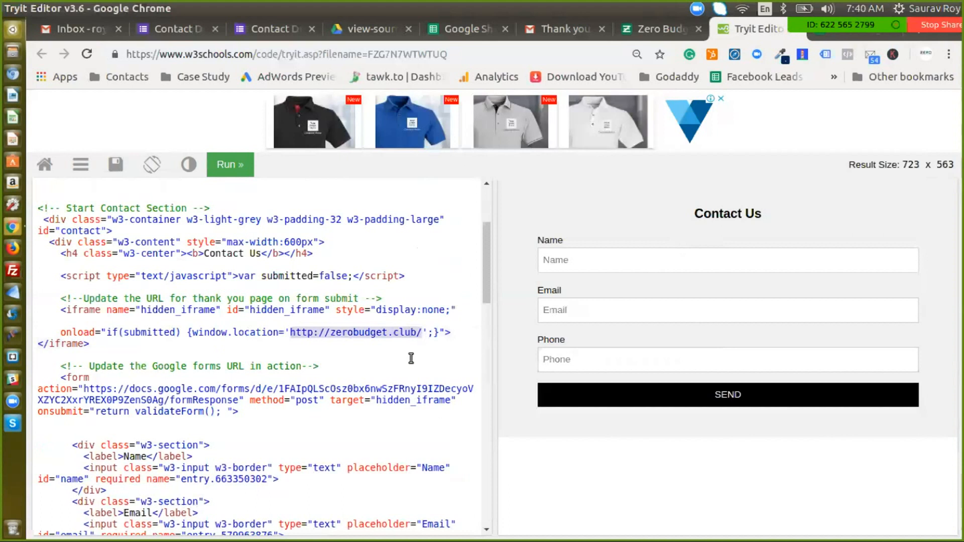
pyautogui.moveTo(413, 350)
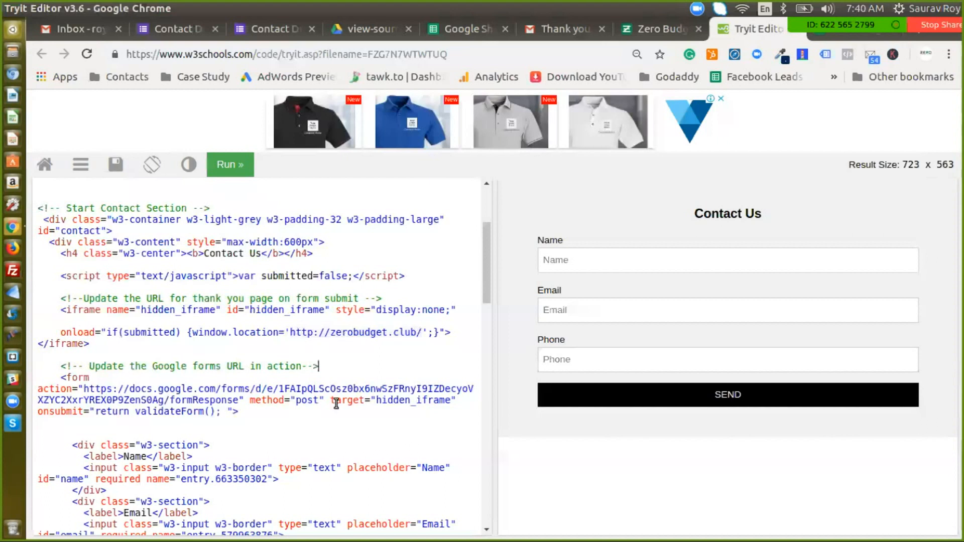
pyautogui.click(229, 164)
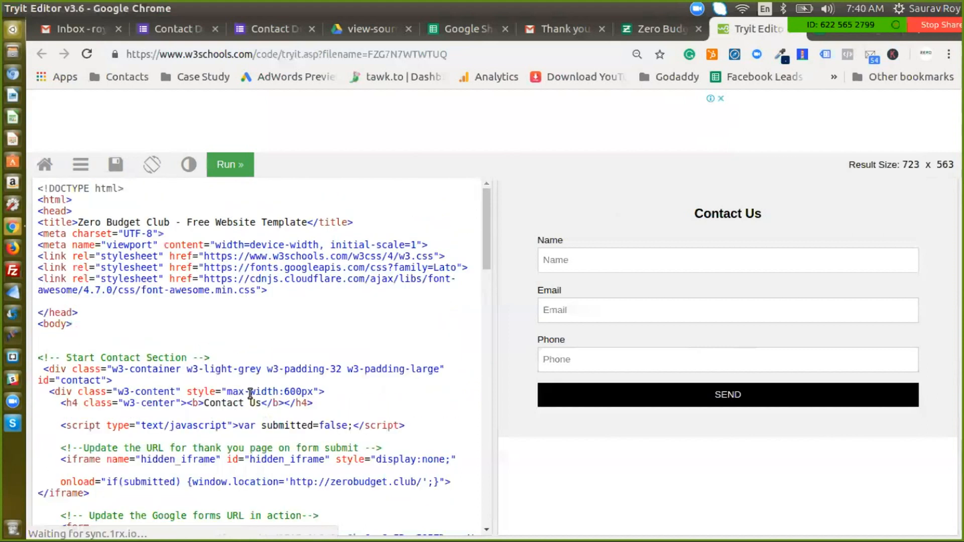
# Submit a 'test' entry with phone 789 from the preview form, correcting the name after the validation alerts
pyautogui.click(725, 259)
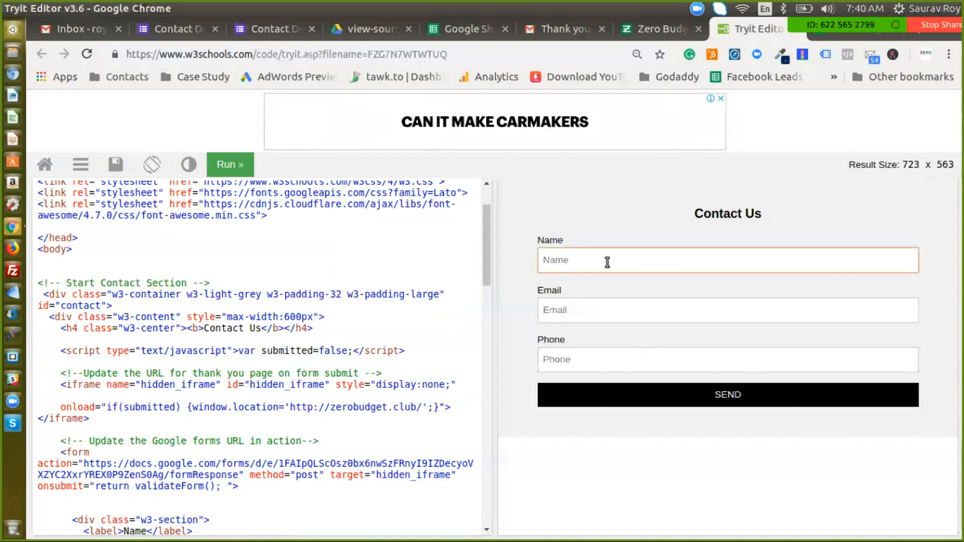
pyautogui.write('test1')
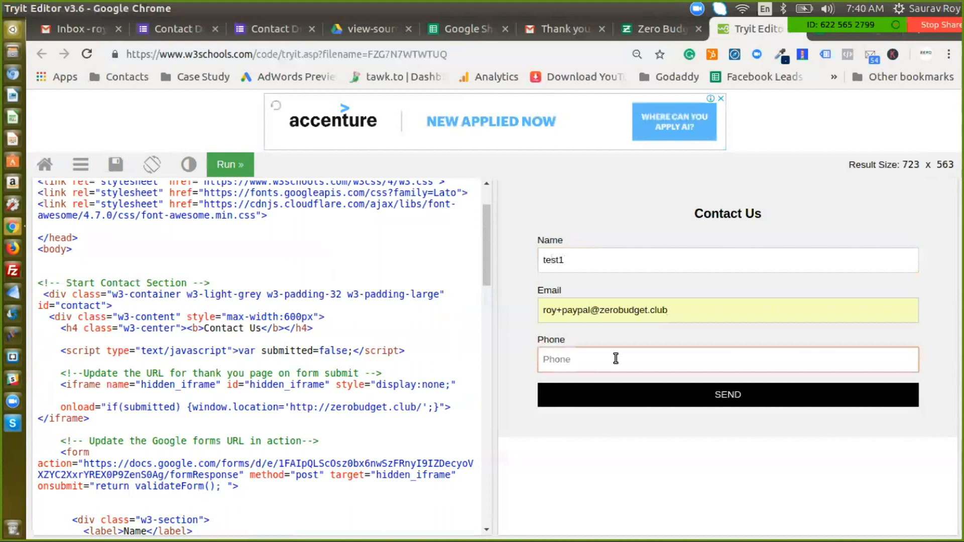
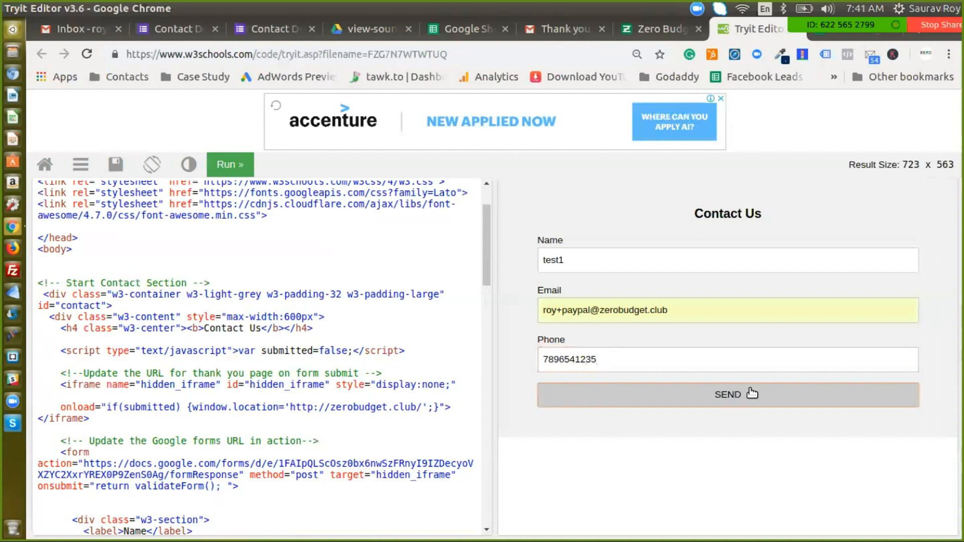
pyautogui.click(727, 394)
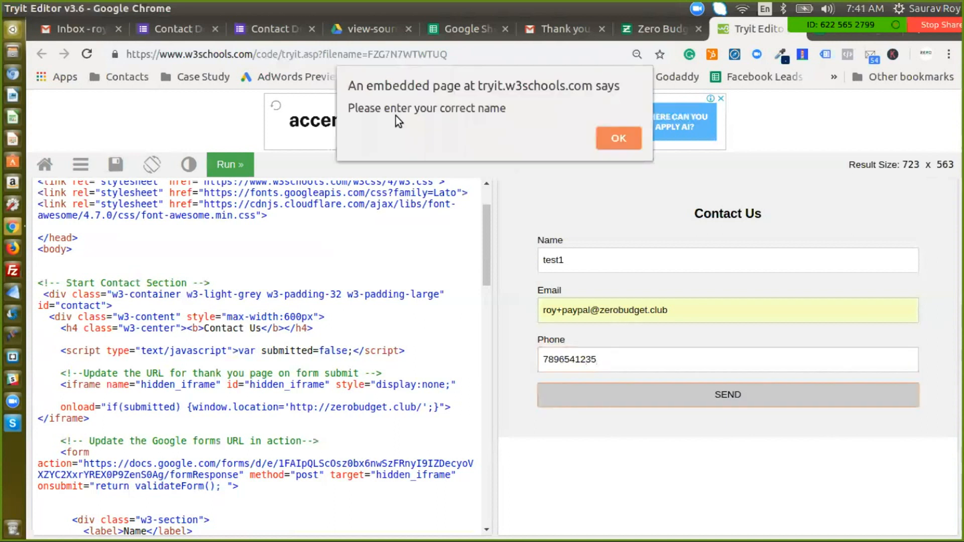
pyautogui.click(618, 138)
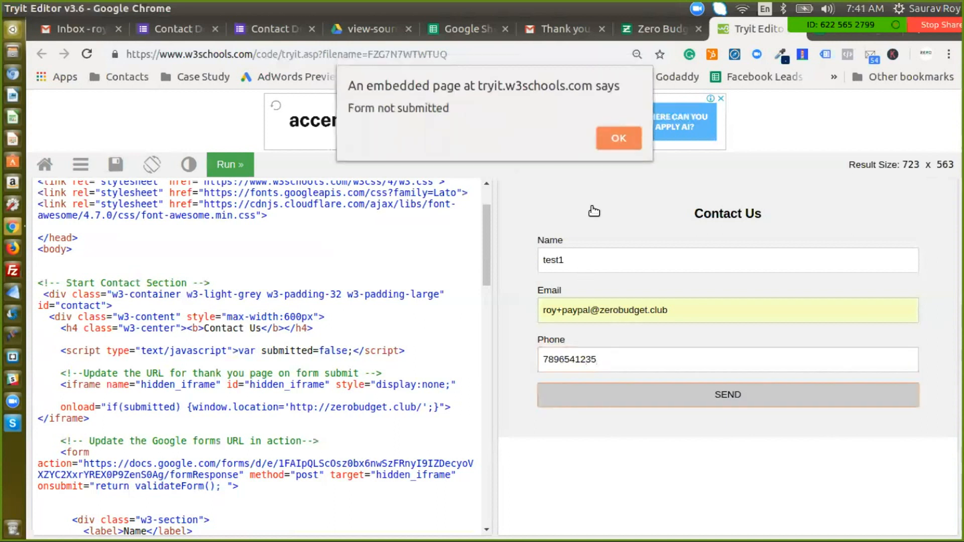
pyautogui.click(618, 138)
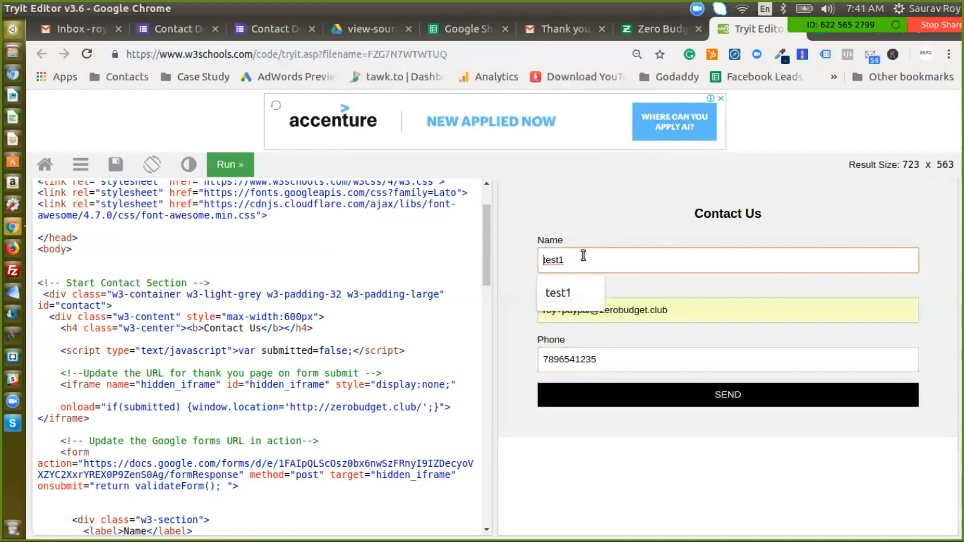
pyautogui.press('Backspace')
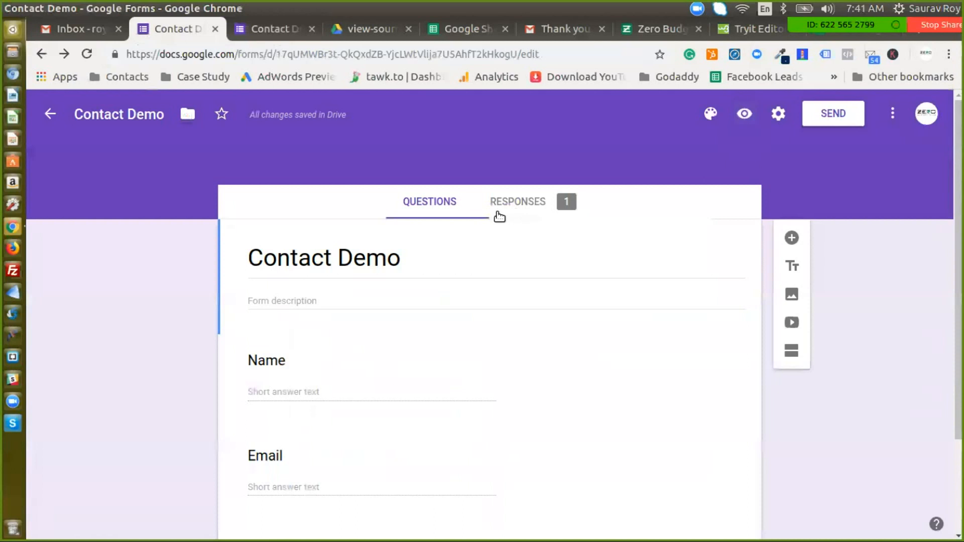
# Check the Responses tab and create a new linked Contact Demo (Responses) spreadsheet
pyautogui.click(518, 201)
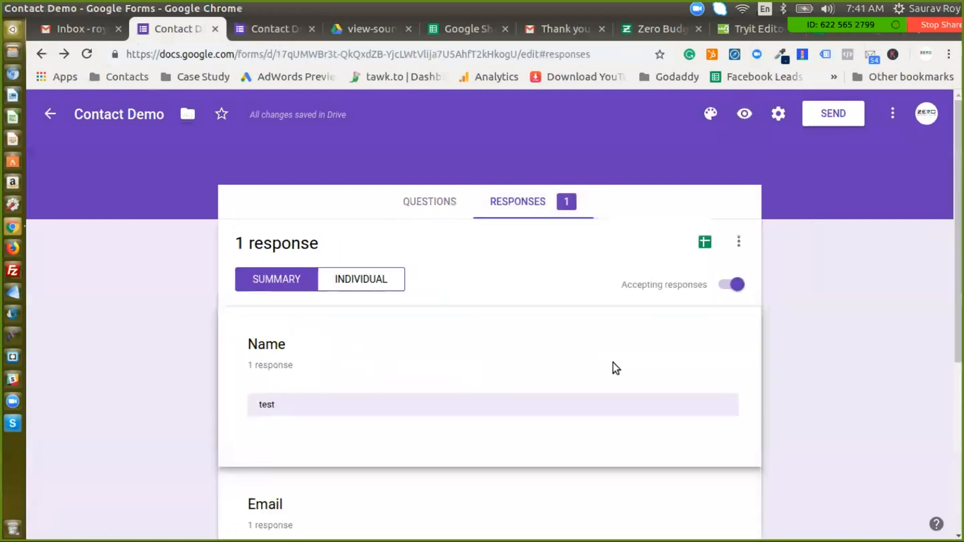
pyautogui.scroll(-3)
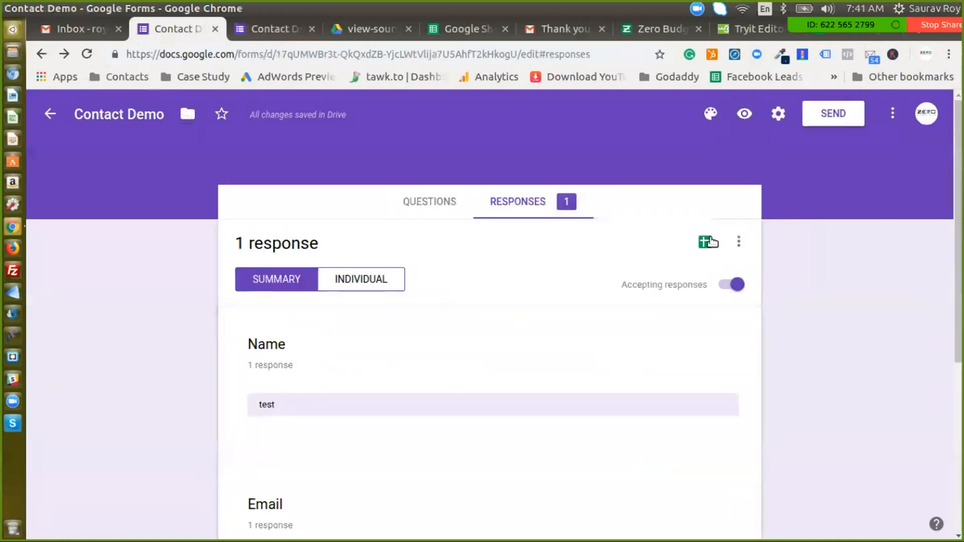
pyautogui.click(707, 243)
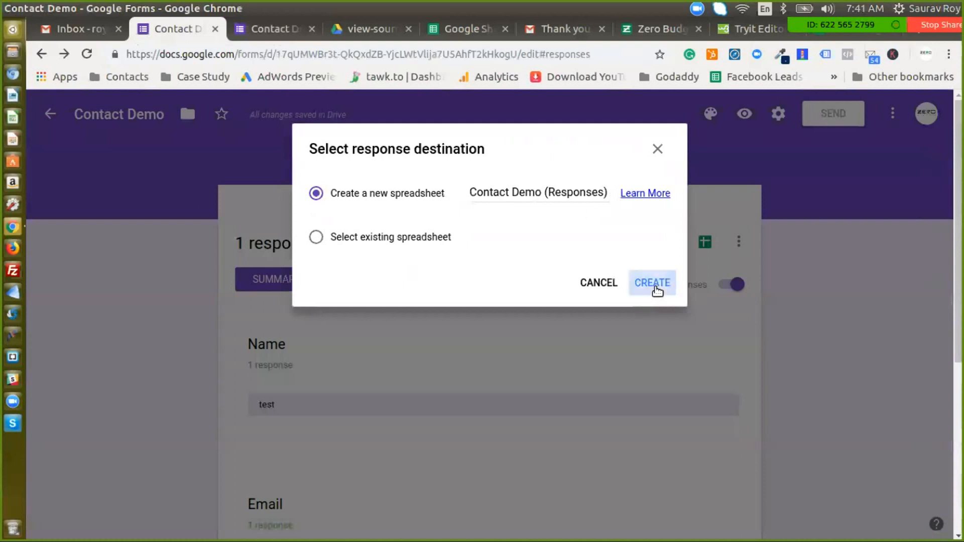
pyautogui.click(652, 284)
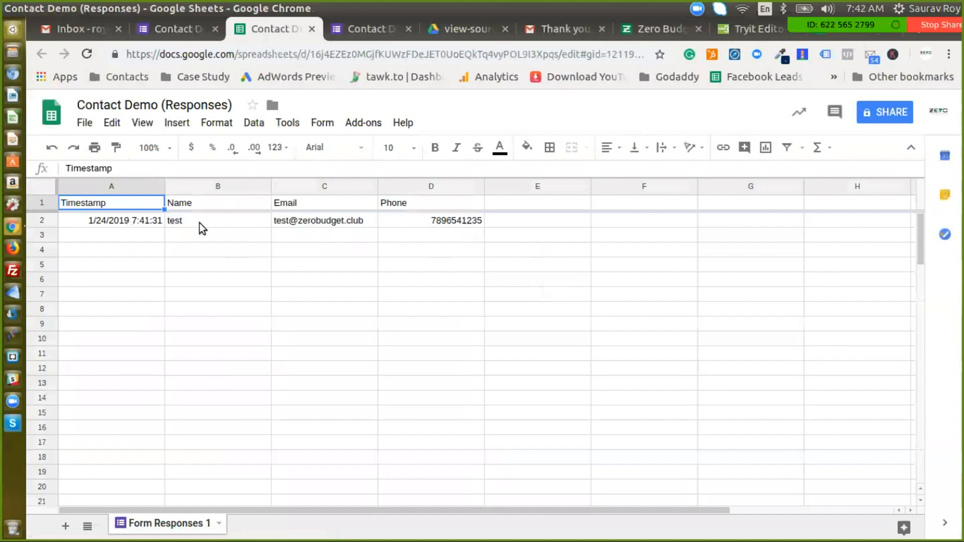
pyautogui.moveTo(491, 242)
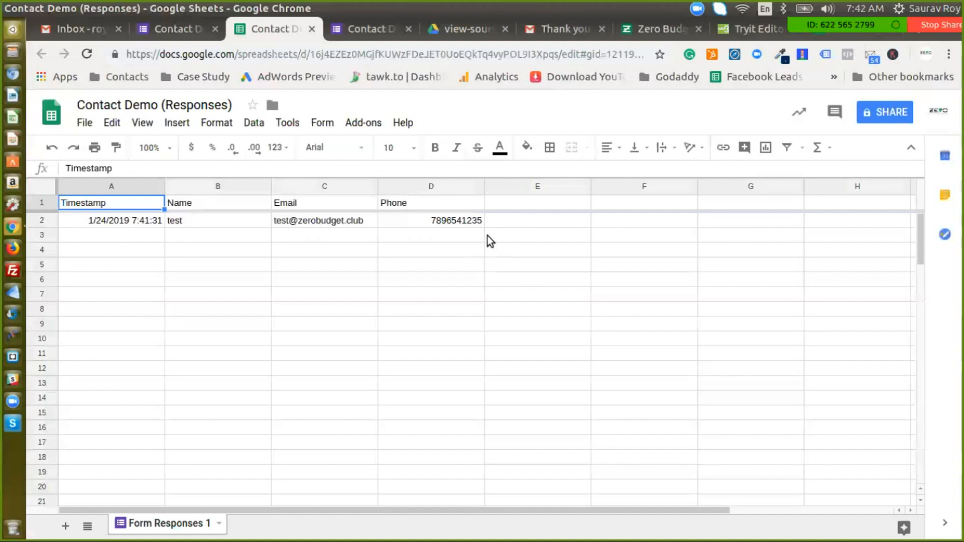
pyautogui.moveTo(255, 248)
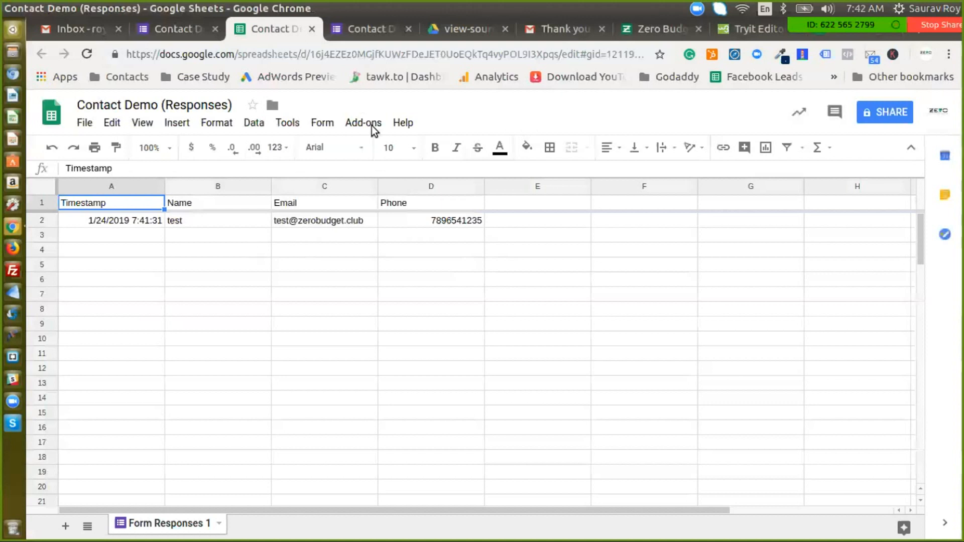
# Bring up the Add-ons menu listing Yet Another Mail Merge's options
pyautogui.click(363, 122)
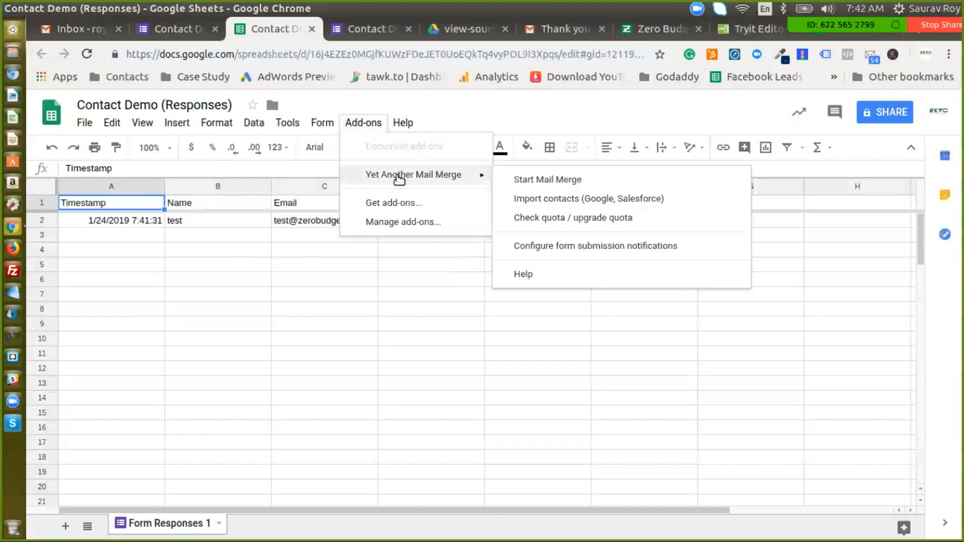
pyautogui.moveTo(397, 197)
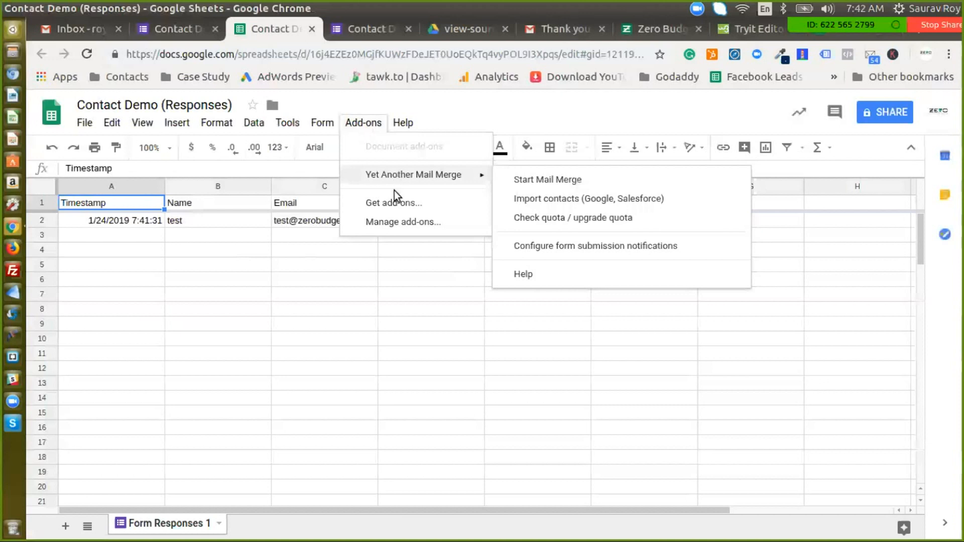
pyautogui.moveTo(392, 202)
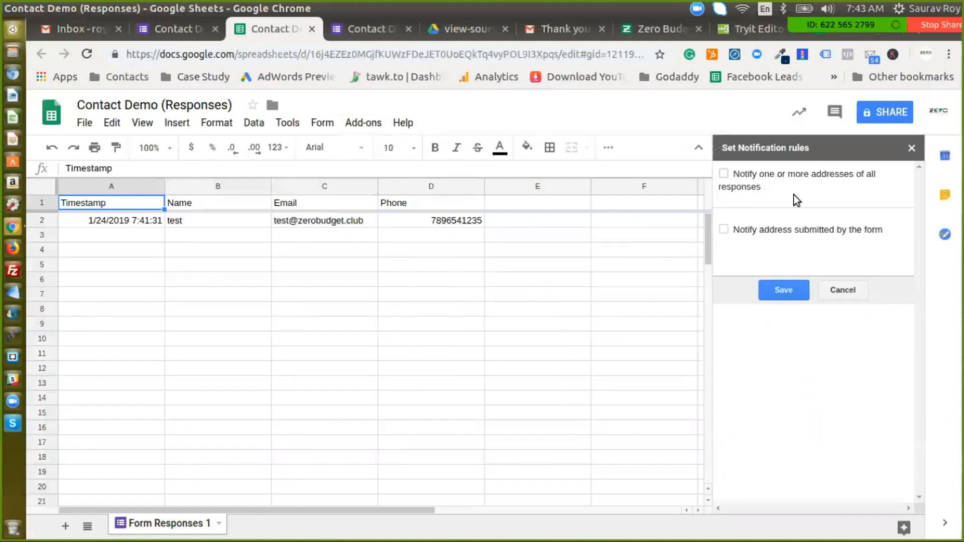
pyautogui.moveTo(798, 179)
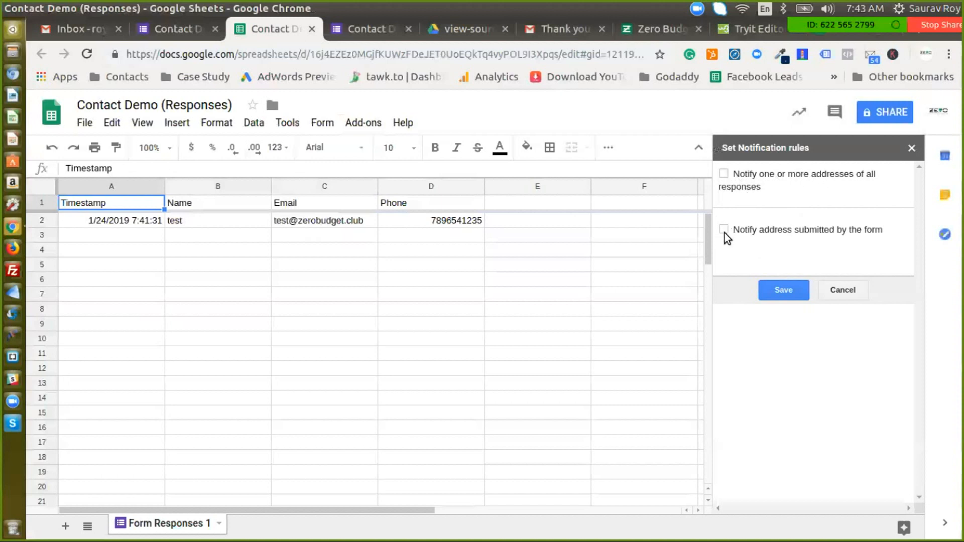
pyautogui.moveTo(824, 234)
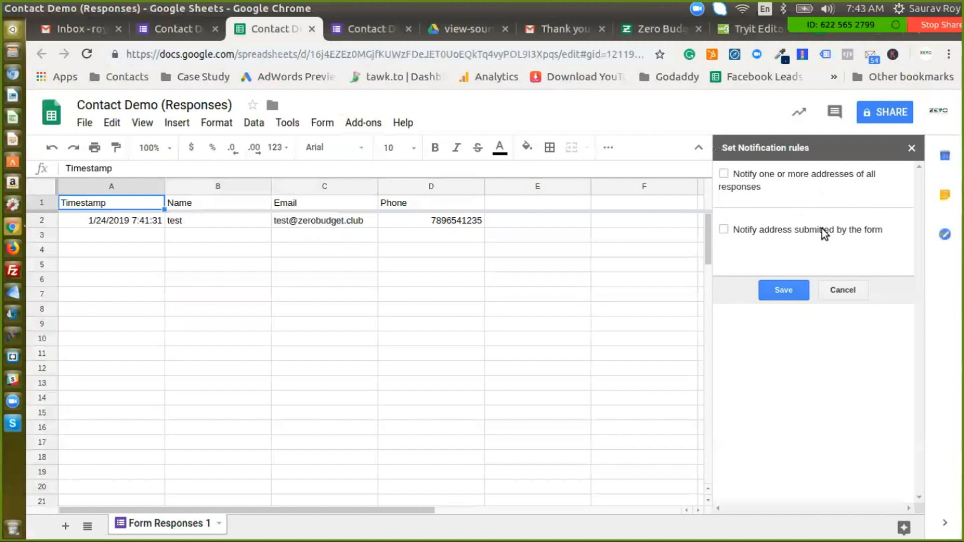
pyautogui.moveTo(754, 245)
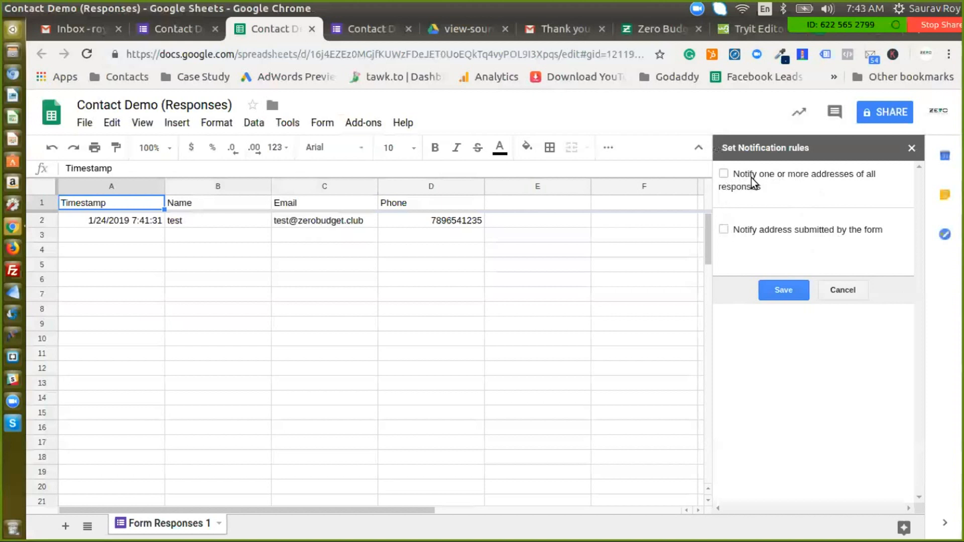
# Enable 'Notify one or more addresses of all responses', then switch to the Gmail inbox
pyautogui.click(724, 174)
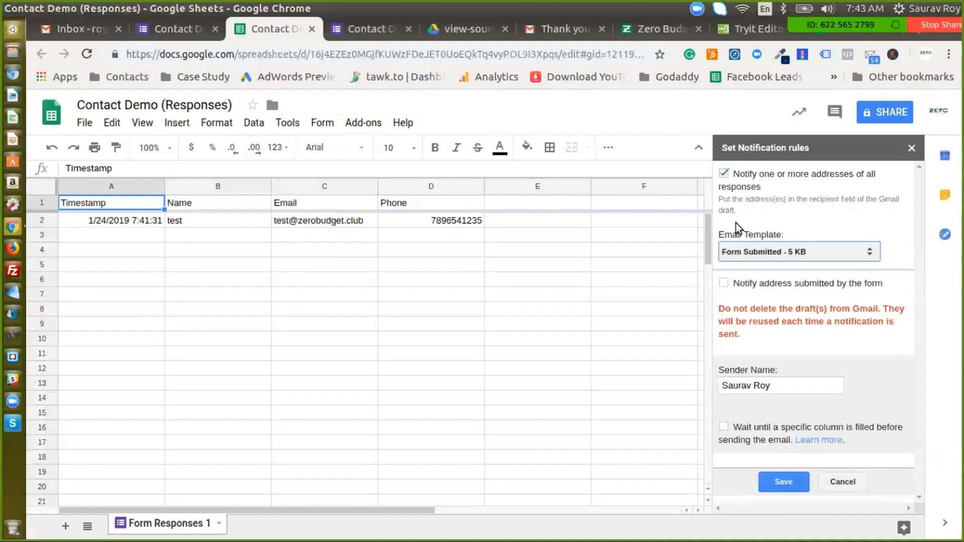
pyautogui.click(74, 28)
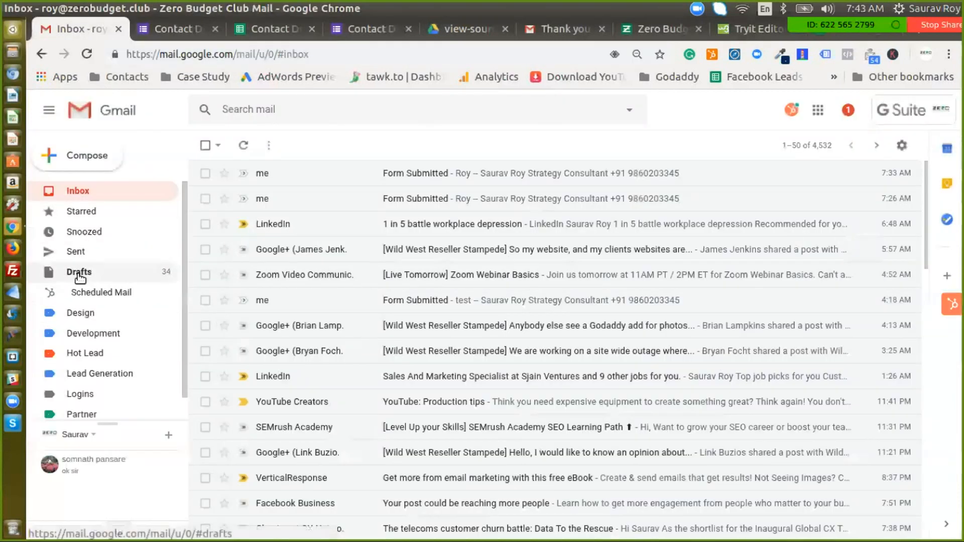
# Review the Form Submitted draft in Gmail Drafts and close it
pyautogui.click(79, 272)
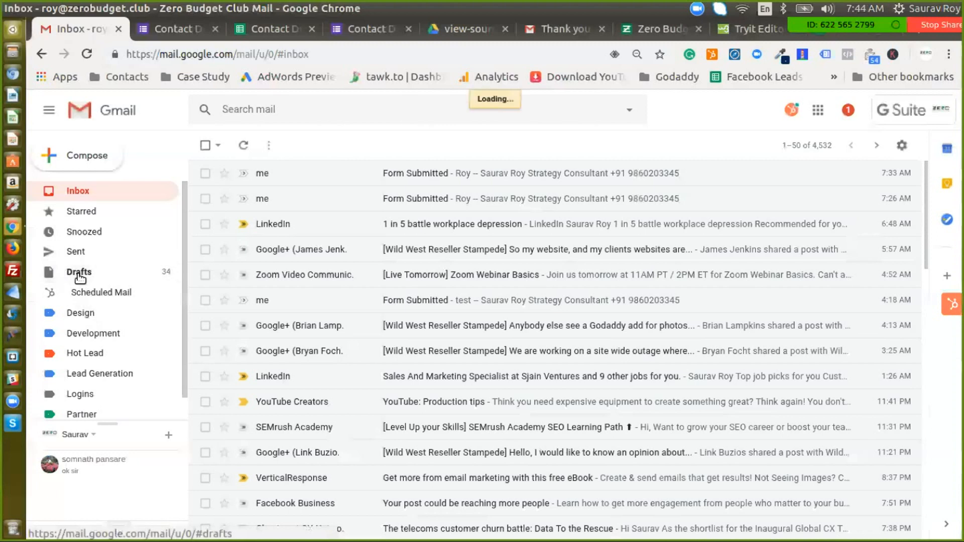
pyautogui.click(78, 272)
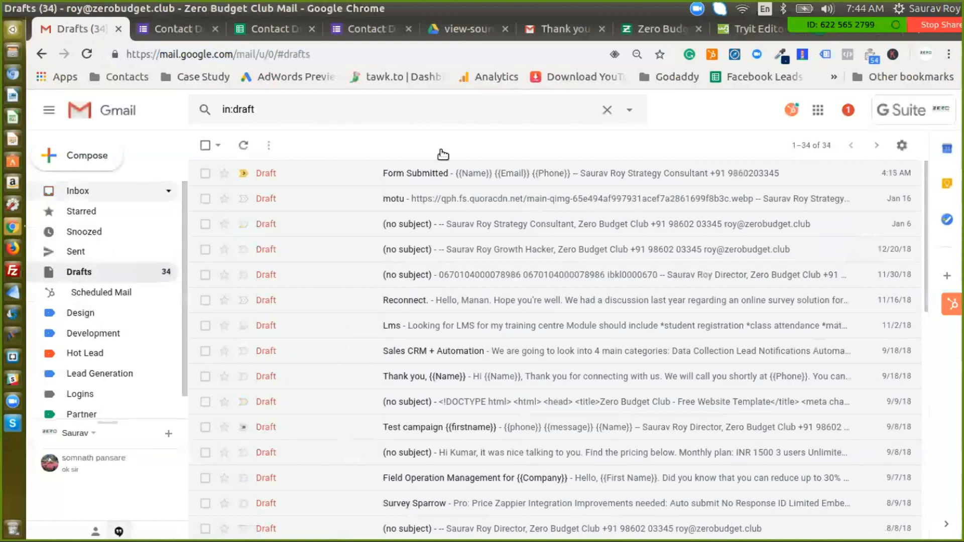
pyautogui.moveTo(465, 182)
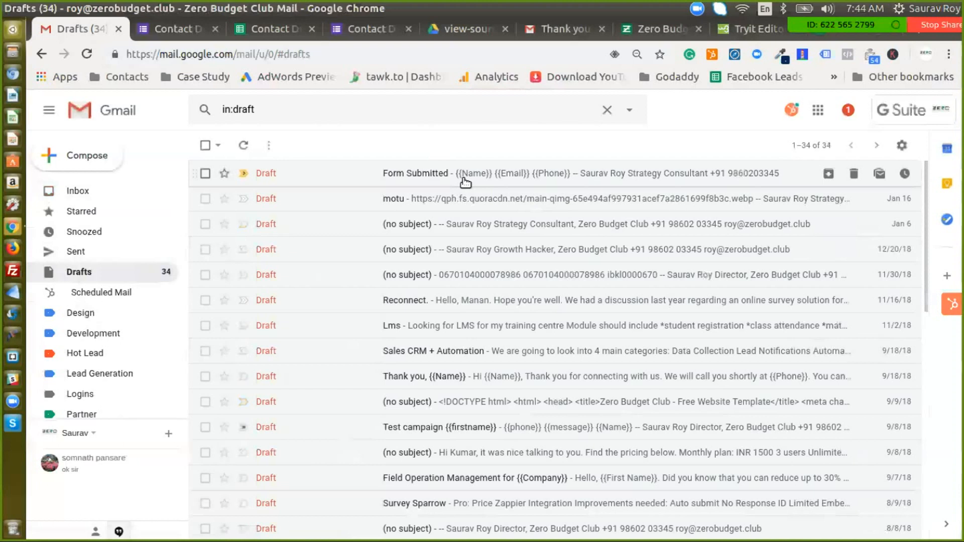
pyautogui.click(78, 154)
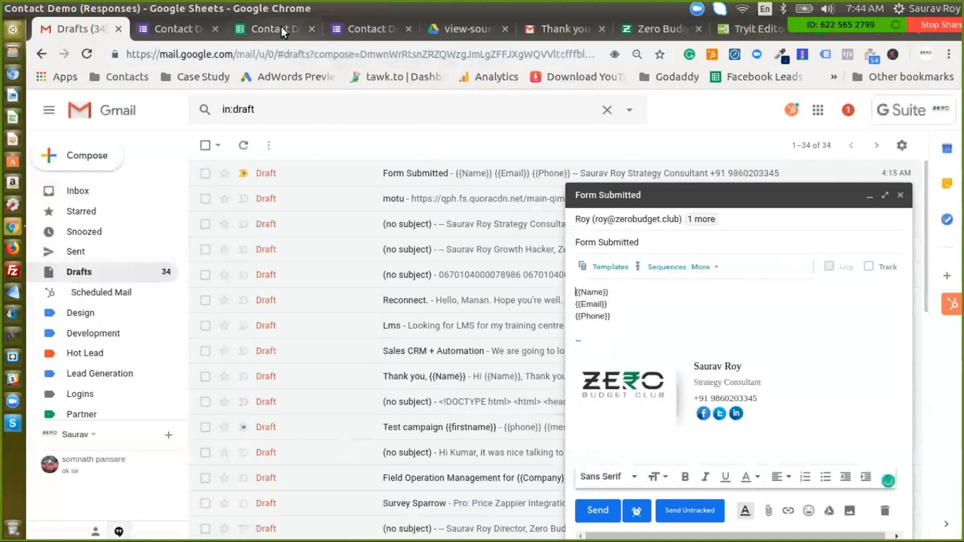
pyautogui.click(270, 29)
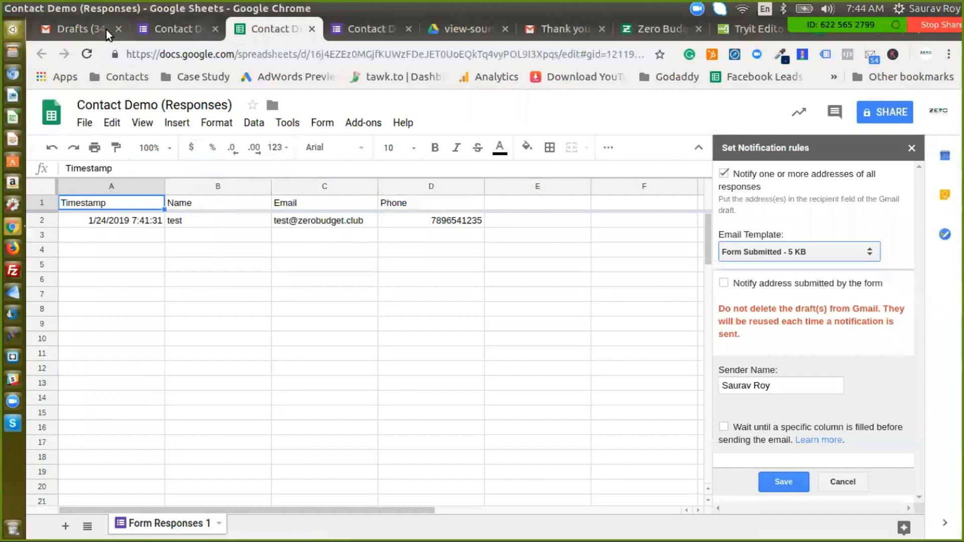
pyautogui.click(74, 29)
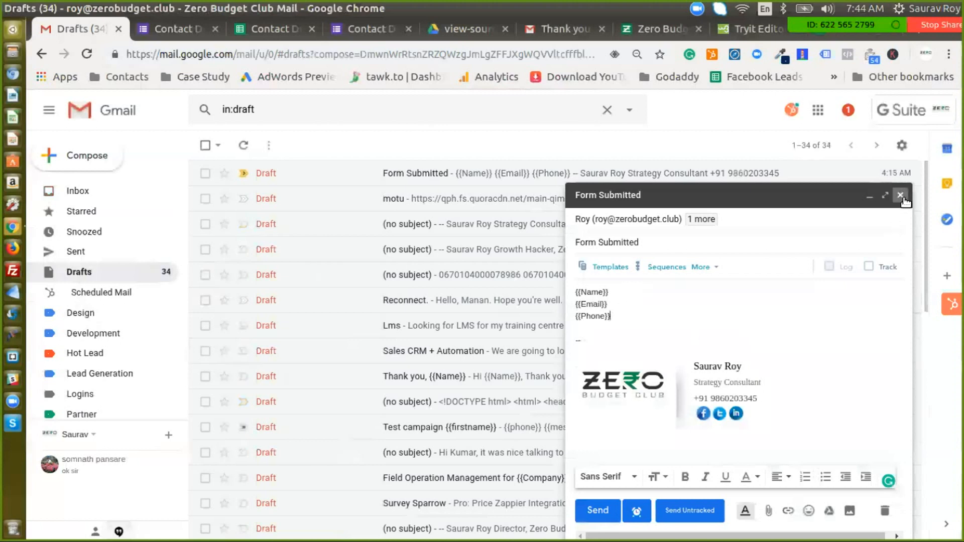
pyautogui.click(900, 196)
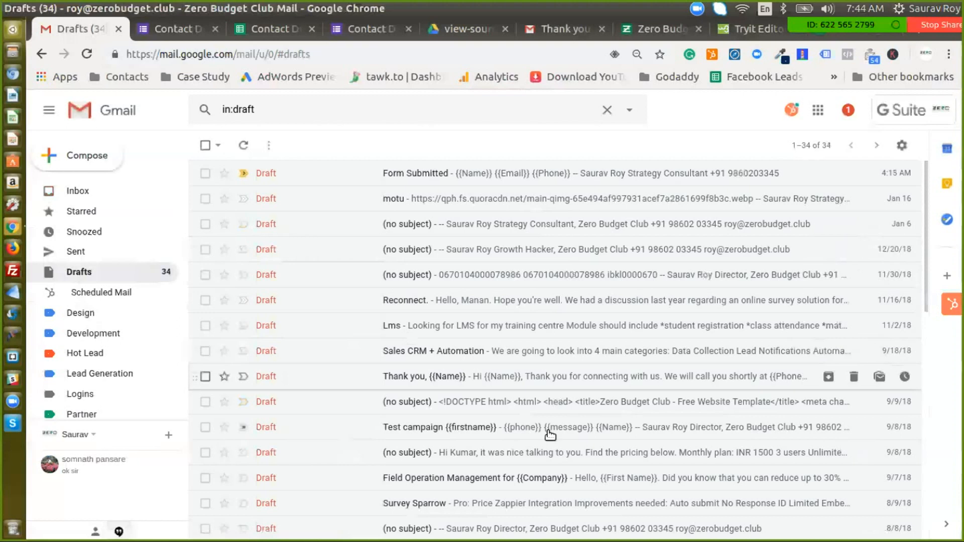
pyautogui.moveTo(544, 377)
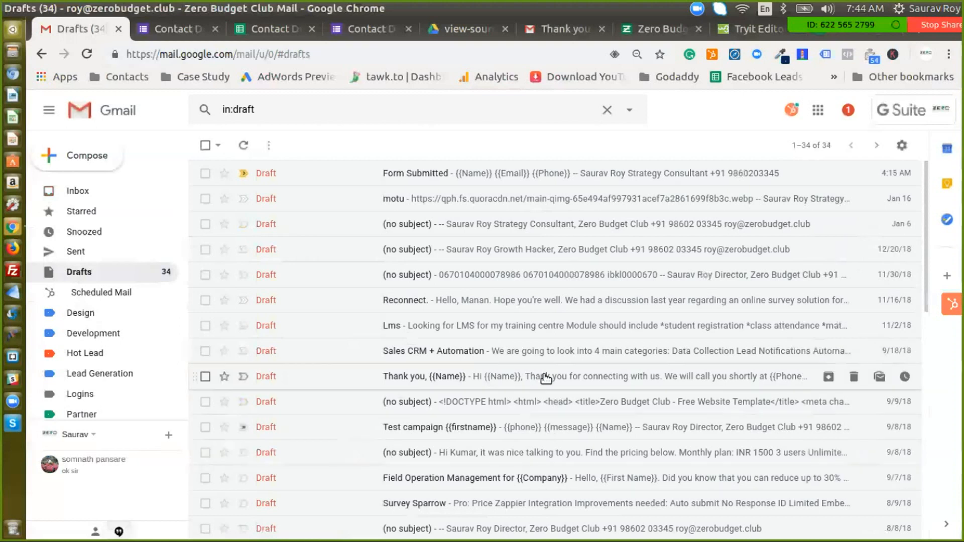
# Inspect the Thank you, {{Name}} draft's recipients and its Name placeholder in the greeting
pyautogui.click(78, 155)
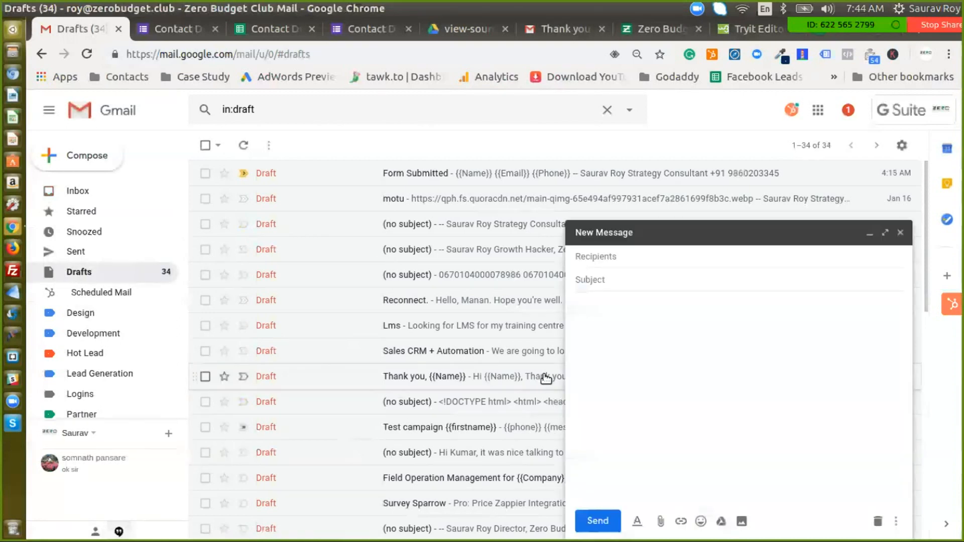
pyautogui.click(412, 376)
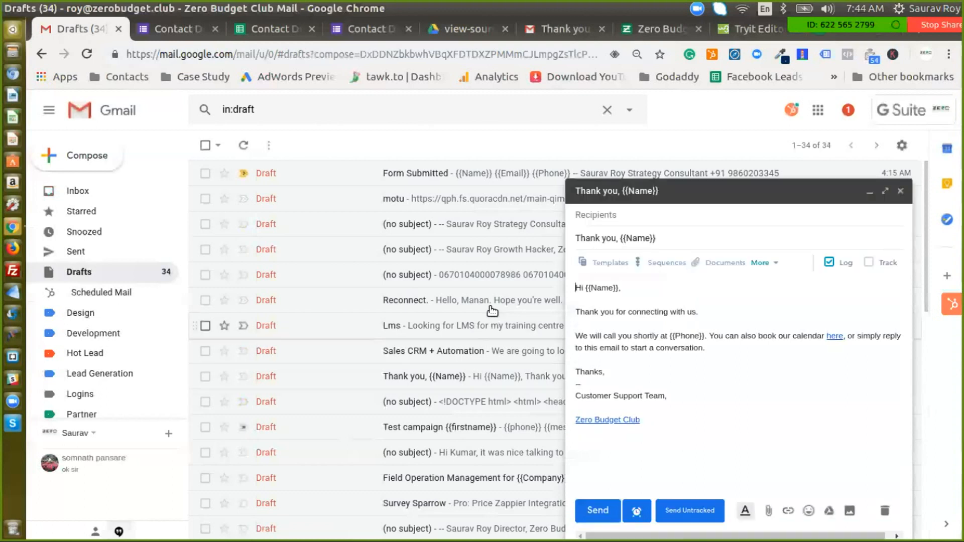
pyautogui.click(614, 215)
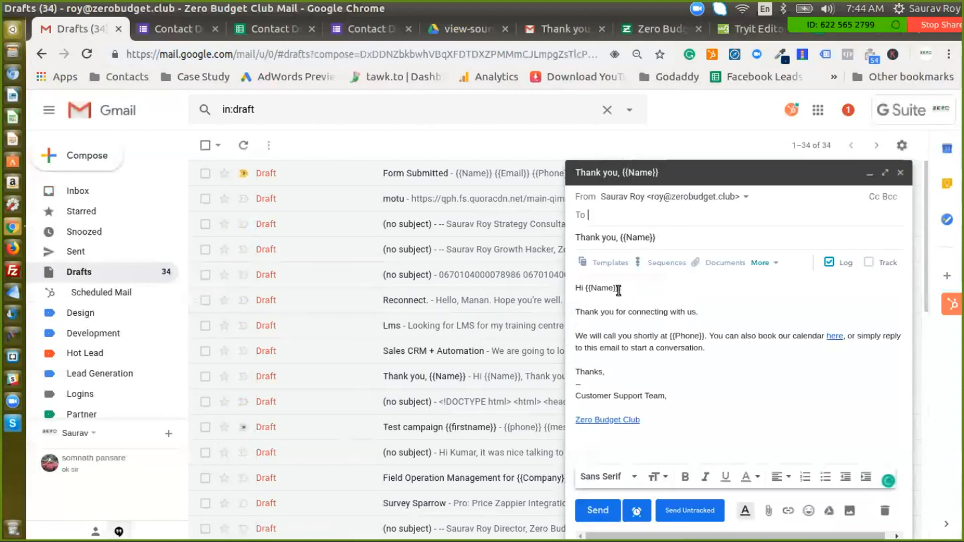
pyautogui.doubleClick(601, 288)
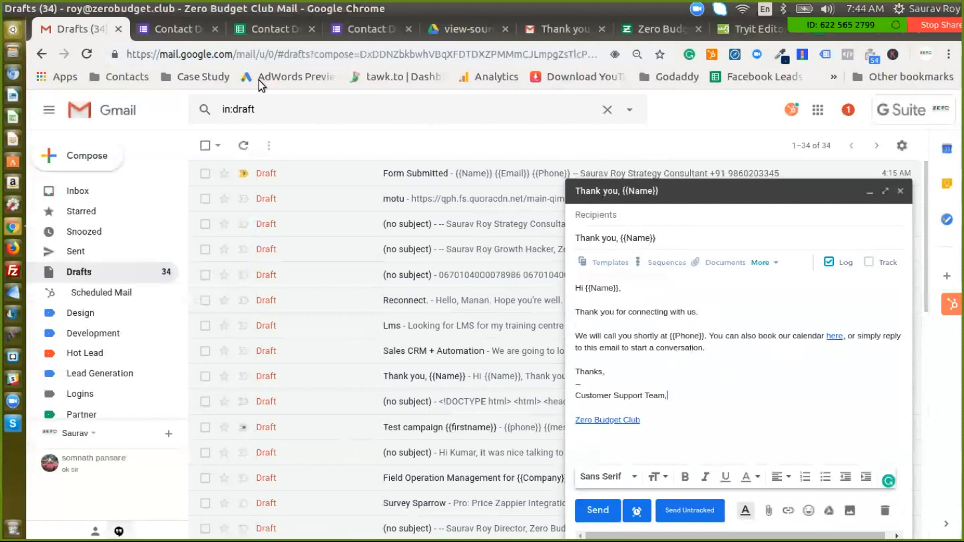
pyautogui.click(271, 29)
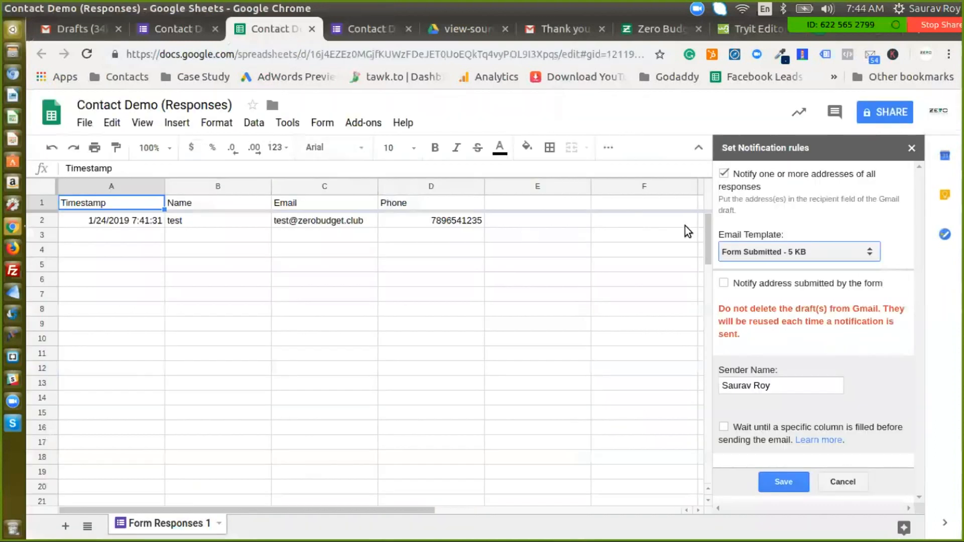
pyautogui.moveTo(743, 212)
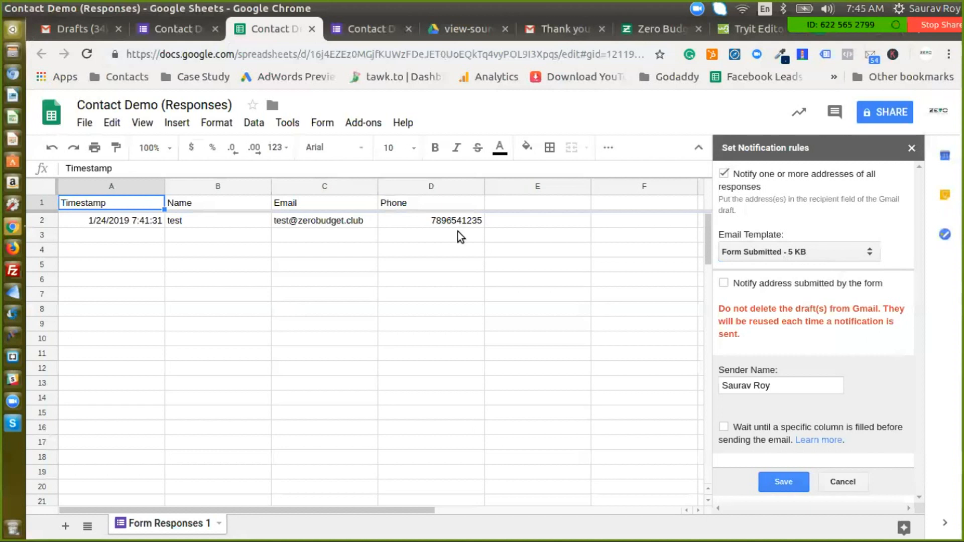
pyautogui.click(73, 29)
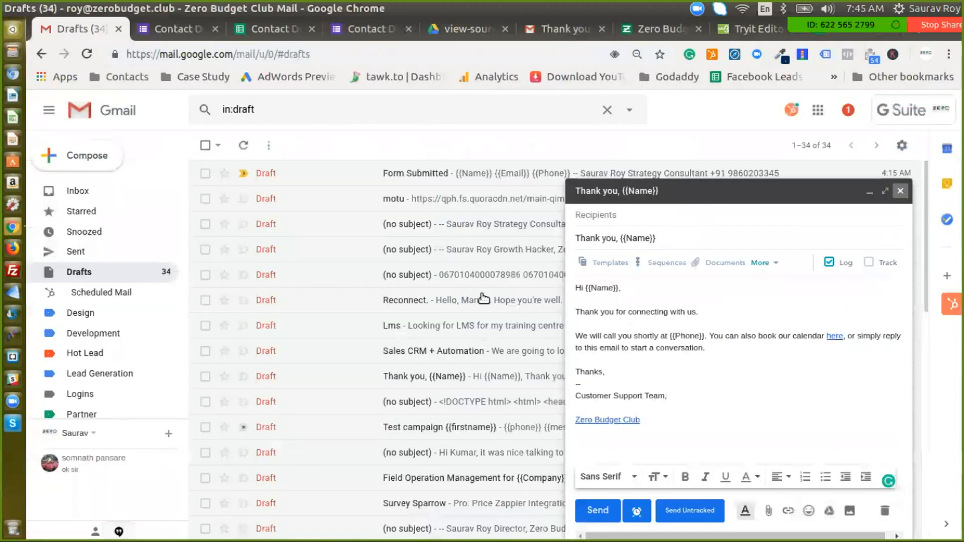
# Close the thank-you draft and check the Form Submitted draft's recipients
pyautogui.click(900, 191)
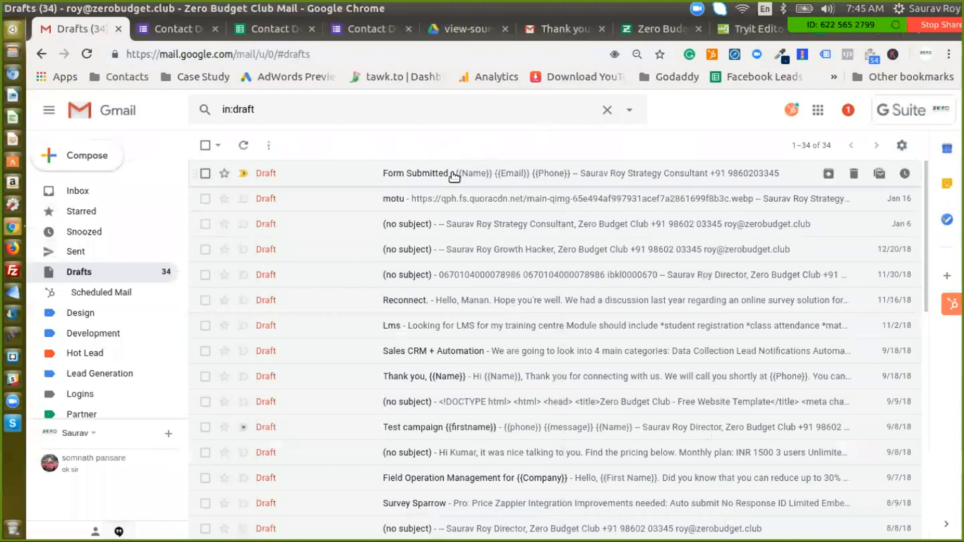
pyautogui.click(418, 173)
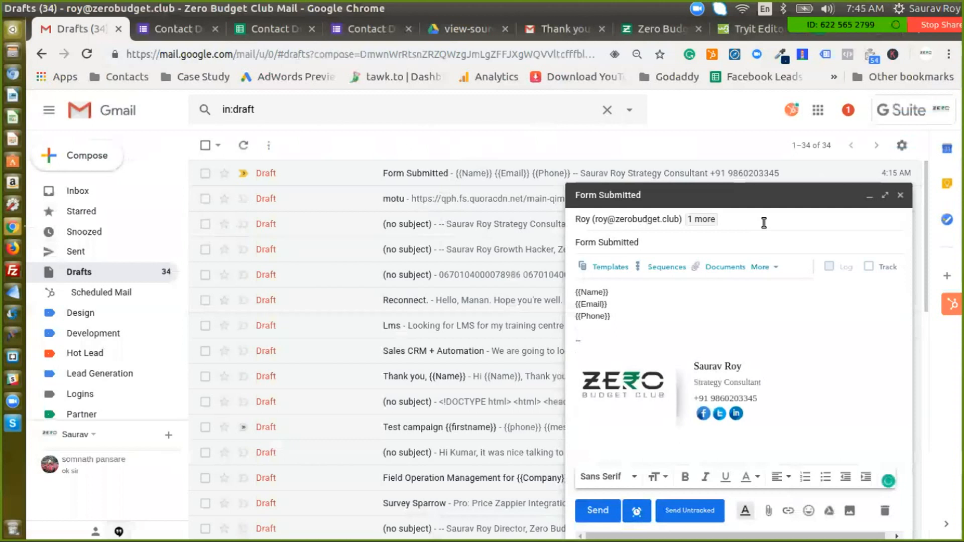
pyautogui.click(702, 220)
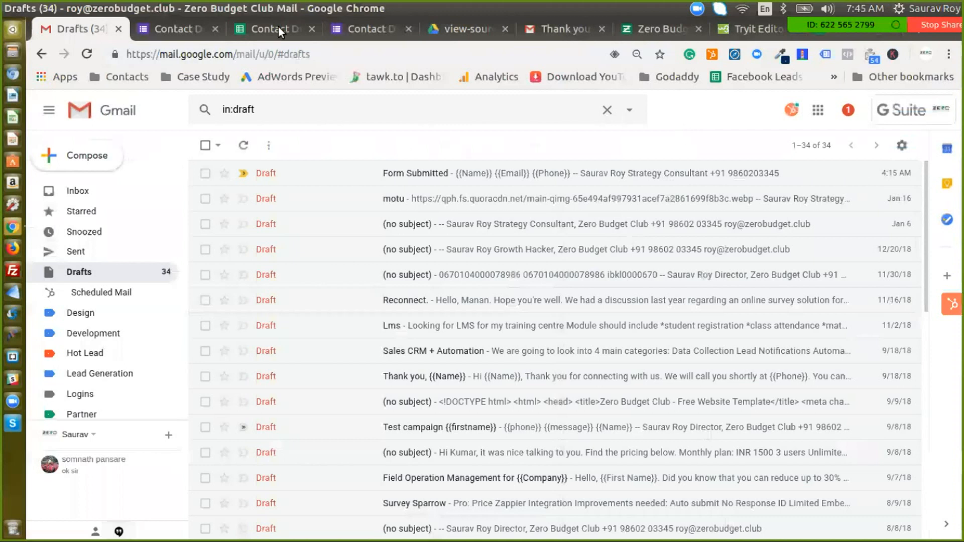
# Also notify the submitter using the Thank you, {{Name}} template sent to the Email column
pyautogui.click(270, 30)
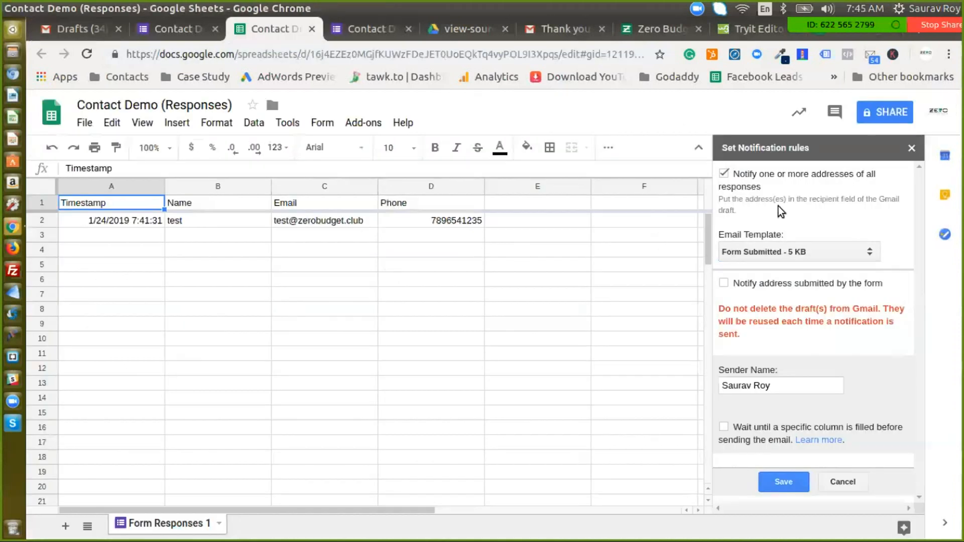
pyautogui.moveTo(826, 316)
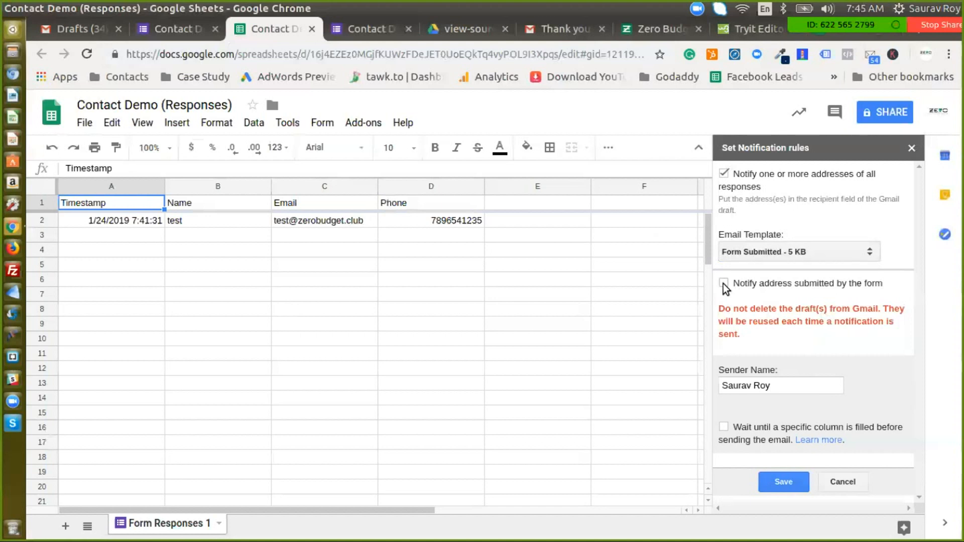
pyautogui.click(725, 283)
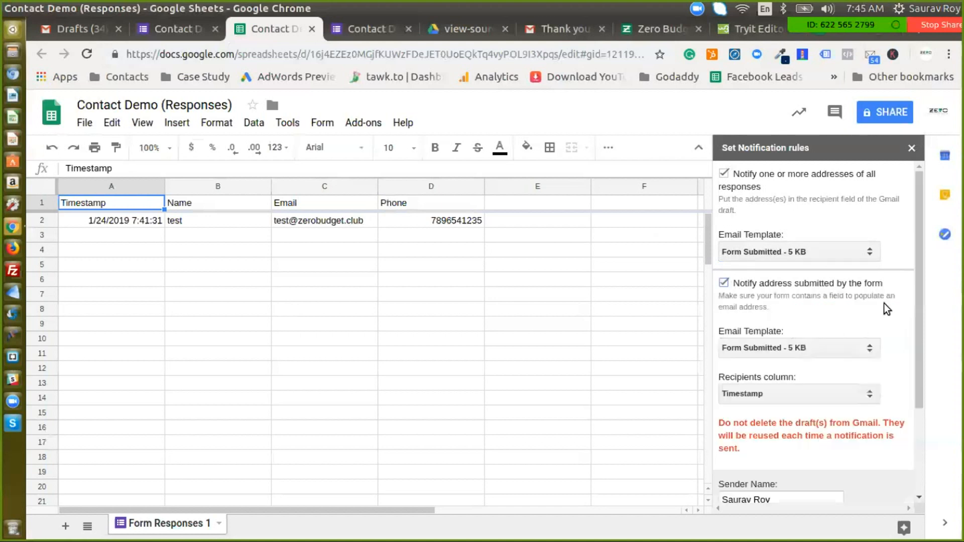
pyautogui.scroll(-3)
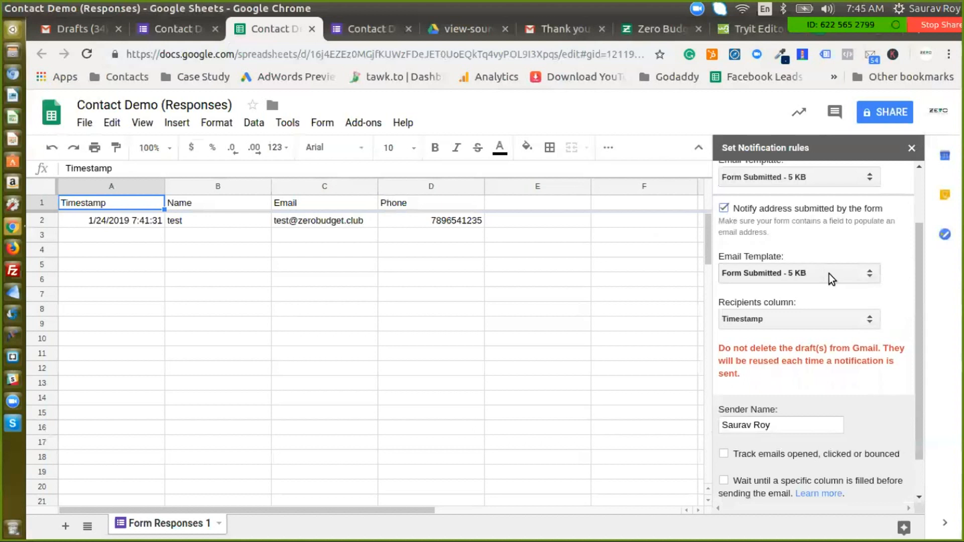
pyautogui.click(796, 273)
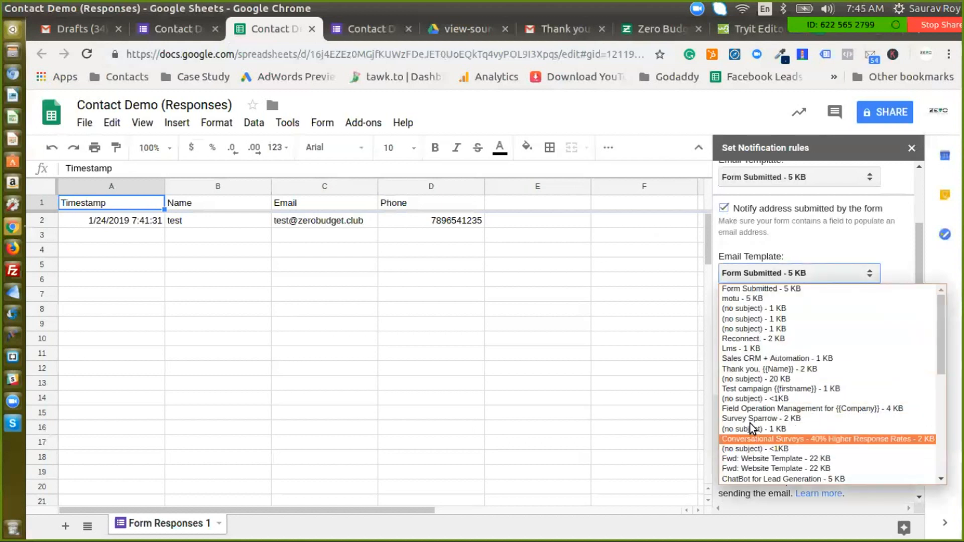
pyautogui.click(768, 369)
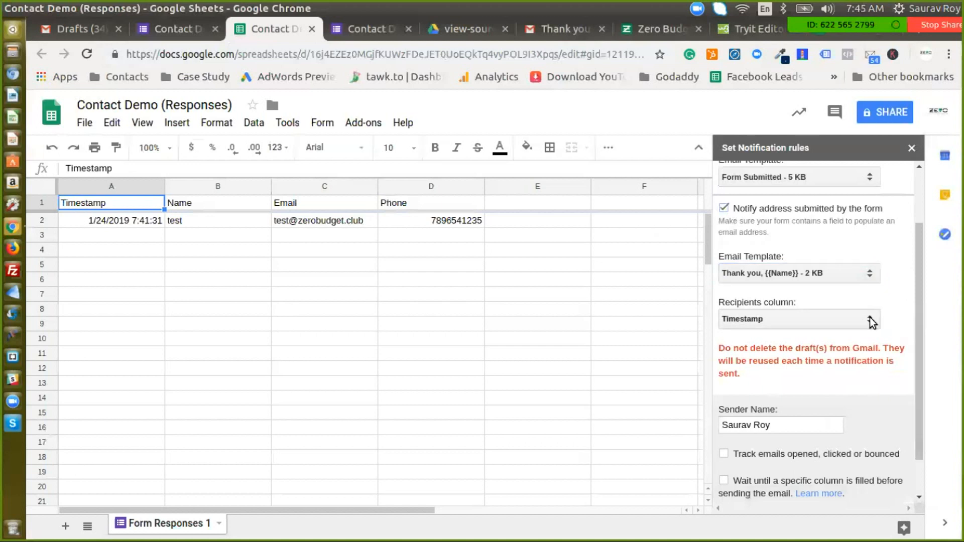
pyautogui.click(797, 318)
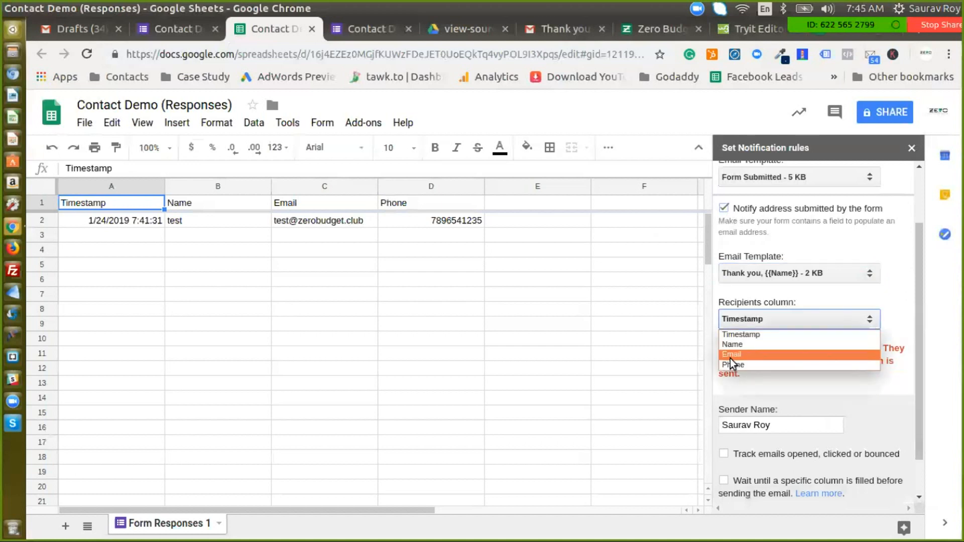
pyautogui.click(731, 355)
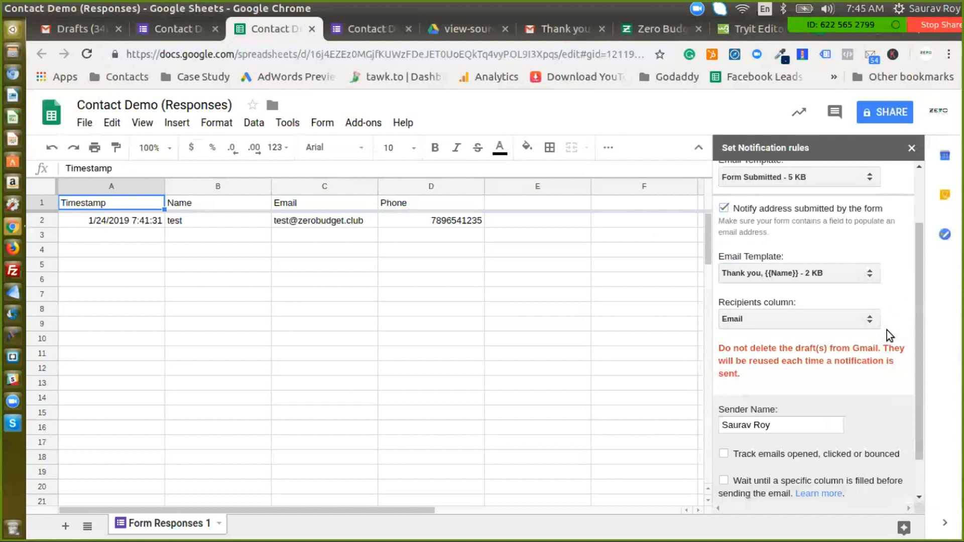
# Set sender name 'Zero Bu', enable open/click tracking, save the rules and dismiss the success message
pyautogui.scroll(-3)
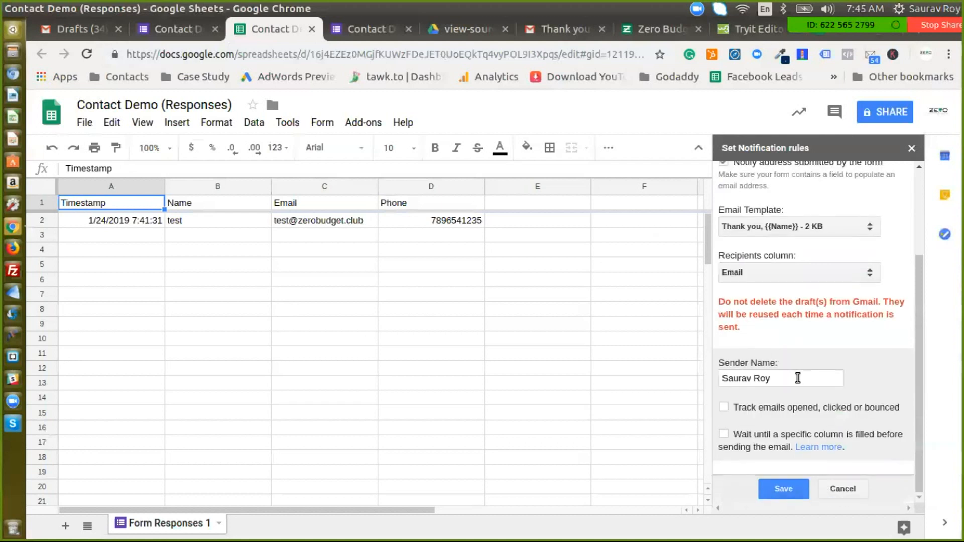
pyautogui.doubleClick(759, 379)
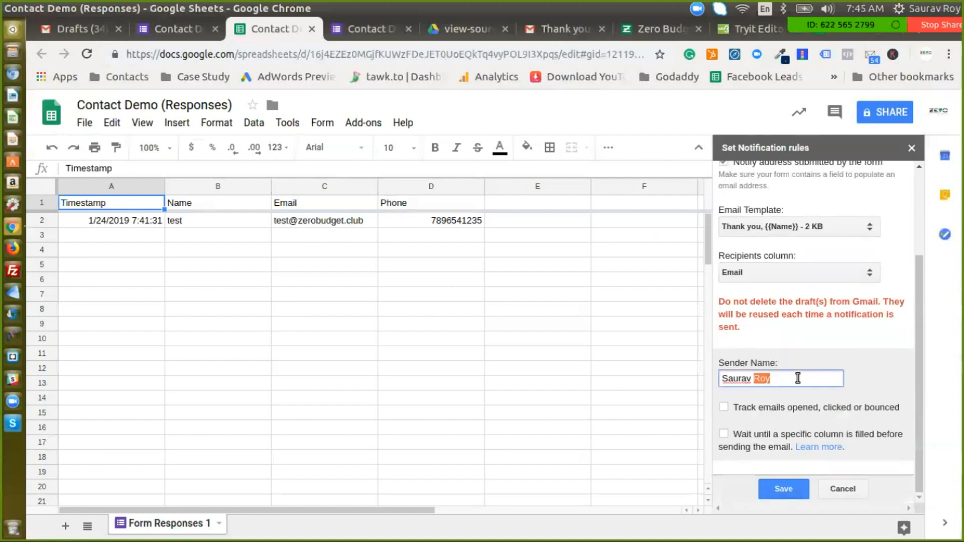
pyautogui.write('Zero Budget Club')
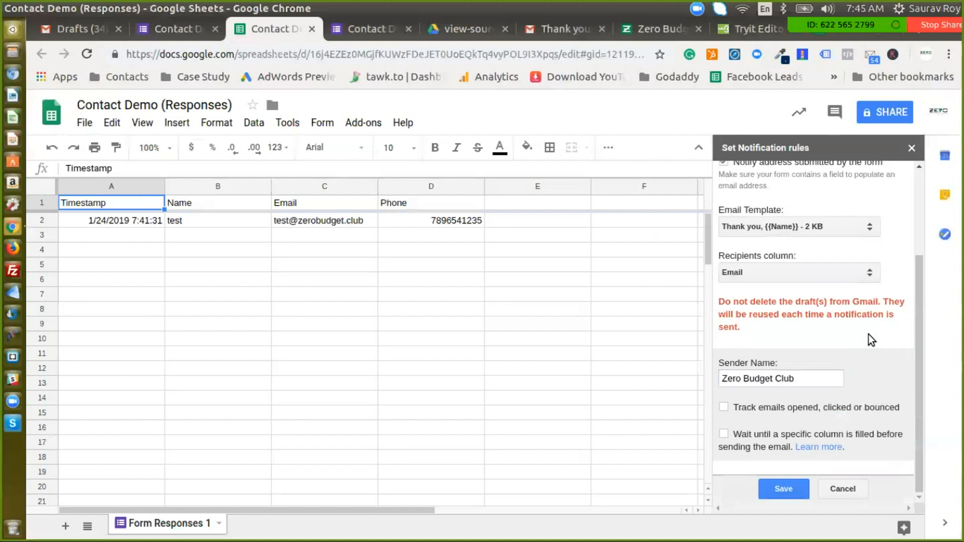
pyautogui.moveTo(742, 403)
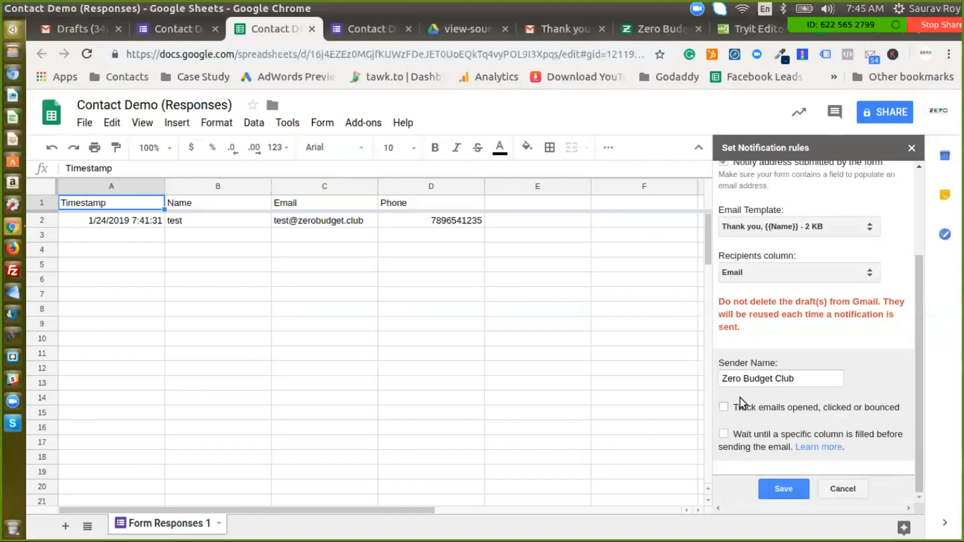
pyautogui.moveTo(727, 408)
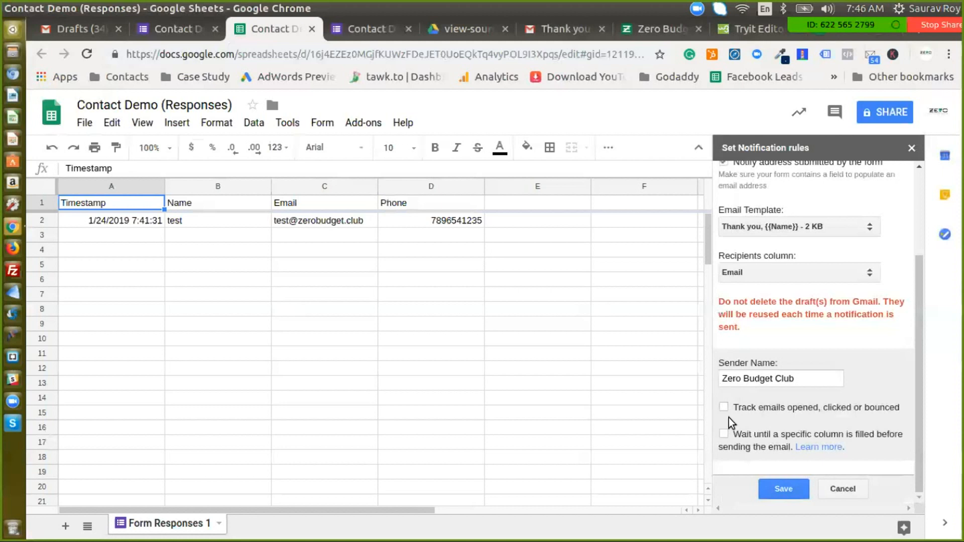
pyautogui.moveTo(729, 409)
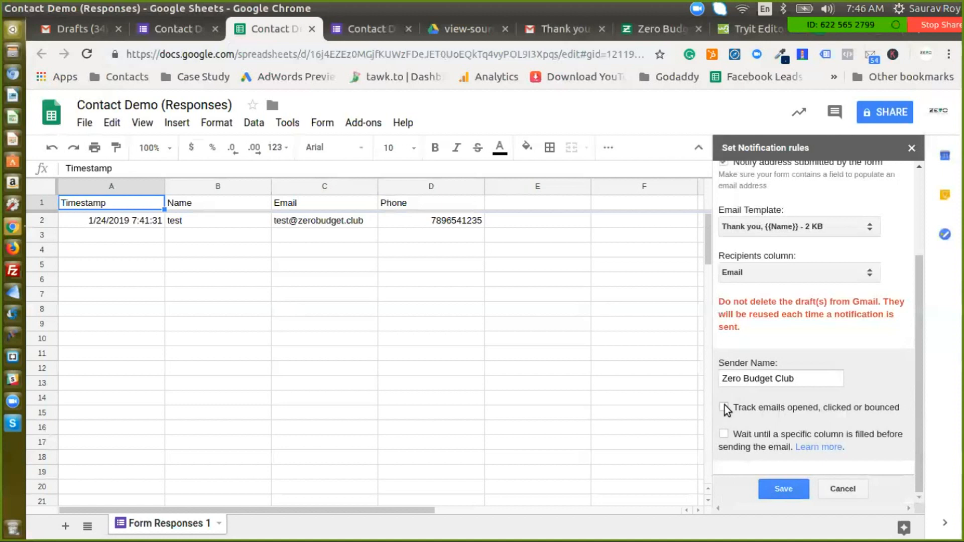
pyautogui.click(724, 407)
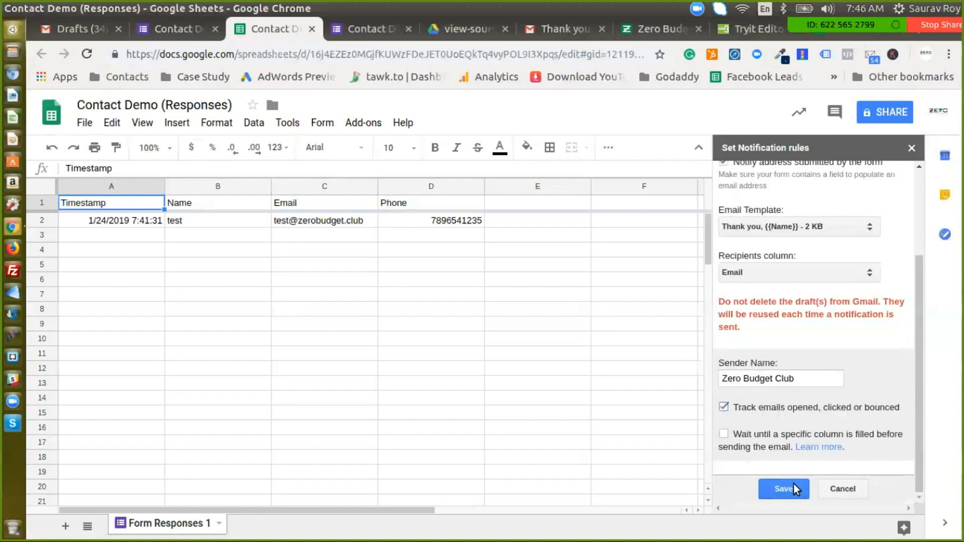
pyautogui.click(784, 490)
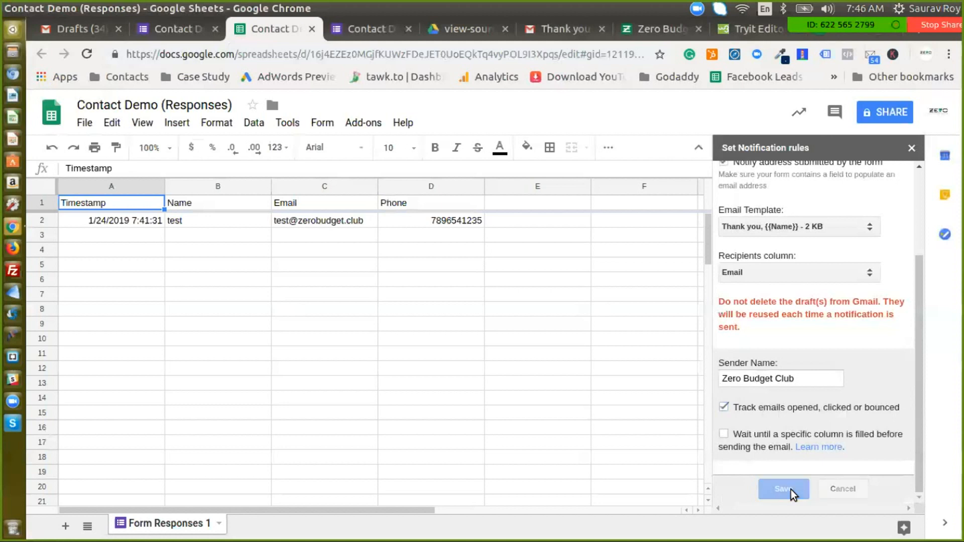
pyautogui.click(782, 489)
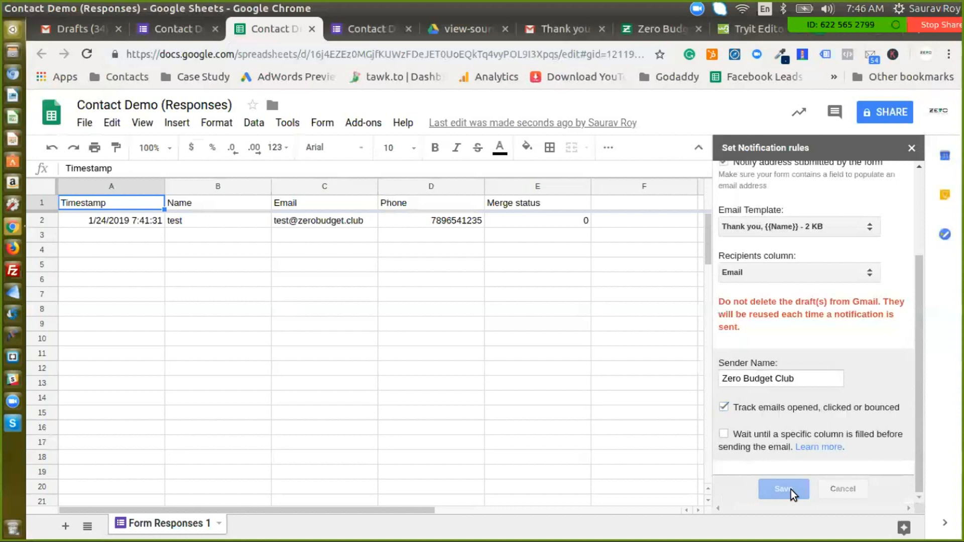
pyautogui.click(783, 489)
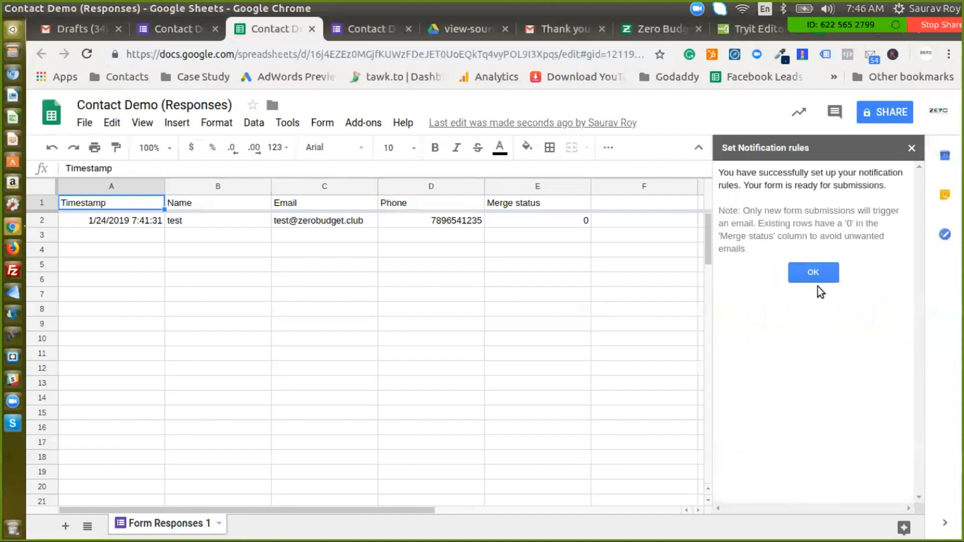
pyautogui.click(813, 273)
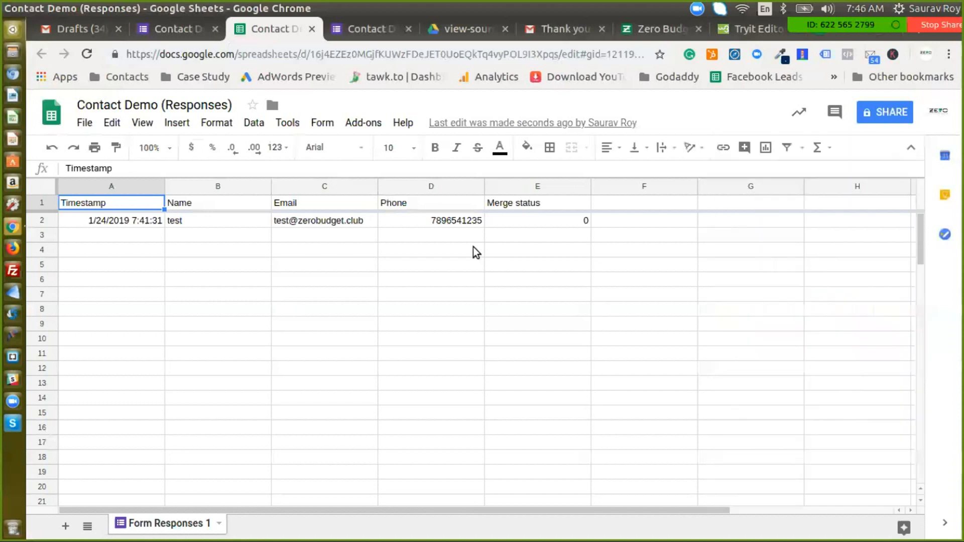
pyautogui.moveTo(729, 40)
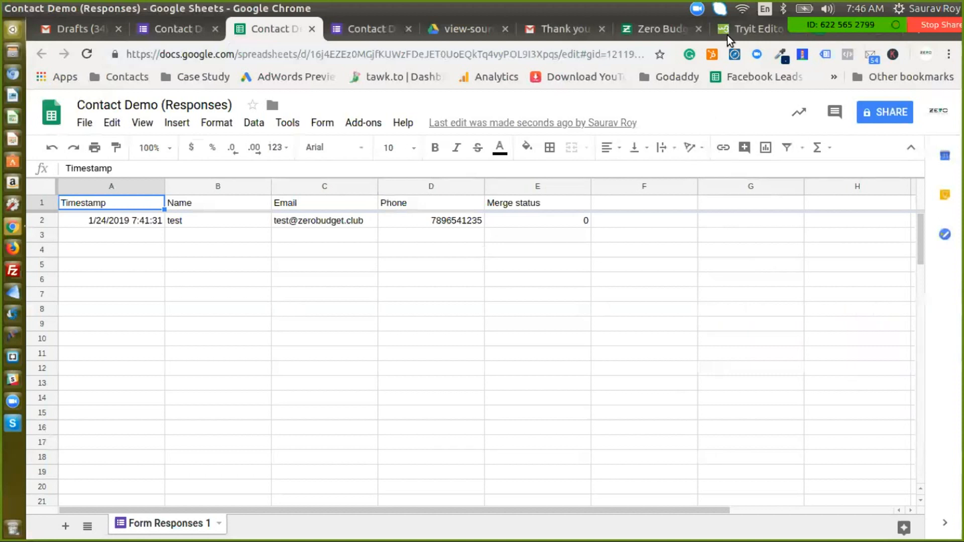
pyautogui.click(756, 29)
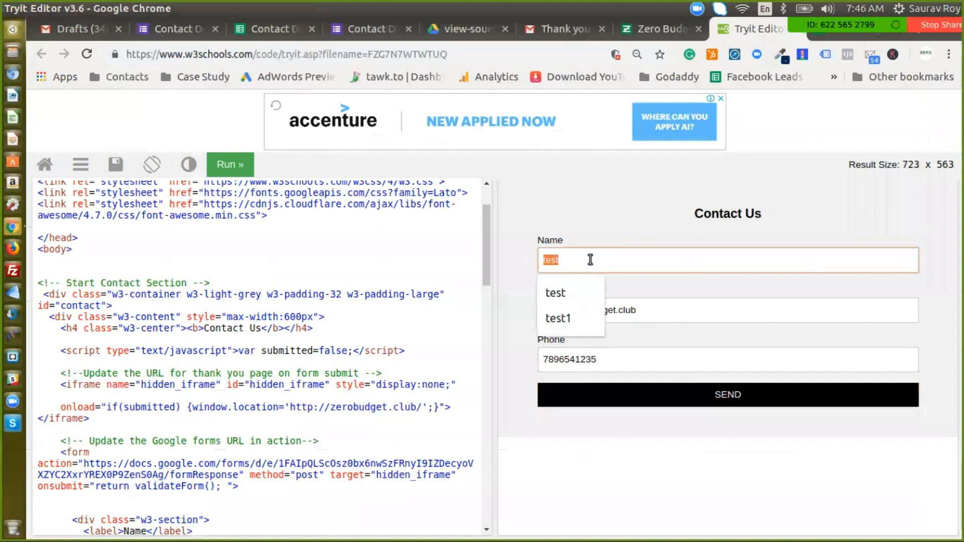
pyautogui.write('Saura')
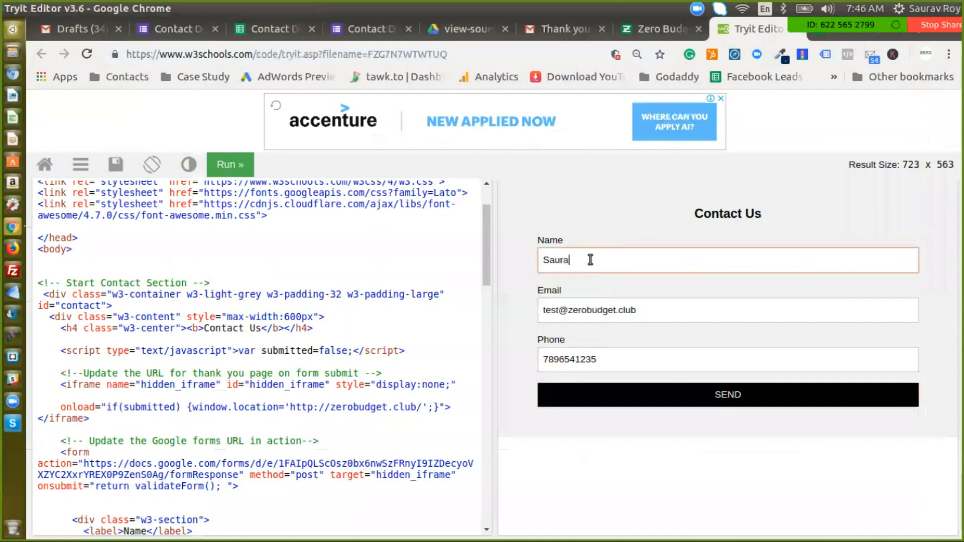
pyautogui.click(615, 310)
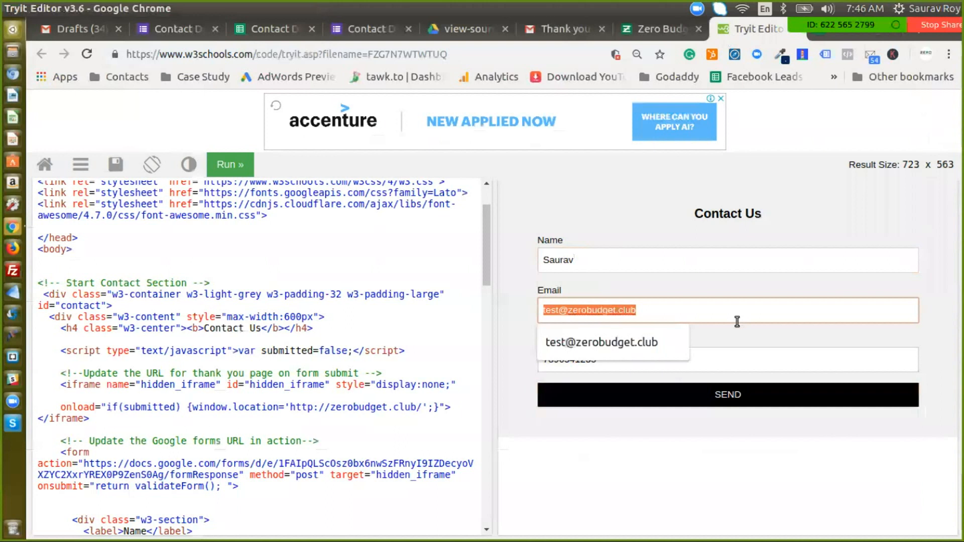
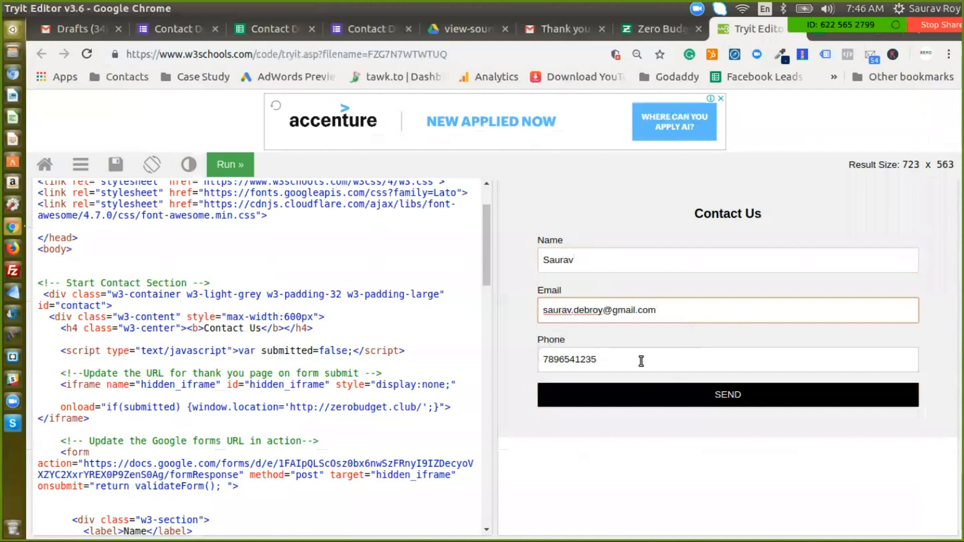
pyautogui.click(640, 359)
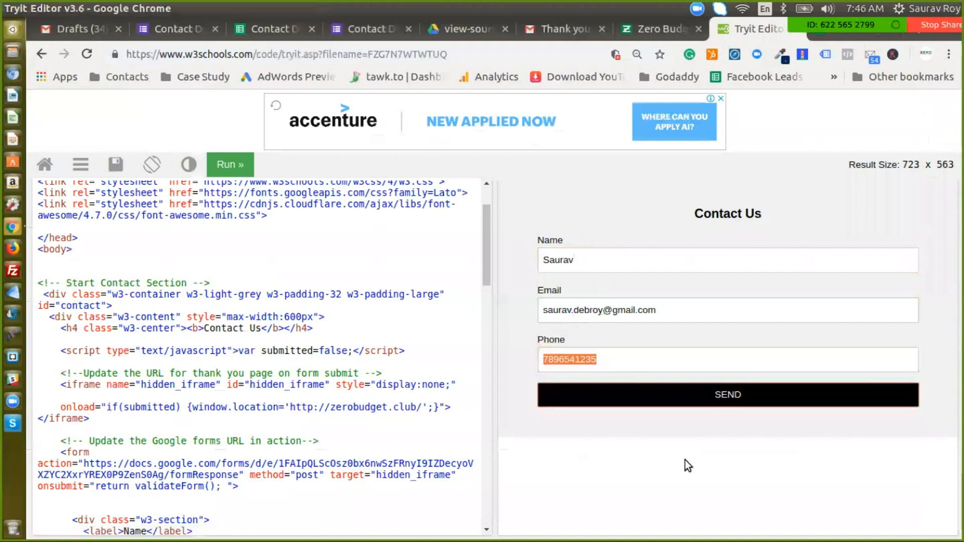
pyautogui.click(726, 394)
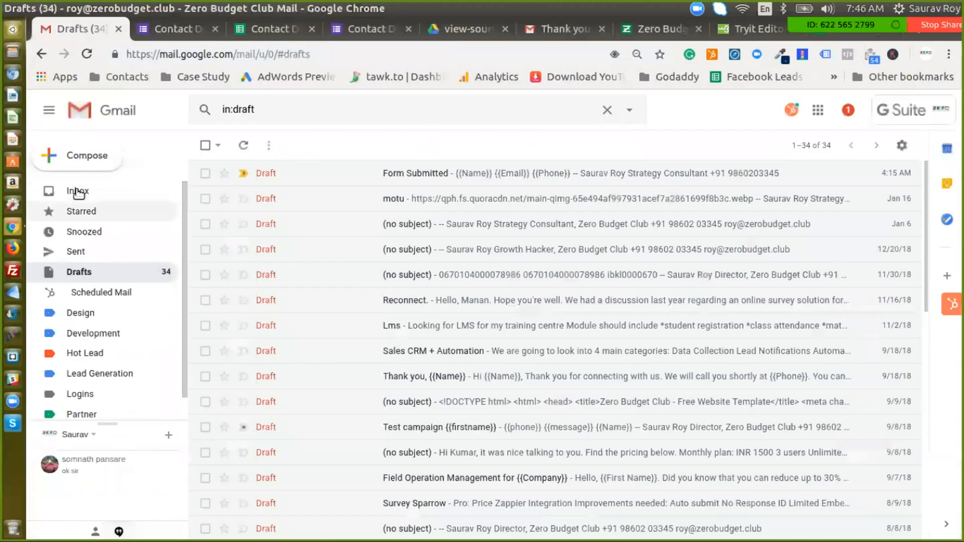
# Check the responses sheet for EMAIL_SENT rows, then switch to Gmail for the Form Submitted notification
pyautogui.click(175, 29)
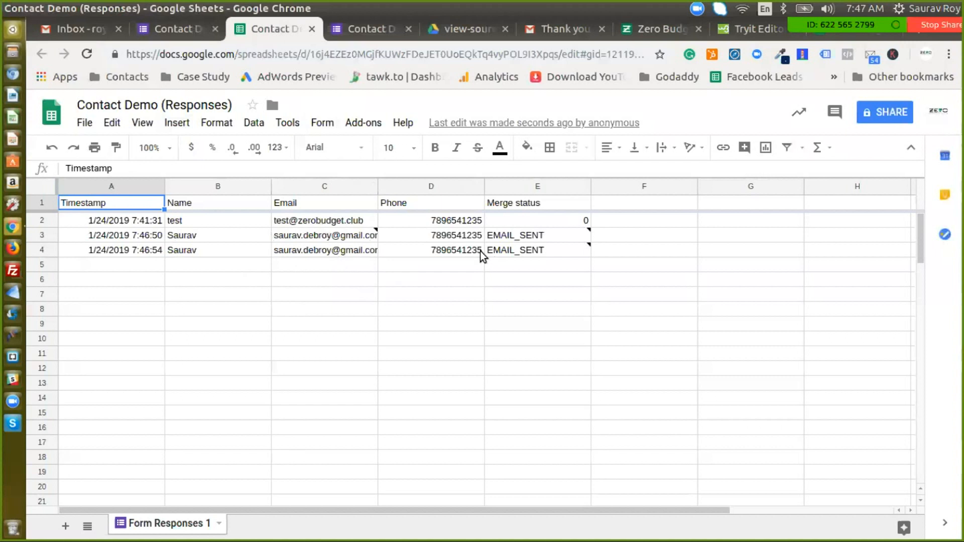
pyautogui.moveTo(513, 238)
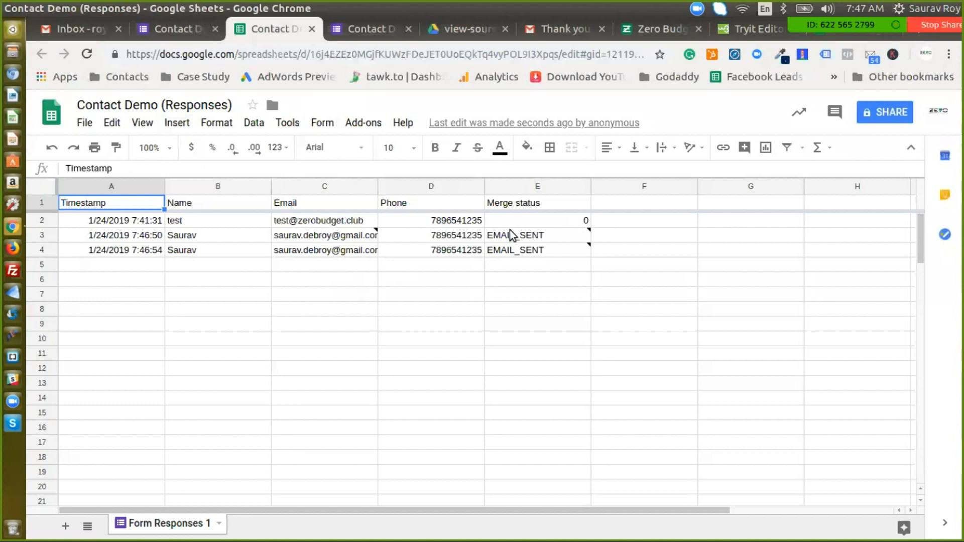
pyautogui.moveTo(535, 269)
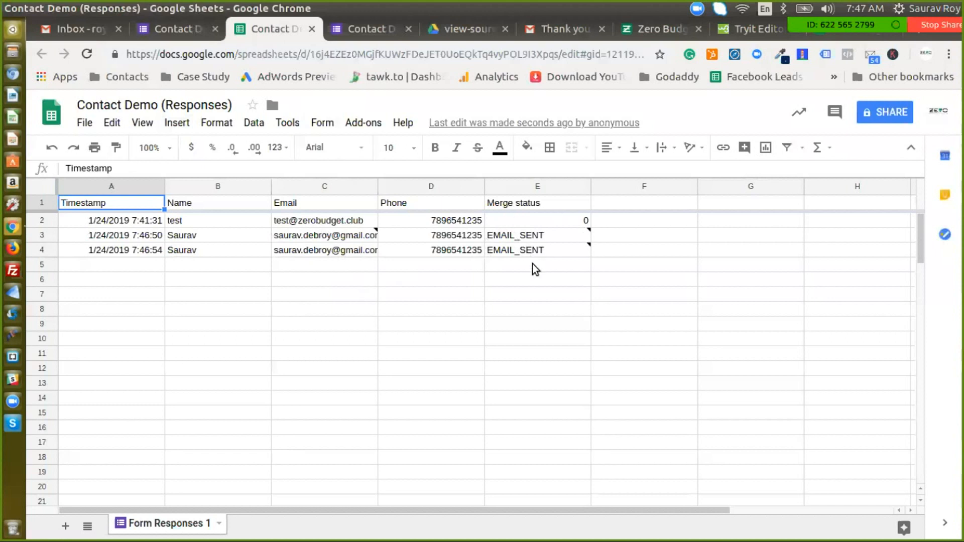
pyautogui.click(73, 29)
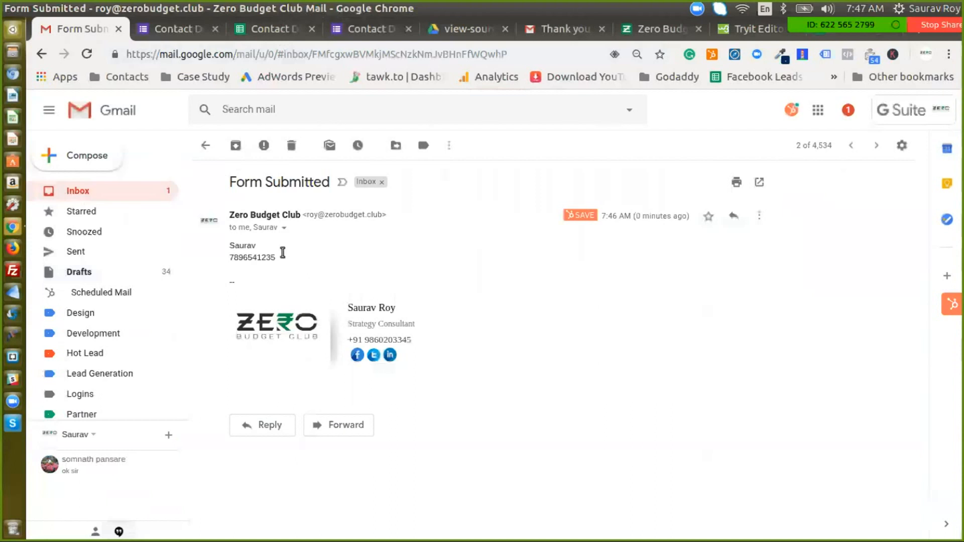
pyautogui.moveTo(265, 248)
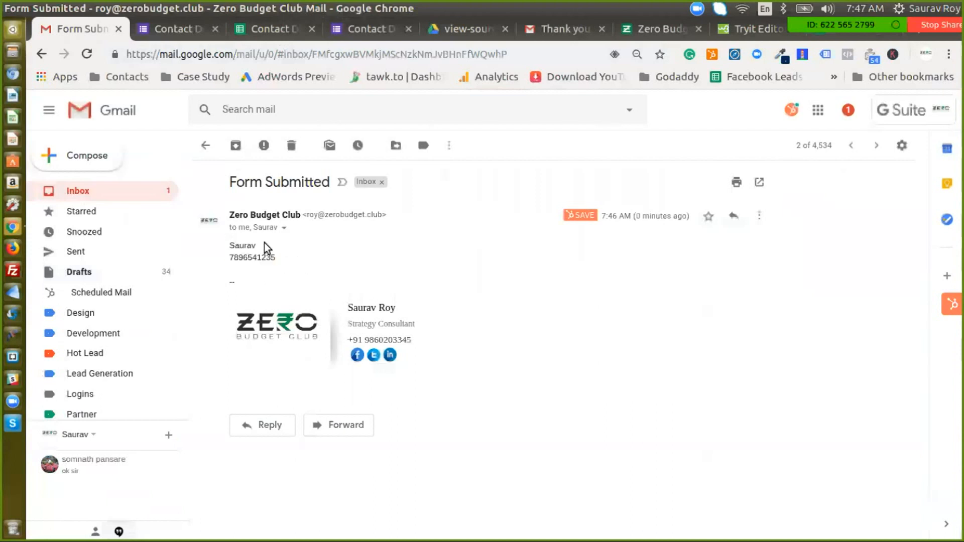
pyautogui.moveTo(357, 282)
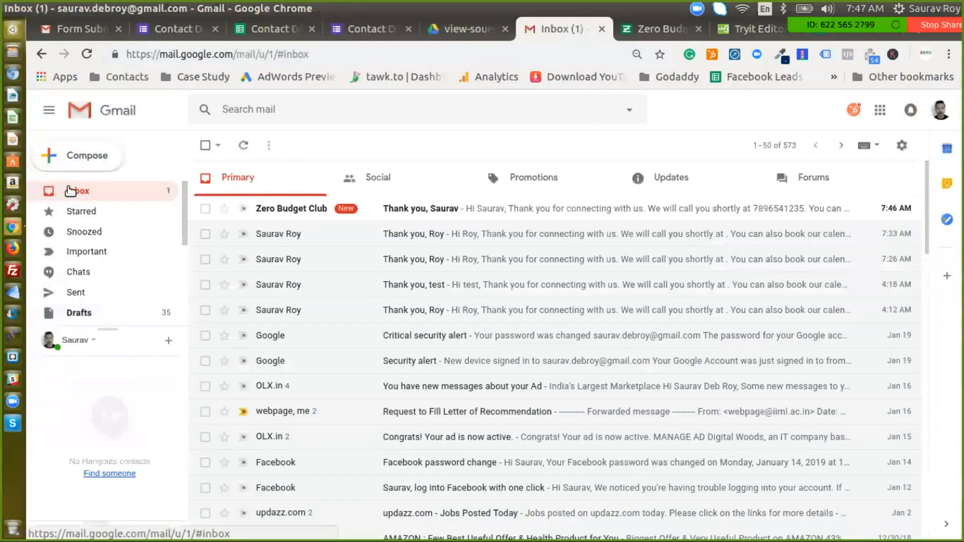
pyautogui.moveTo(495, 216)
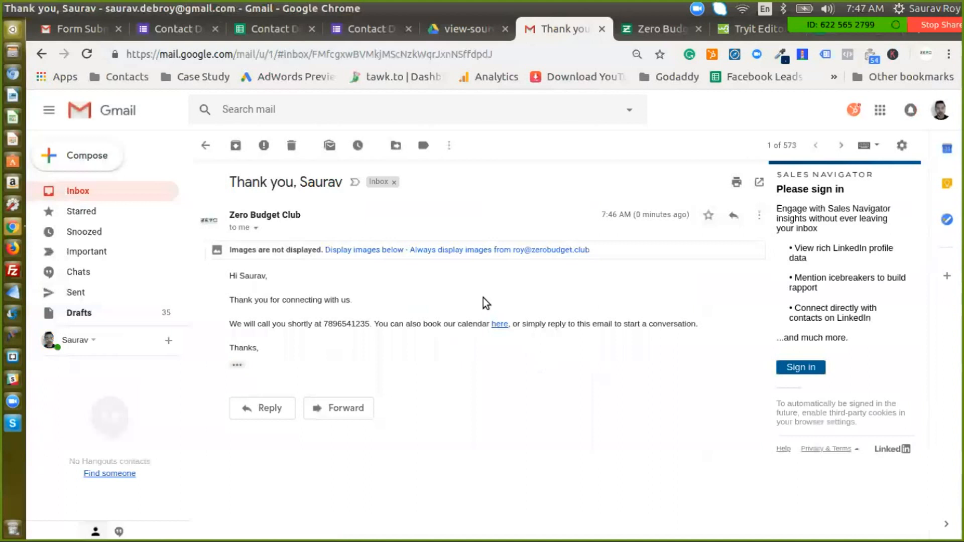
pyautogui.moveTo(439, 104)
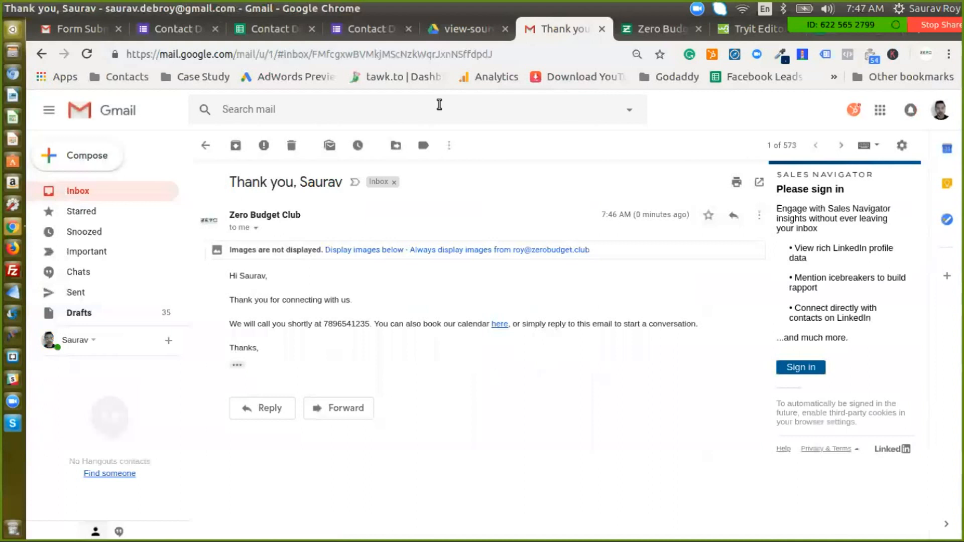
pyautogui.moveTo(588, 351)
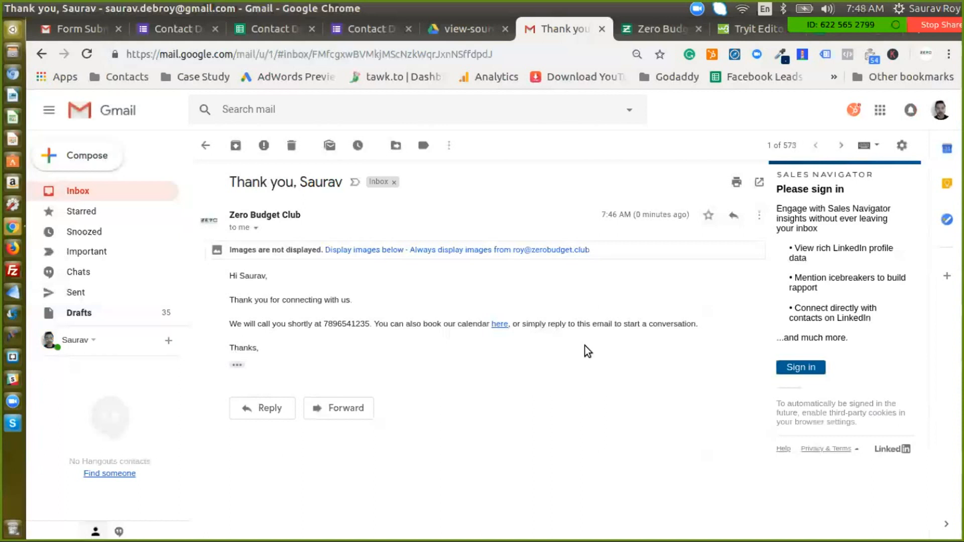
pyautogui.moveTo(547, 300)
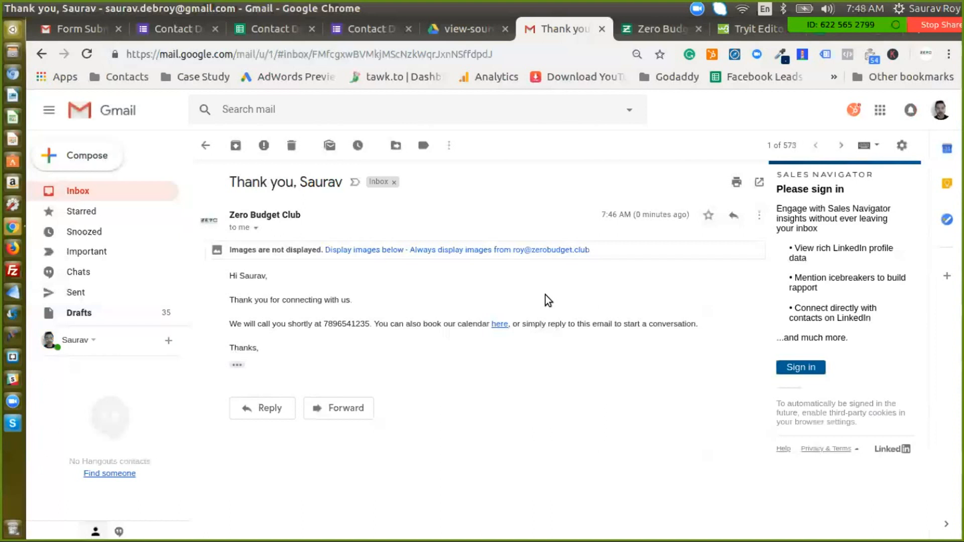